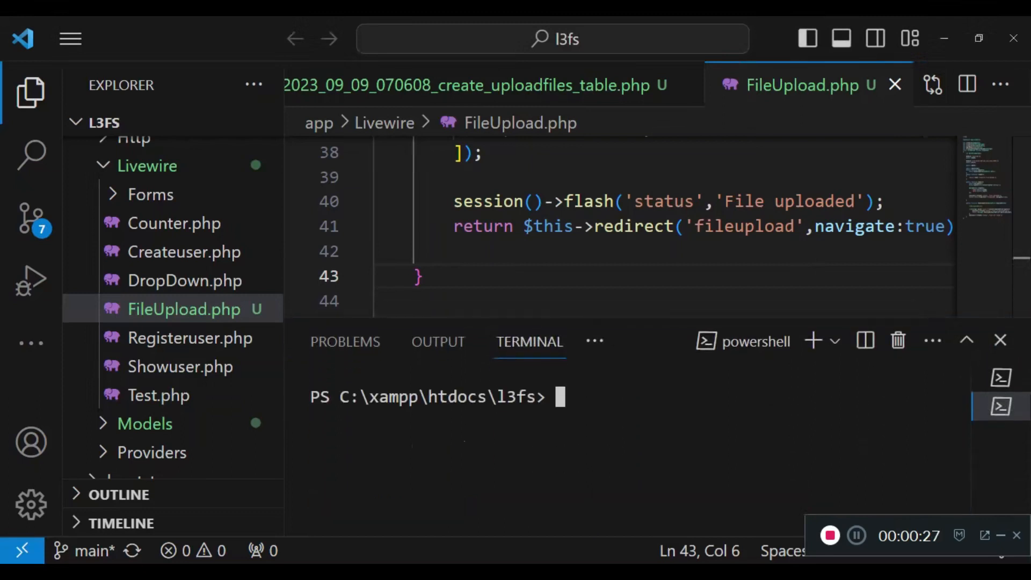
# Run php artisan make:livewire NavBar in the integrated terminal to create the component.
pyautogui.write('php a')
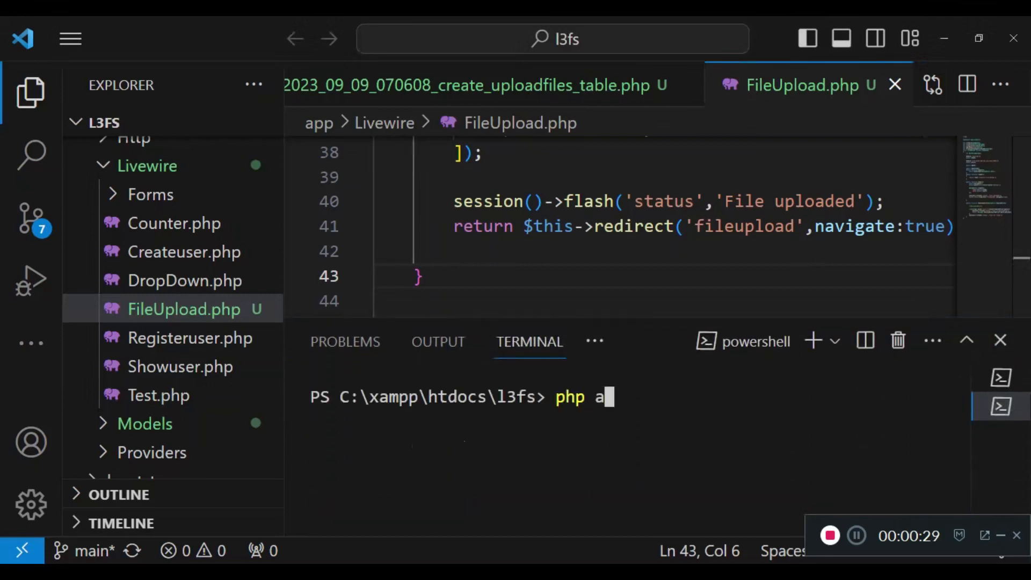
pyautogui.write('rtisan')
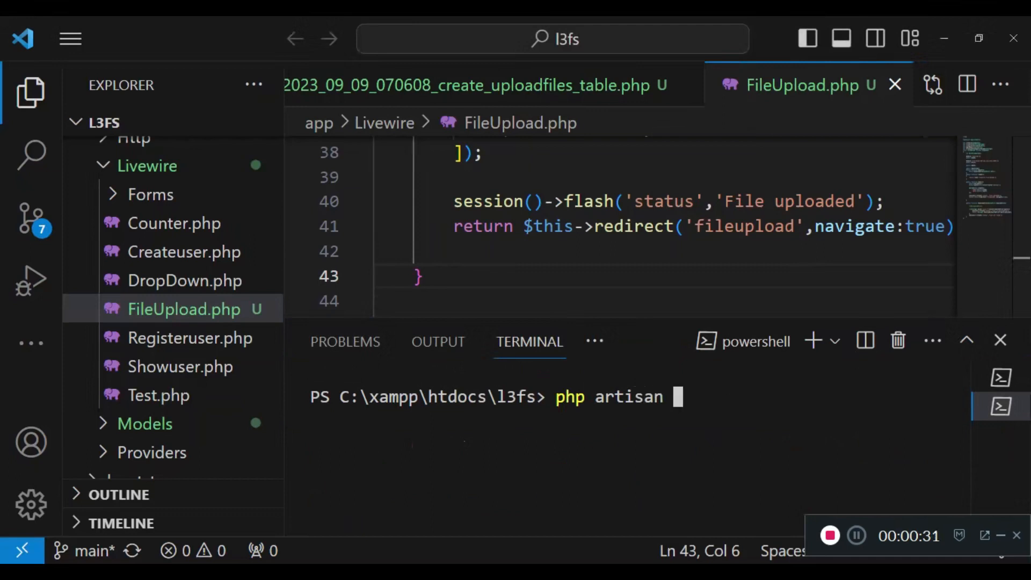
pyautogui.write('make')
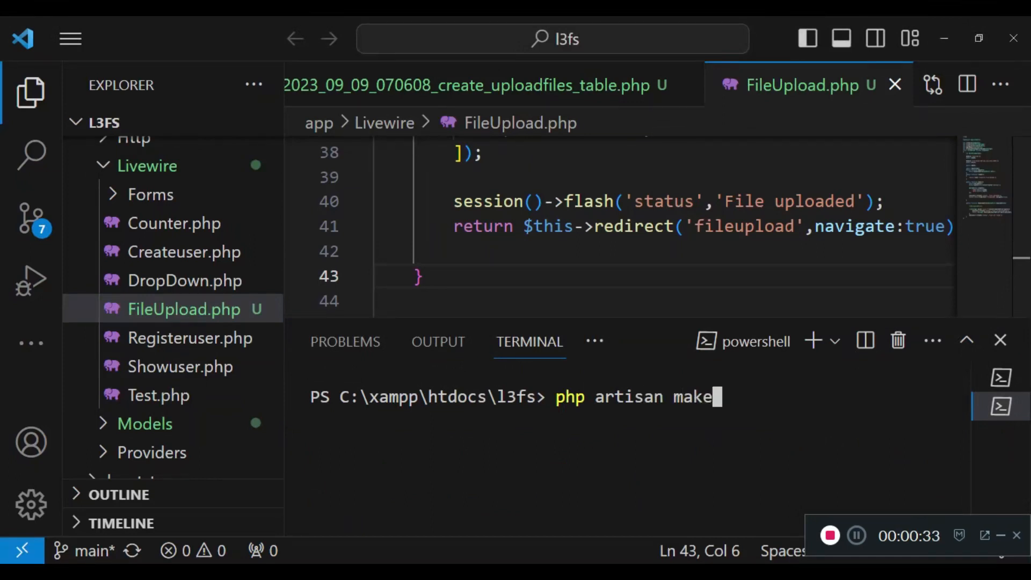
pyautogui.write(':live')
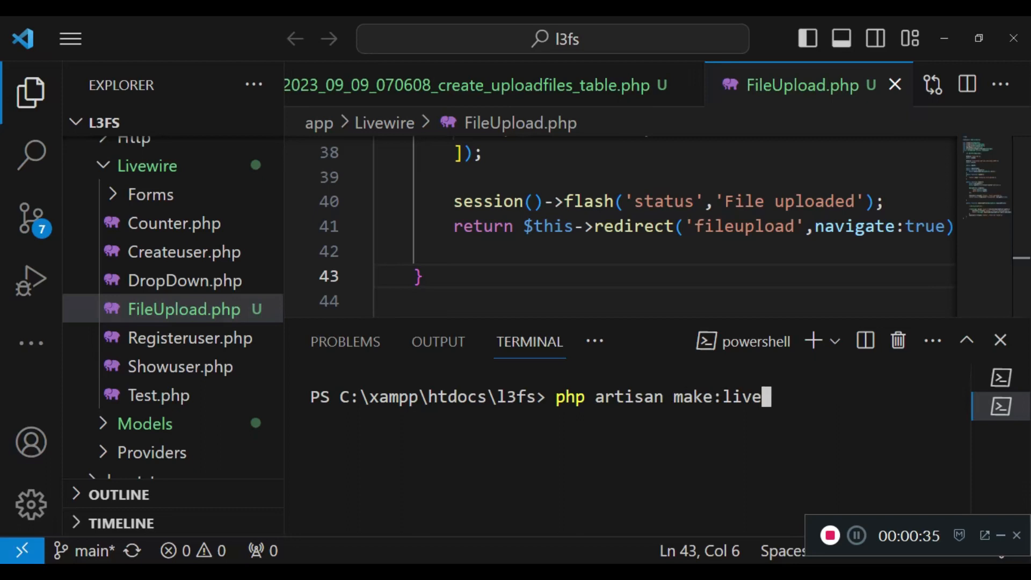
pyautogui.write('wi')
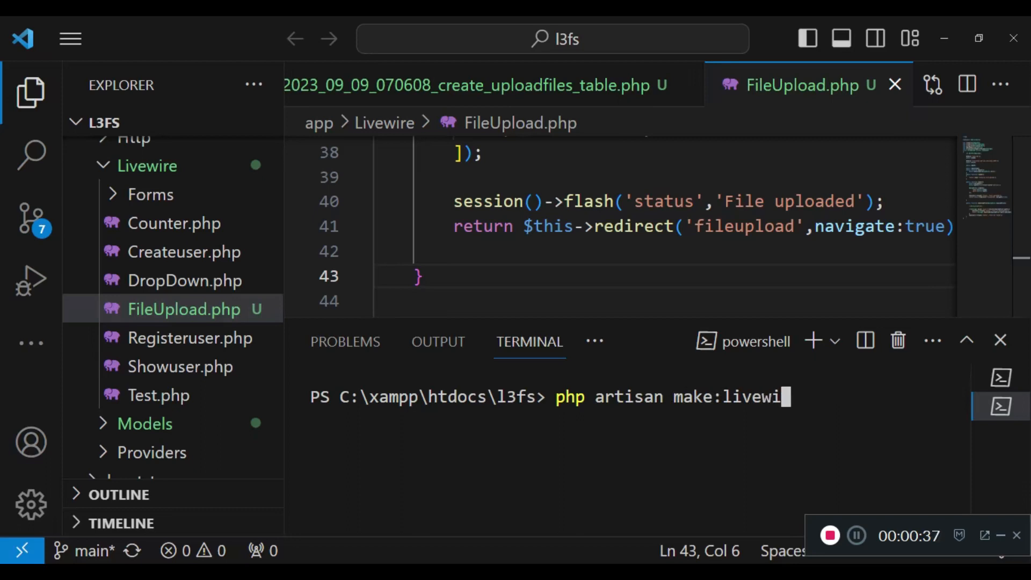
pyautogui.write('re')
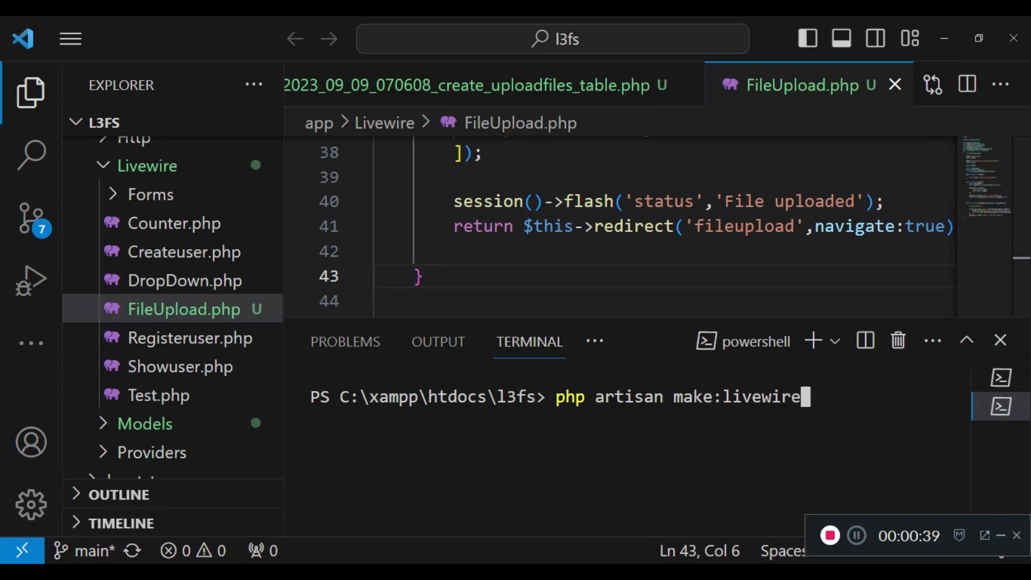
pyautogui.write('NavBar')
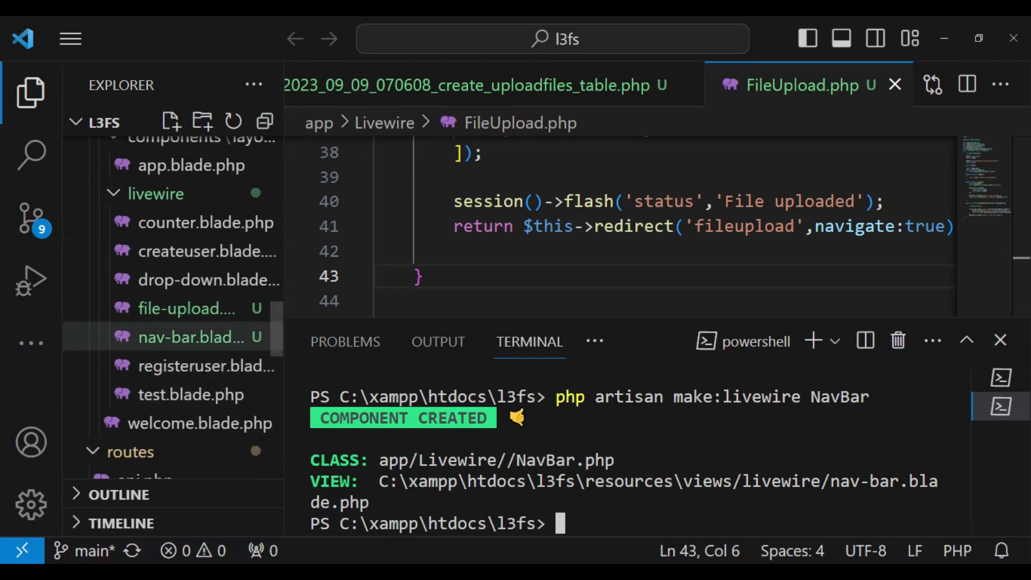
# Copy the example navbar HTML from the Bootstrap 5.3 Navbar documentation page in Chrome.
pyautogui.click(192, 336)
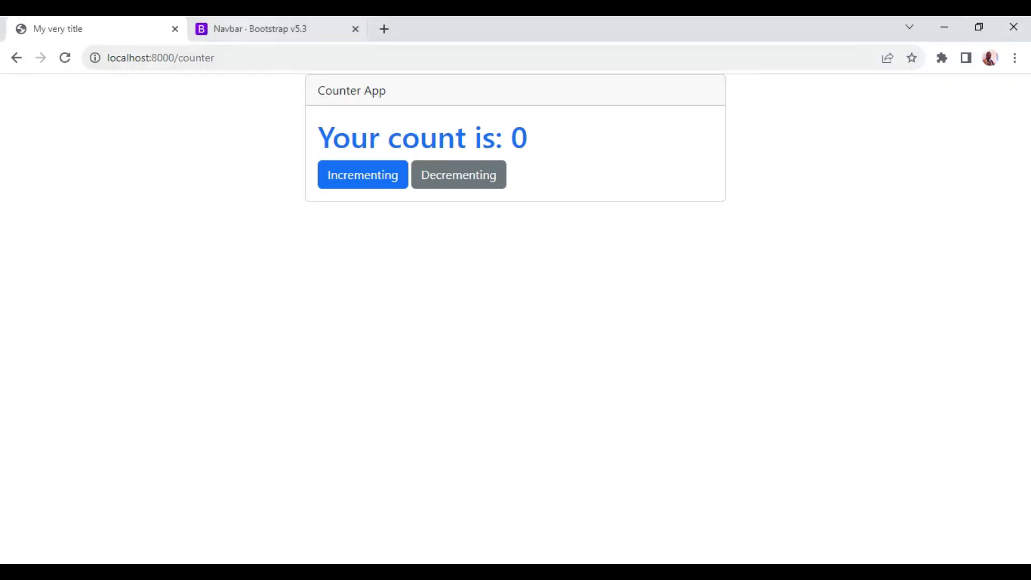
pyautogui.click(276, 28)
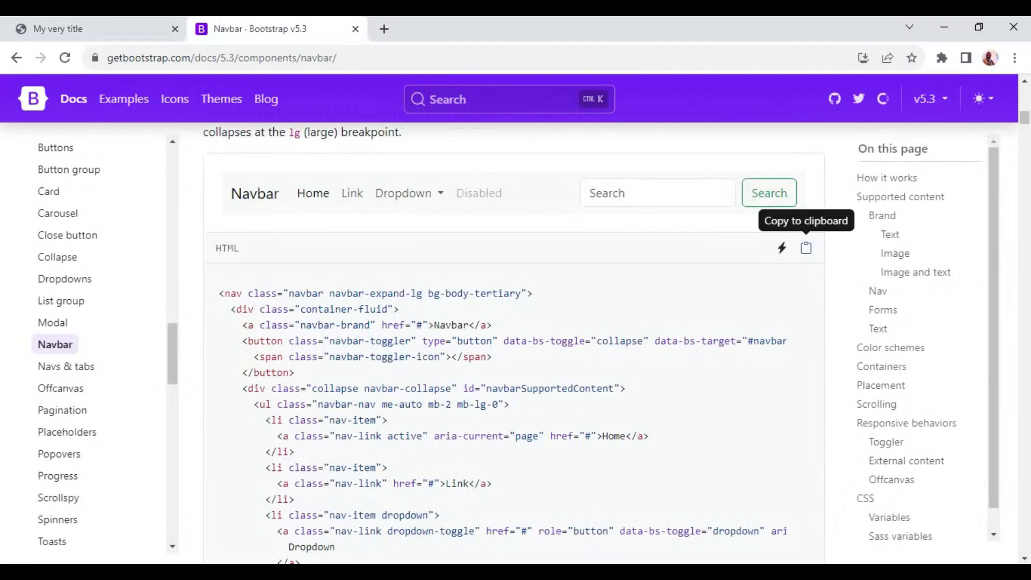
pyautogui.click(806, 248)
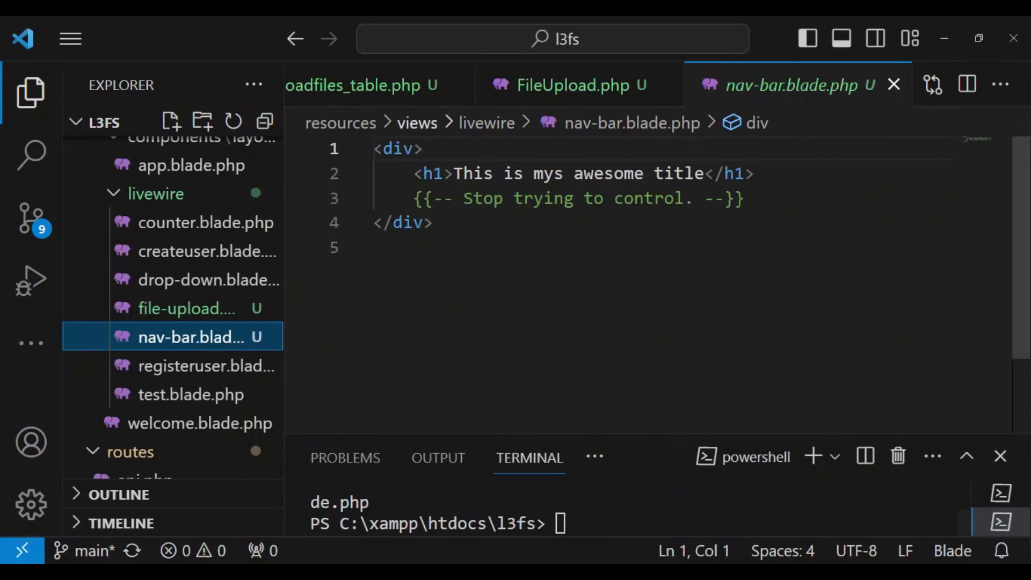
# Select all of nav-bar.blade.php, paste the Bootstrap navbar markup over it and review it.
pyautogui.press('ctrl+a')
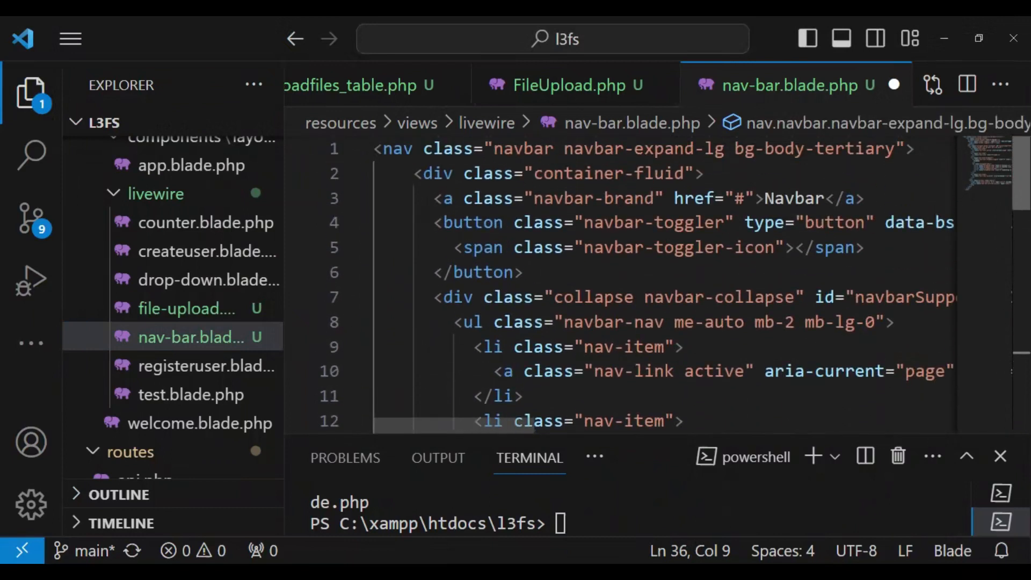
pyautogui.scroll(-3)
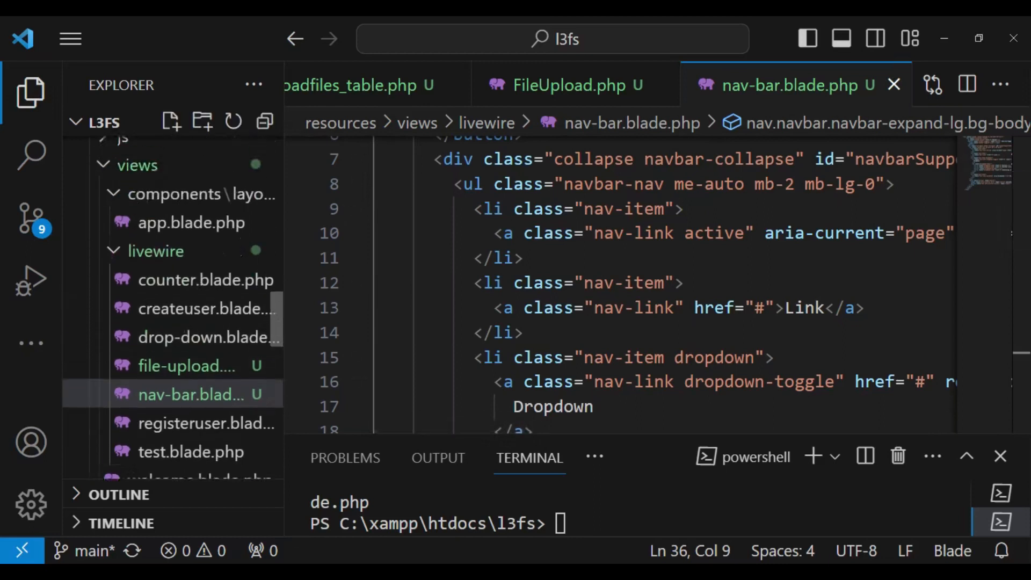
pyautogui.scroll(-3)
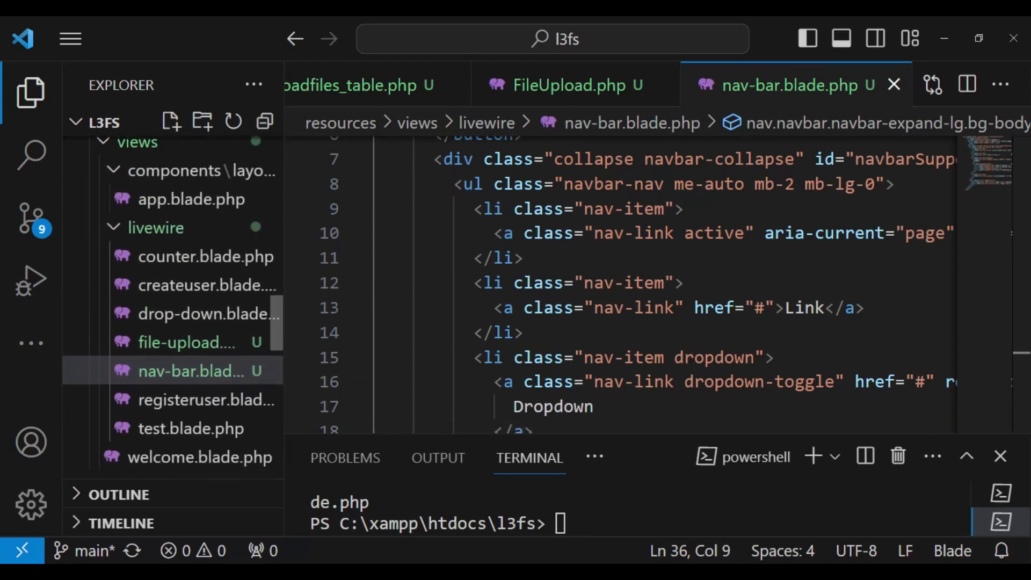
pyautogui.scroll(-3)
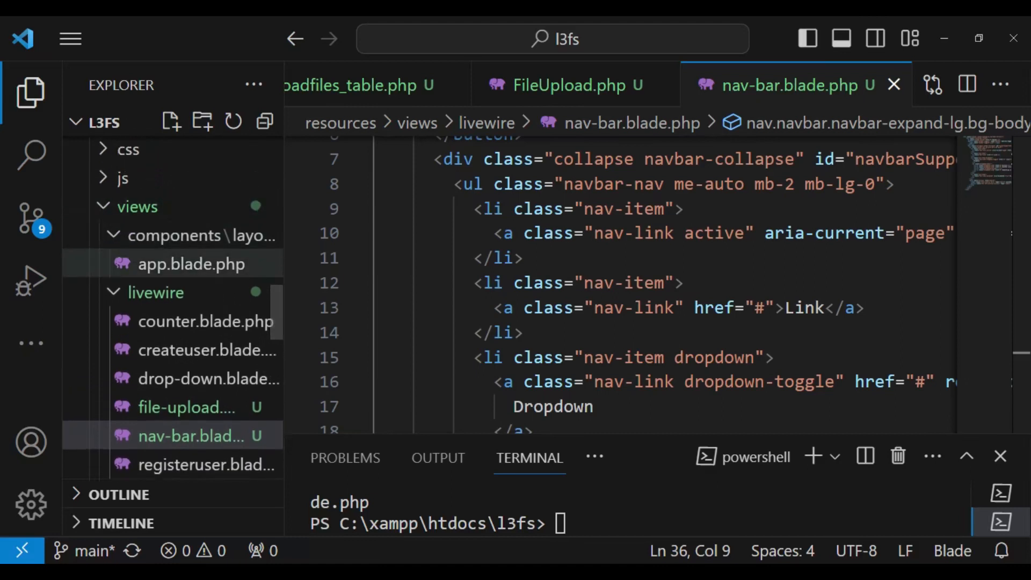
# Start a new line after the body tag in app.blade.php and begin the livewire tag, discarding the snippet.
pyautogui.click(191, 264)
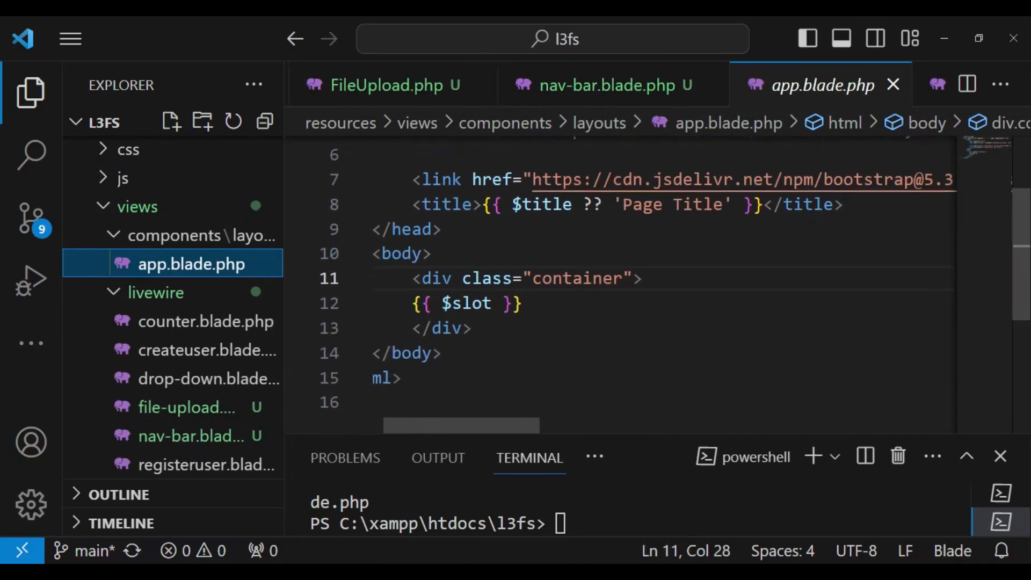
pyautogui.click(431, 254)
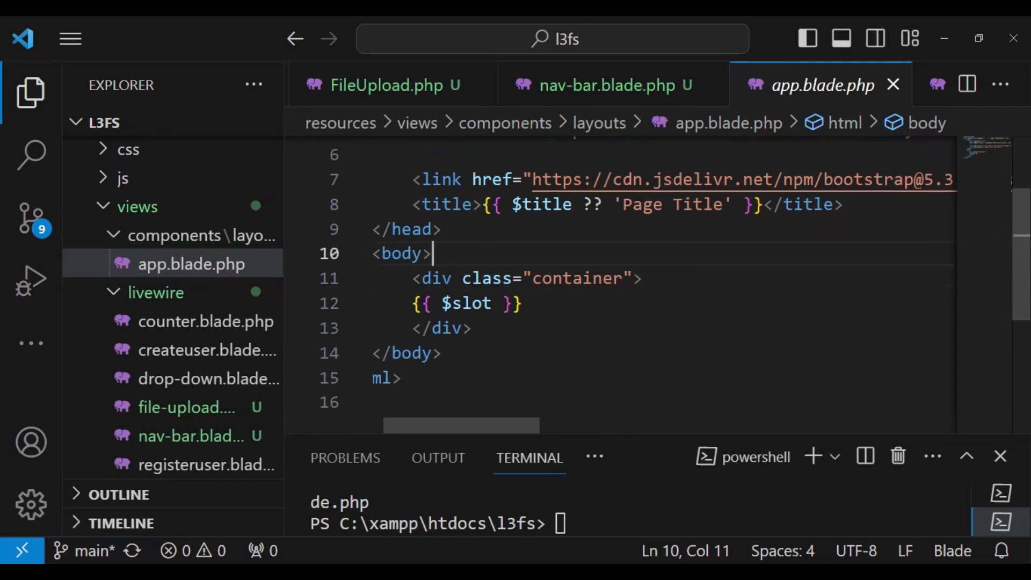
pyautogui.press('enter')
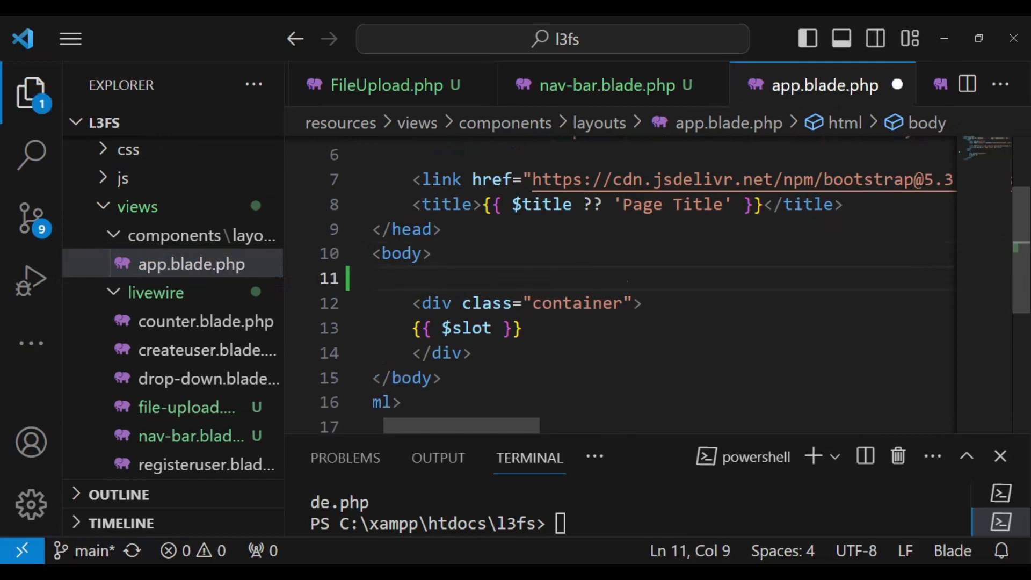
pyautogui.write('<')
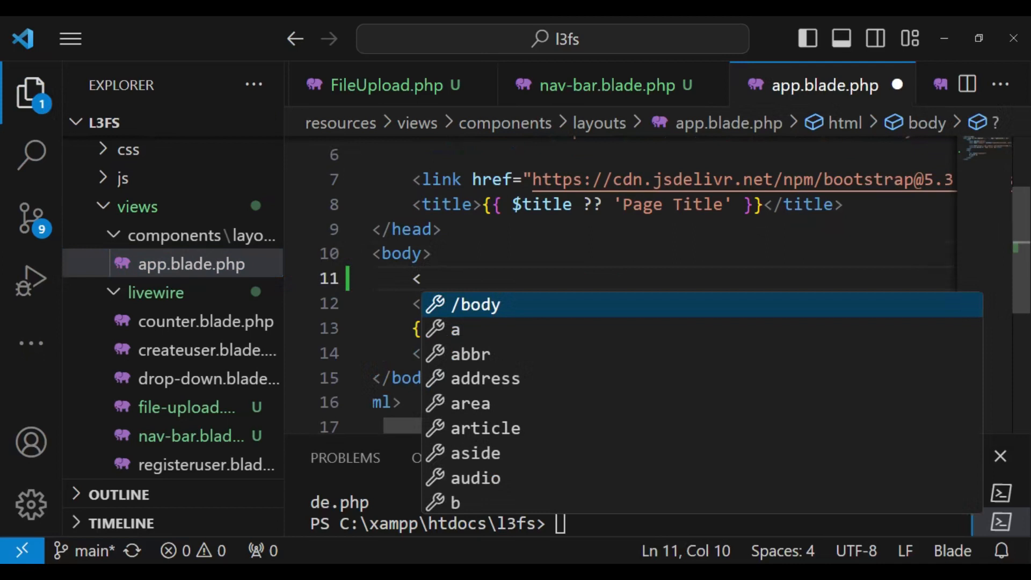
pyautogui.write('li')
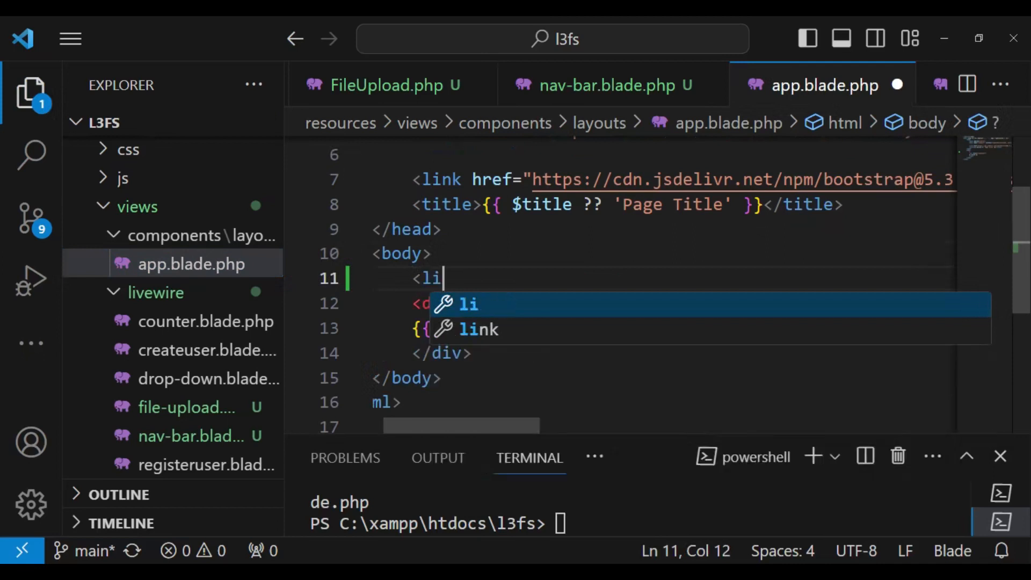
pyautogui.write('ve')
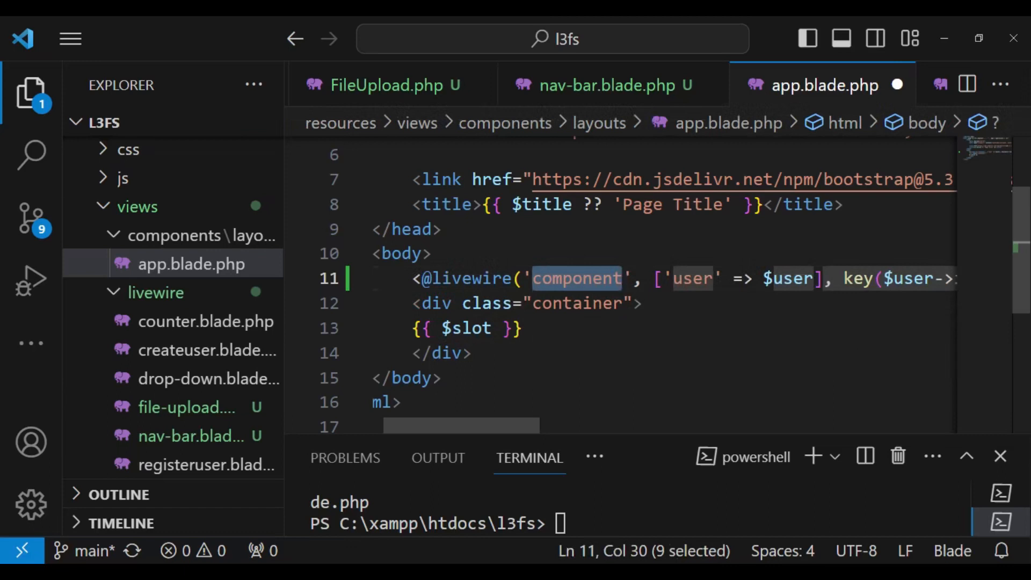
pyautogui.press('Delete')
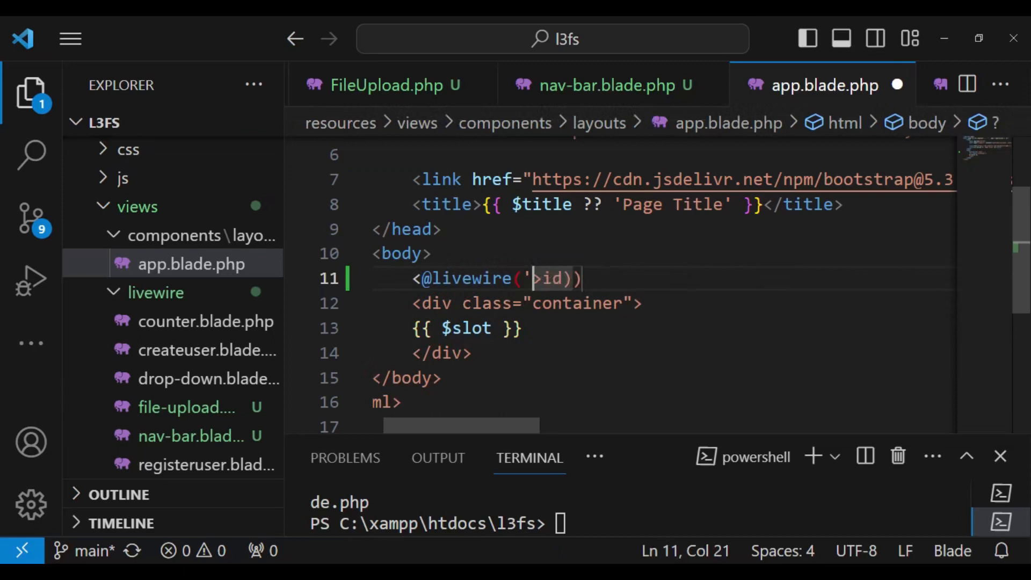
pyautogui.press('Backspace')
pyautogui.write('<l')
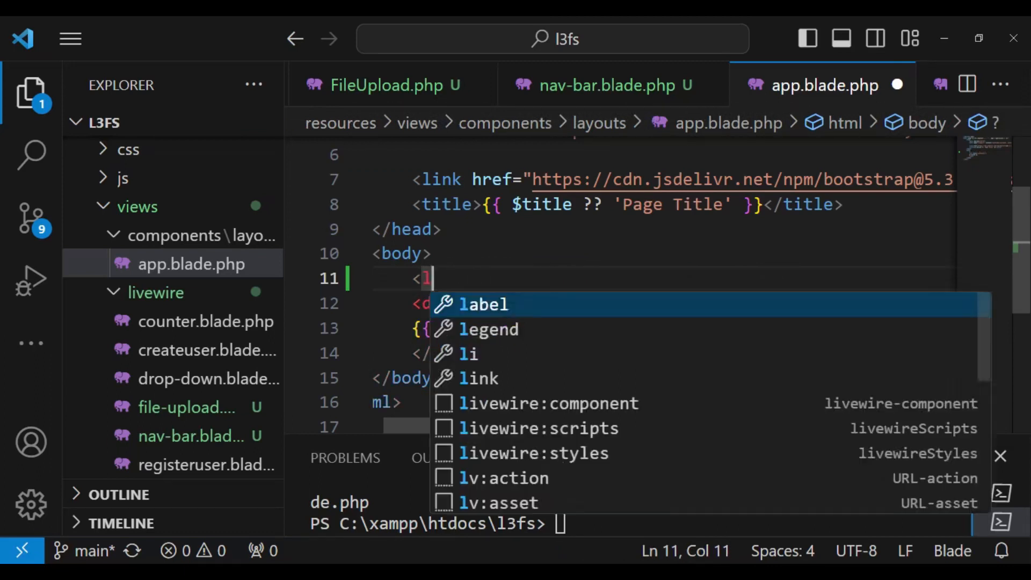
# Finish the <livewire:nav-bar/> tag inside the layout body above the page container.
pyautogui.write('ivewire:')
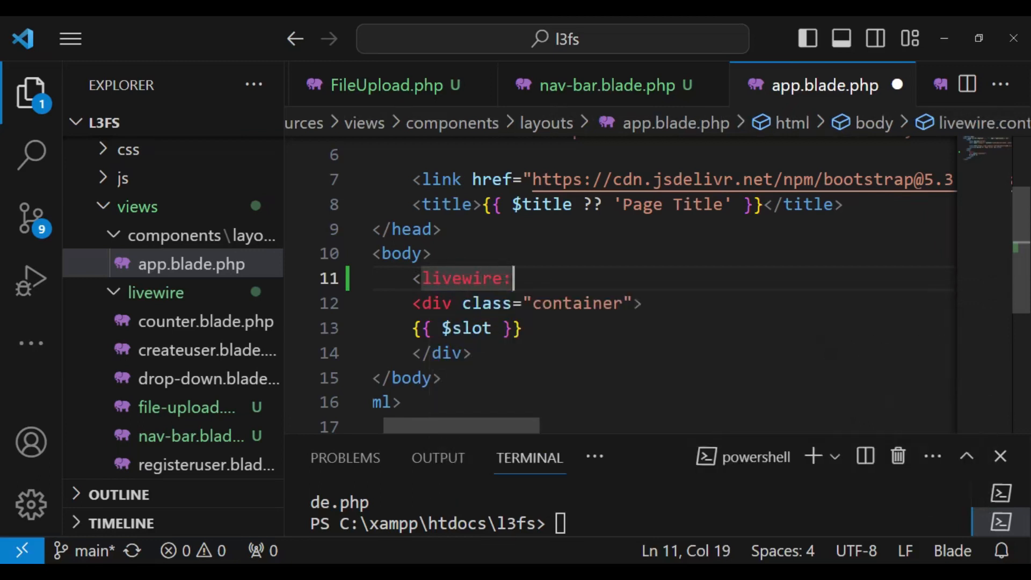
pyautogui.write('na')
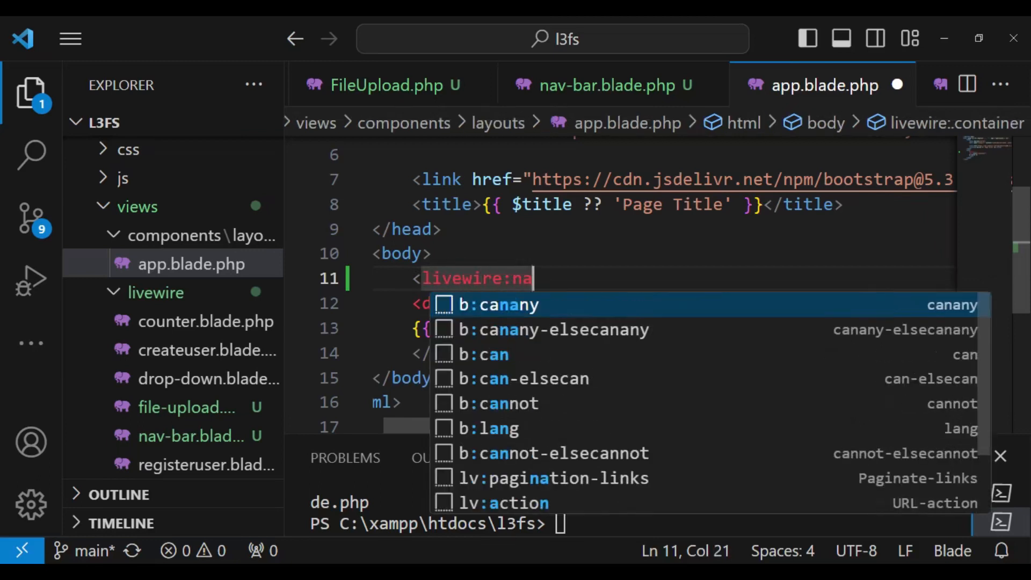
pyautogui.write('v-b')
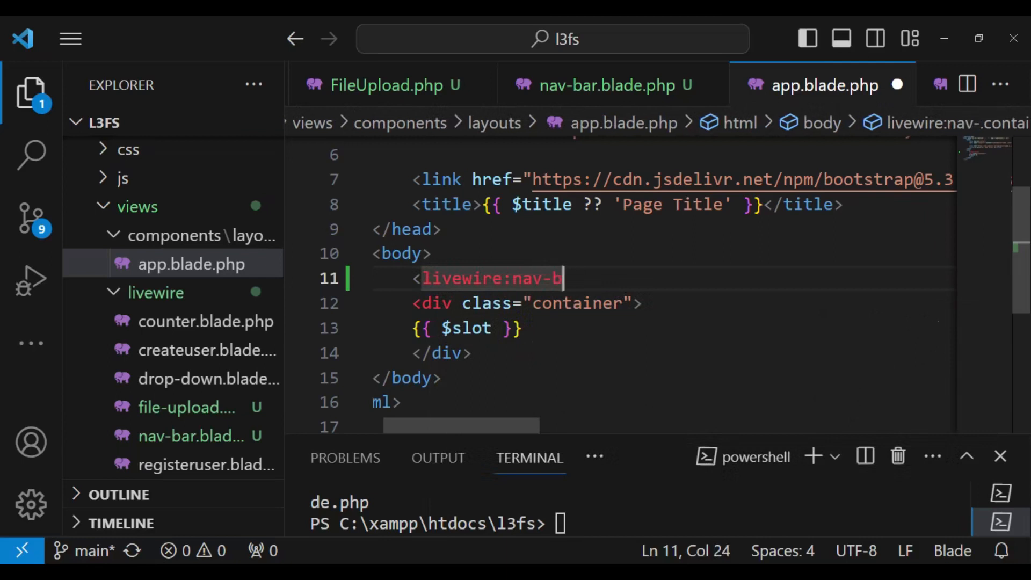
pyautogui.write('ar/')
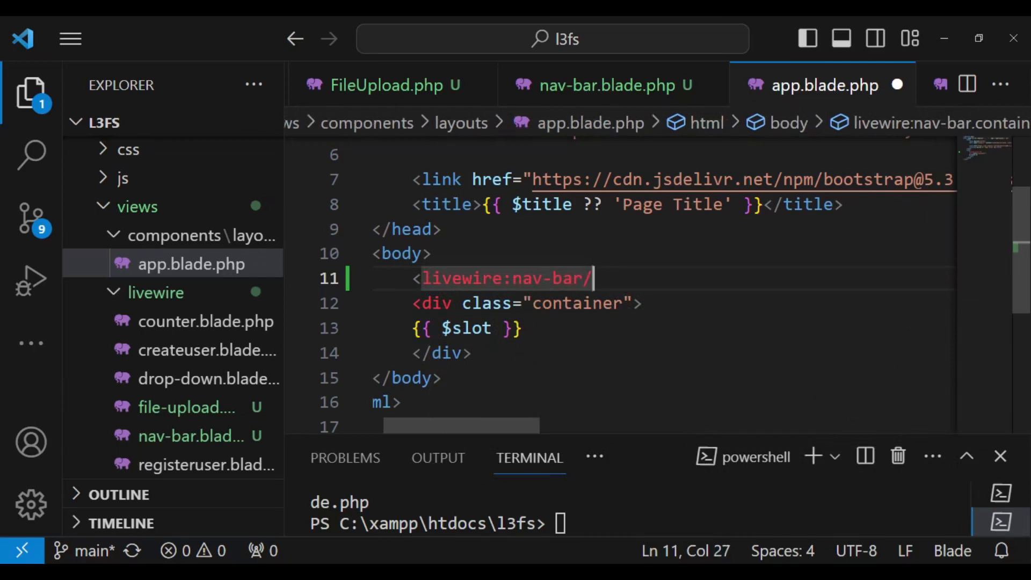
pyautogui.write('>')
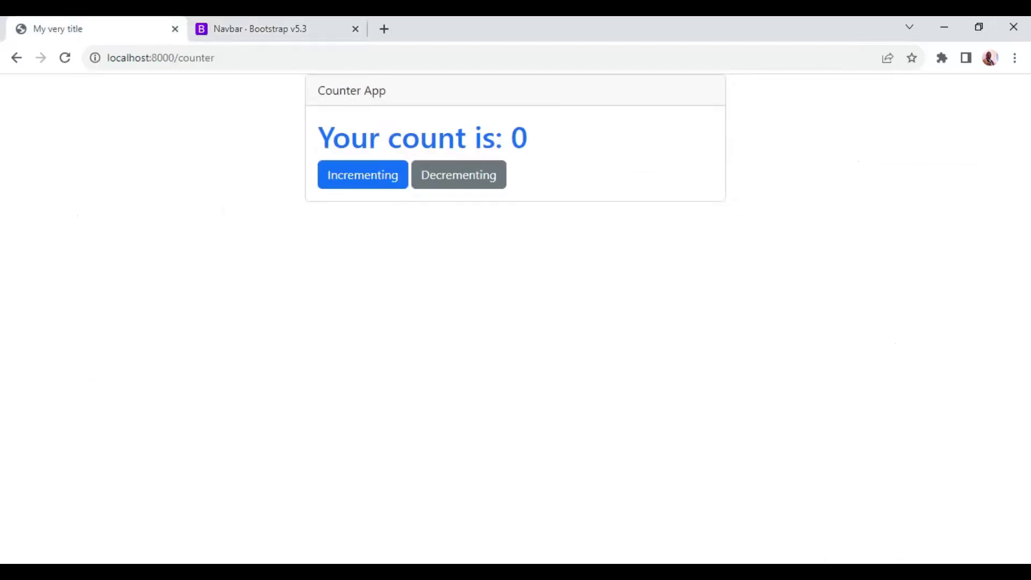
# Return from Chrome to the app layout in the code editor.
pyautogui.click(64, 58)
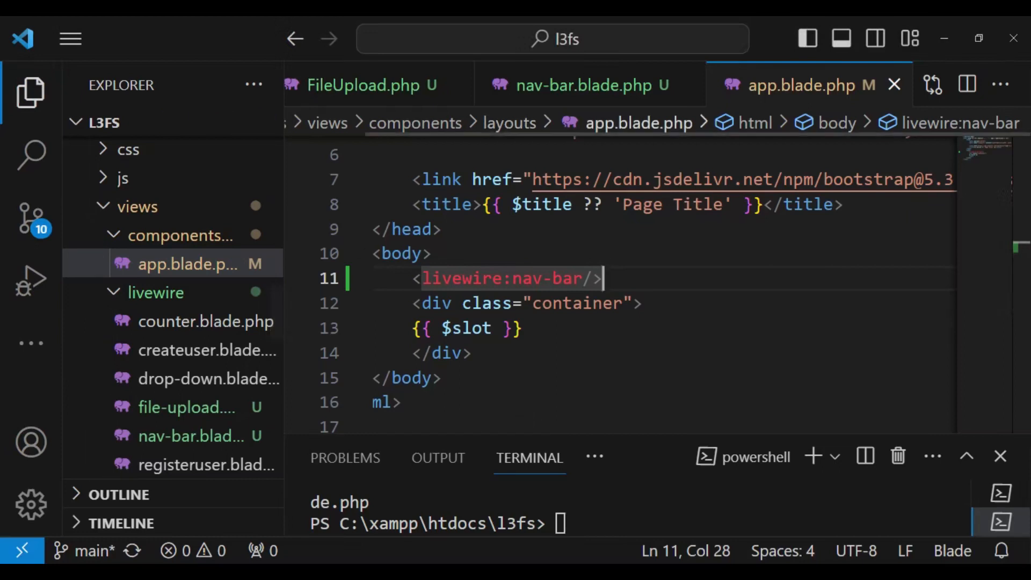
# Add wire:navigate to the first anchor in nav-bar.blade.php.
pyautogui.click(579, 85)
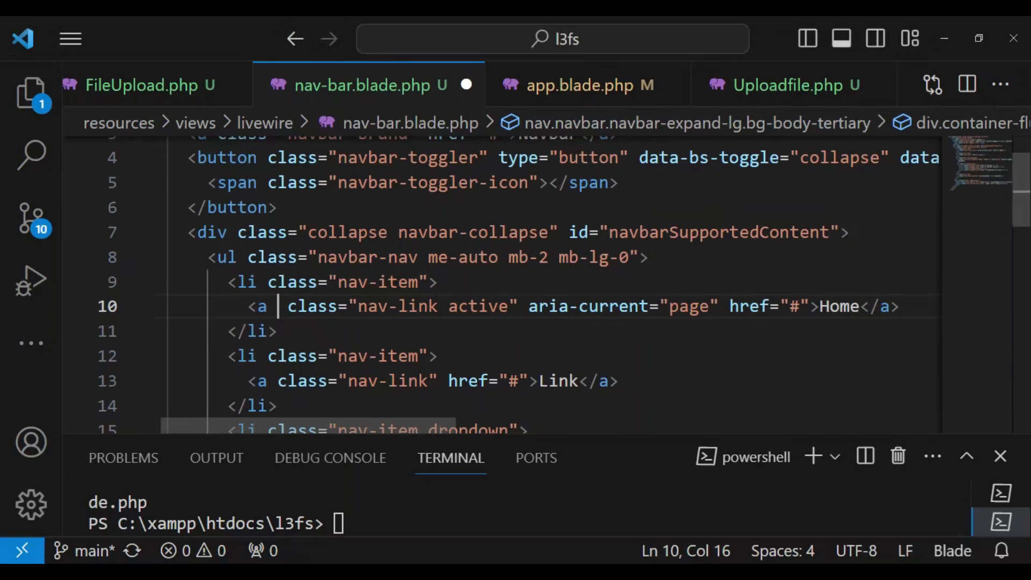
pyautogui.write('wire')
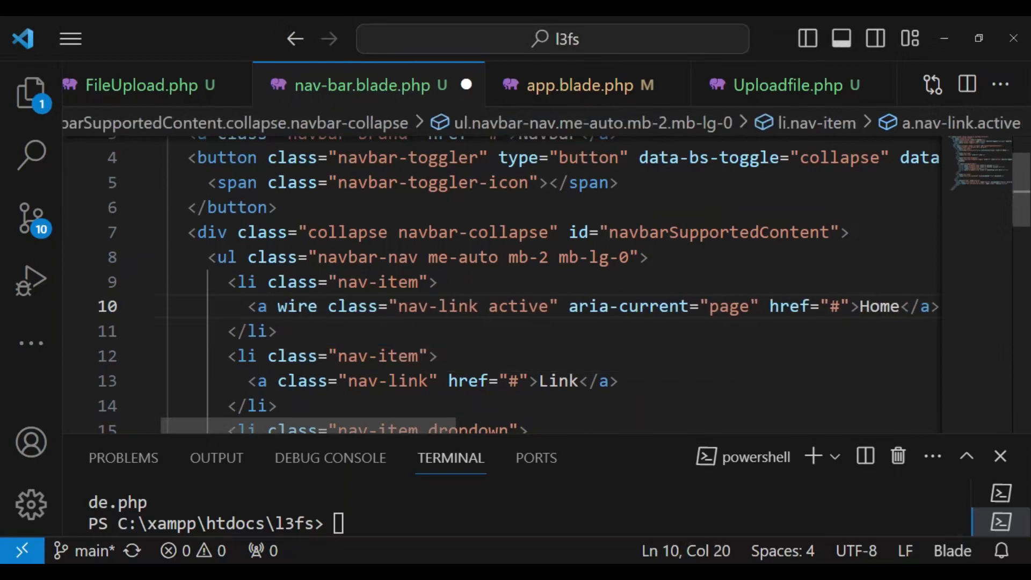
pyautogui.write(':naviga')
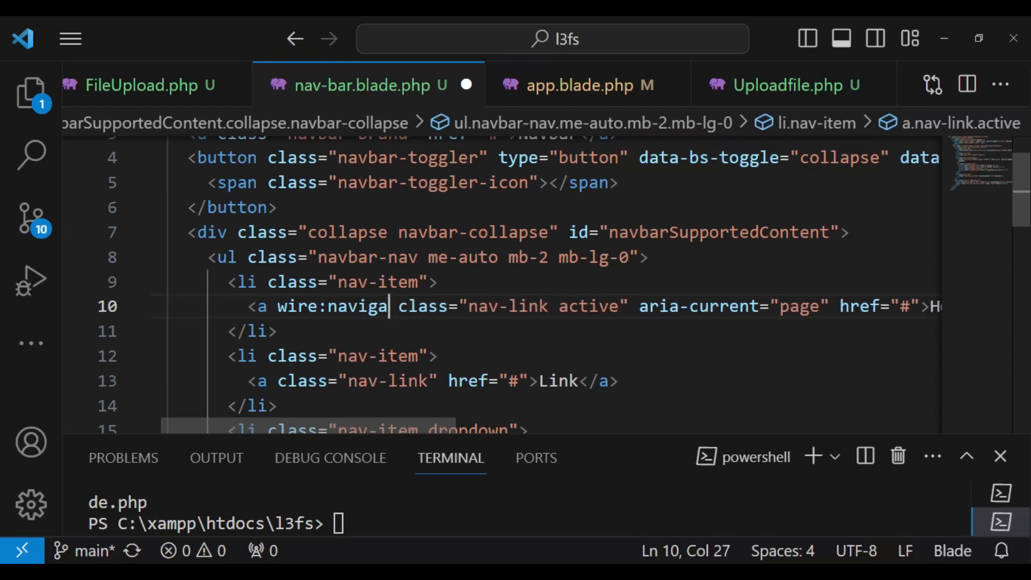
pyautogui.write('te')
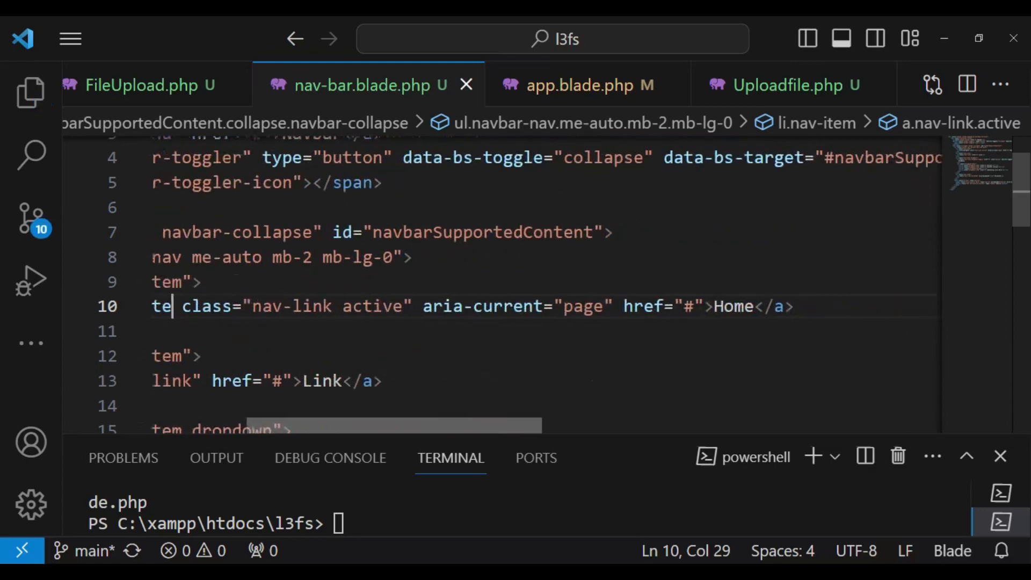
# Set that link's href to /counter and rename its Home label to Counter.
pyautogui.hscroll(3)
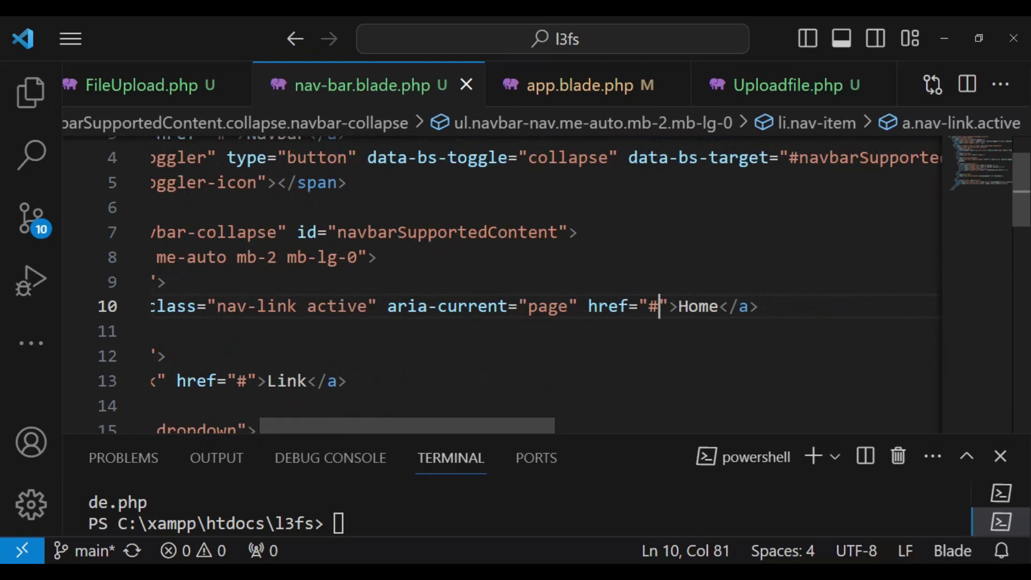
pyautogui.write('/')
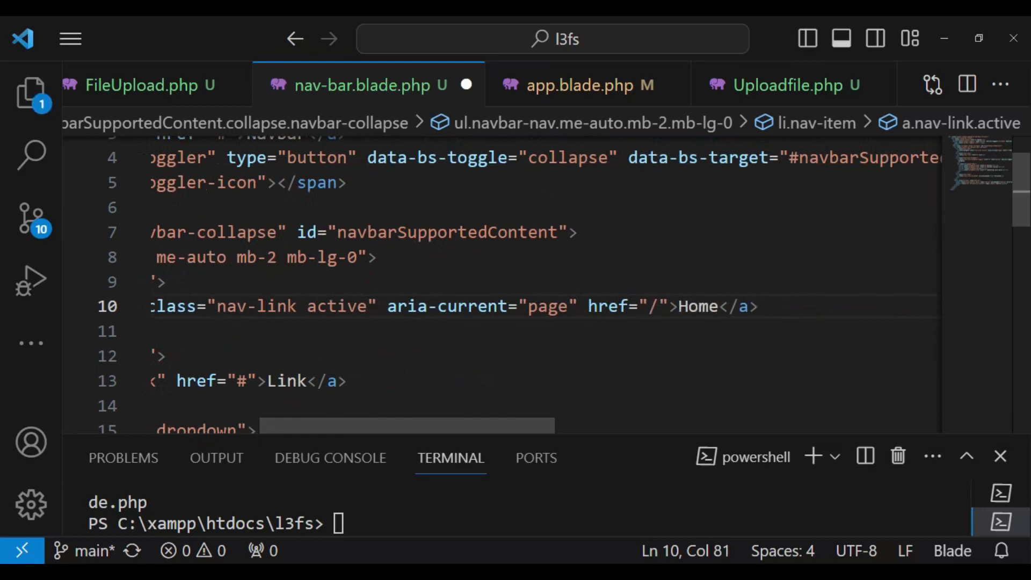
pyautogui.write('counter')
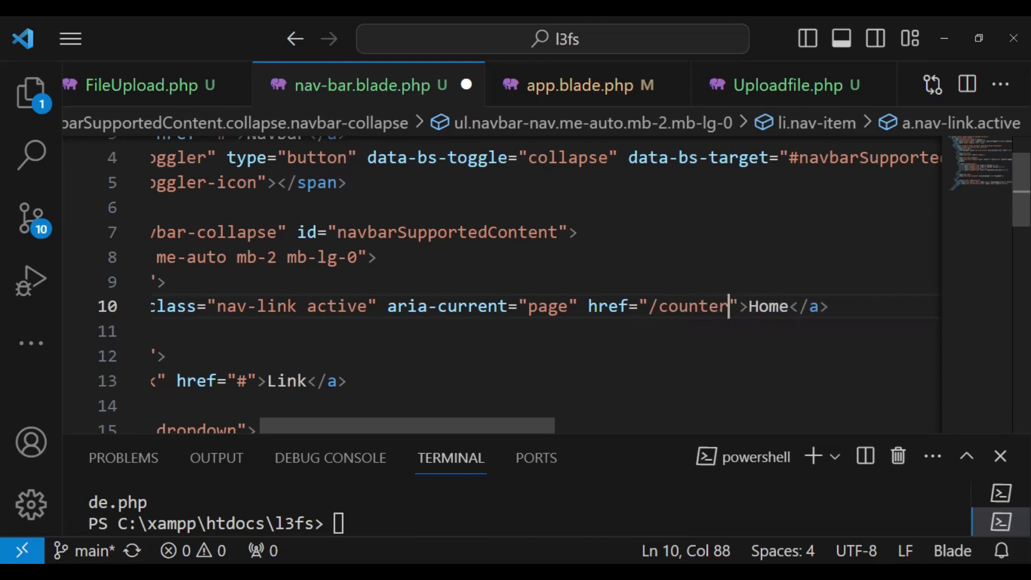
pyautogui.doubleClick(766, 306)
pyautogui.write('Coun')
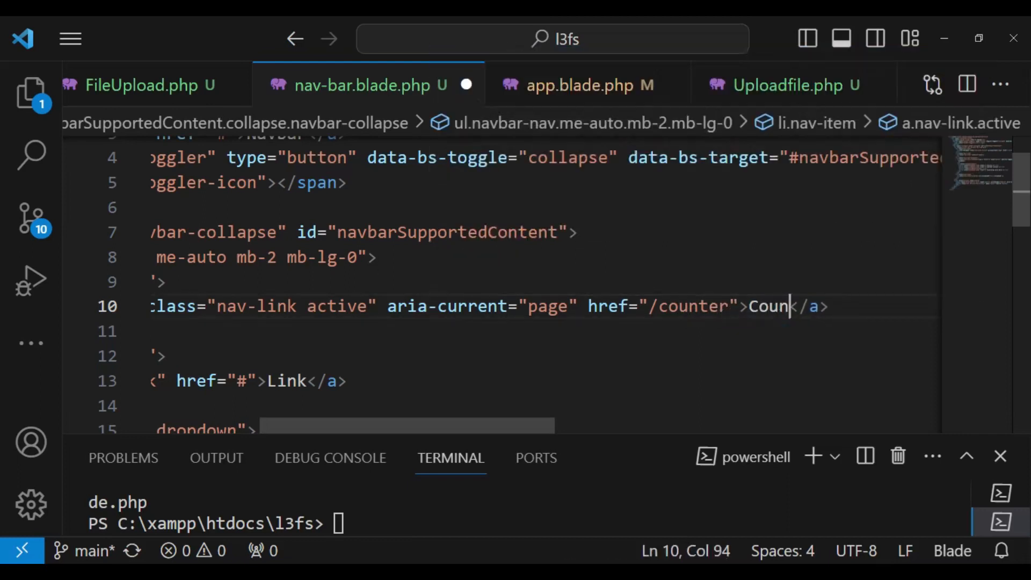
pyautogui.write('ter')
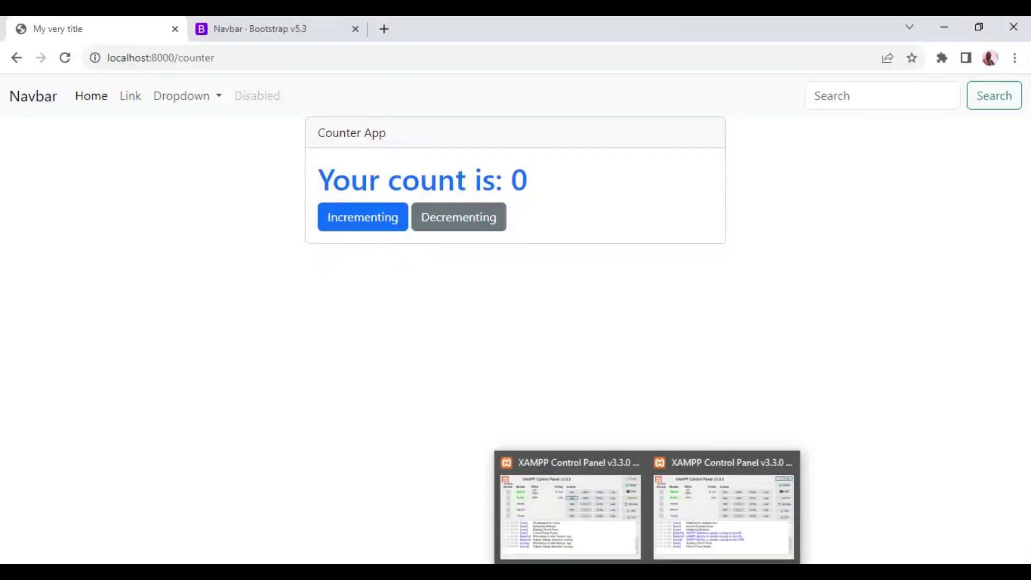
# Switch from Chrome back to the nav-bar view in the editor.
pyautogui.click(64, 58)
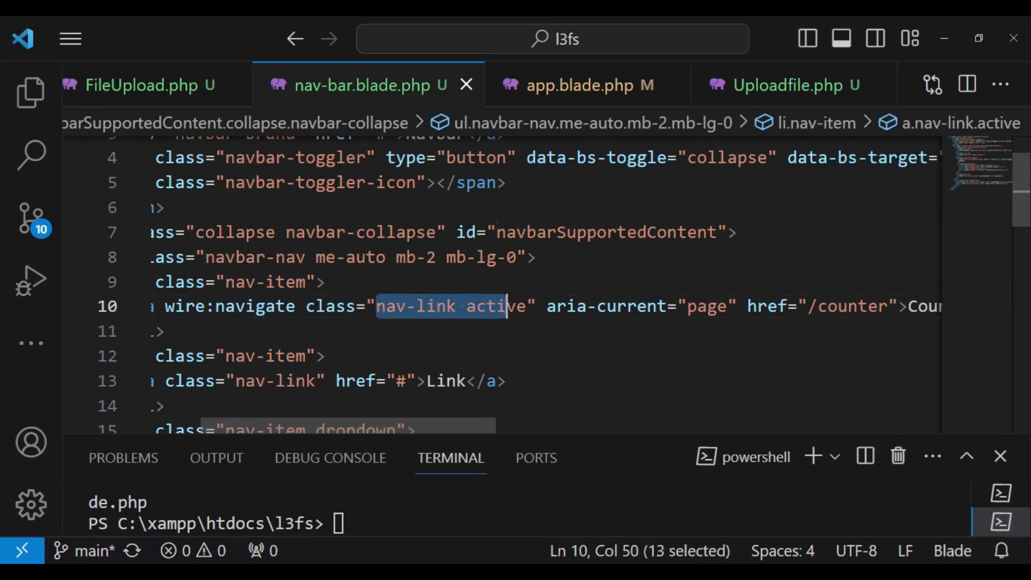
# Replace the Counter link's fixed classes with a Blade {{ }} block checking request()->is('counter').
pyautogui.press('Delete')
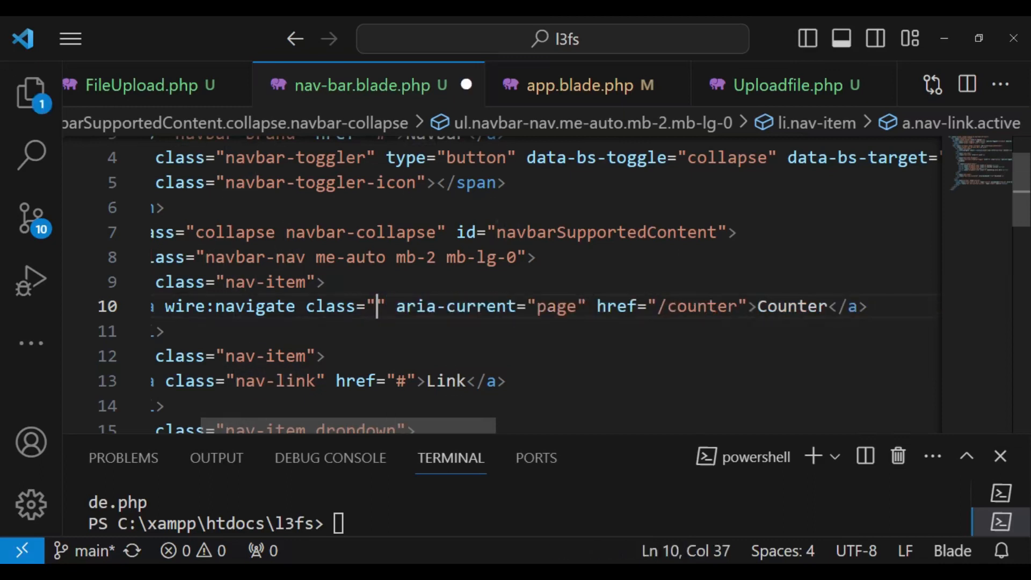
pyautogui.write('{{}}')
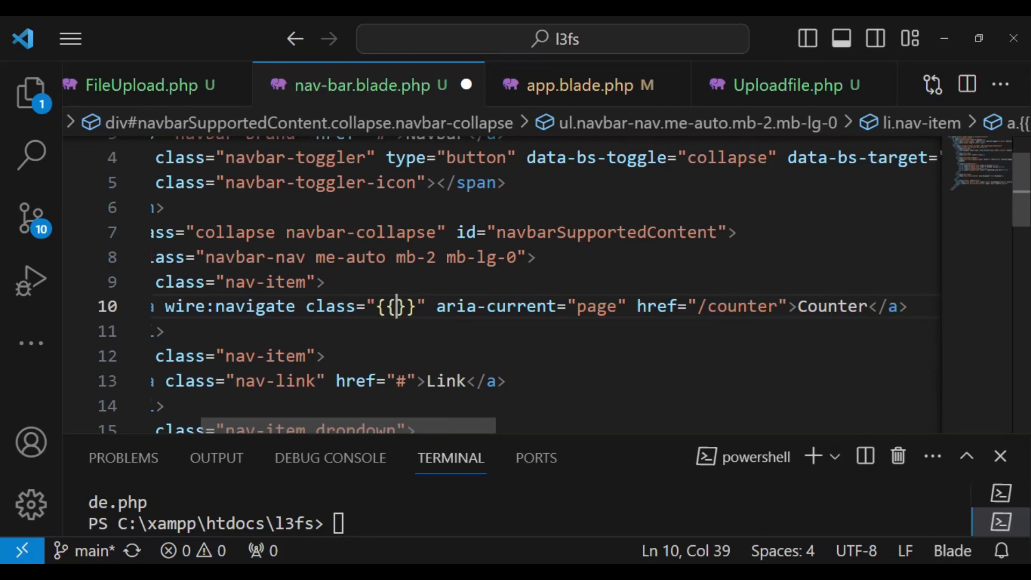
pyautogui.write('req')
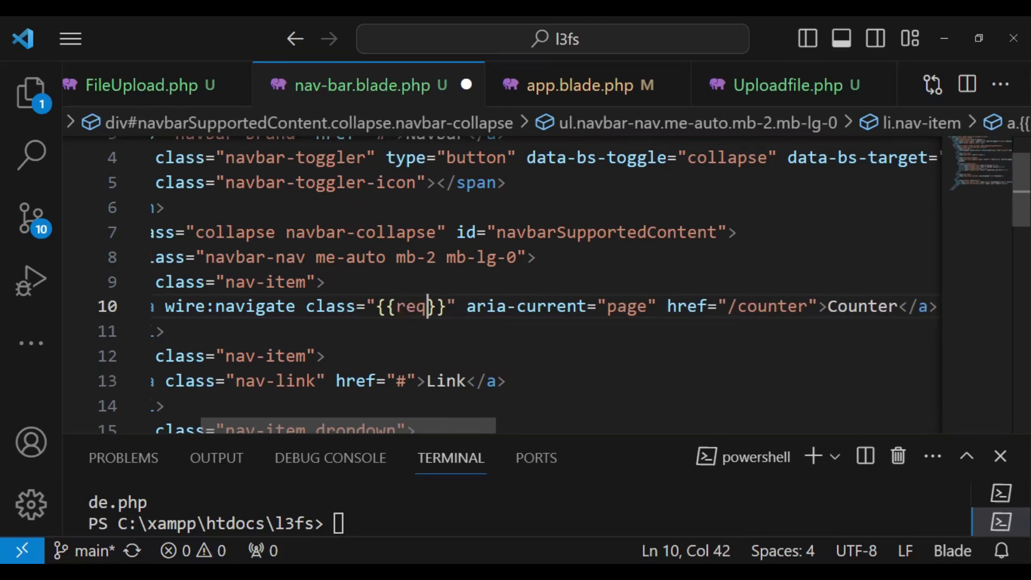
pyautogui.write('est')
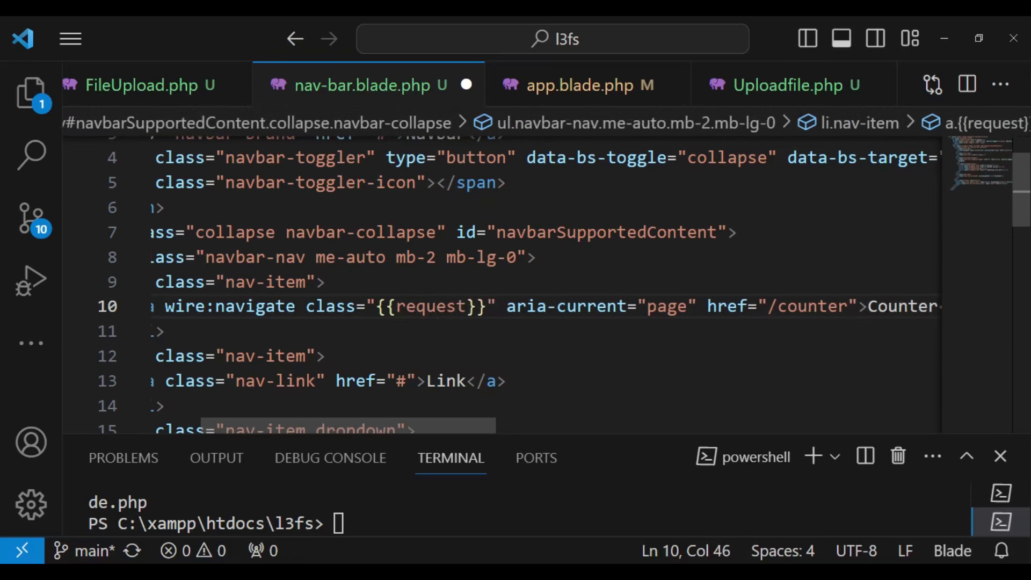
pyautogui.write('()')
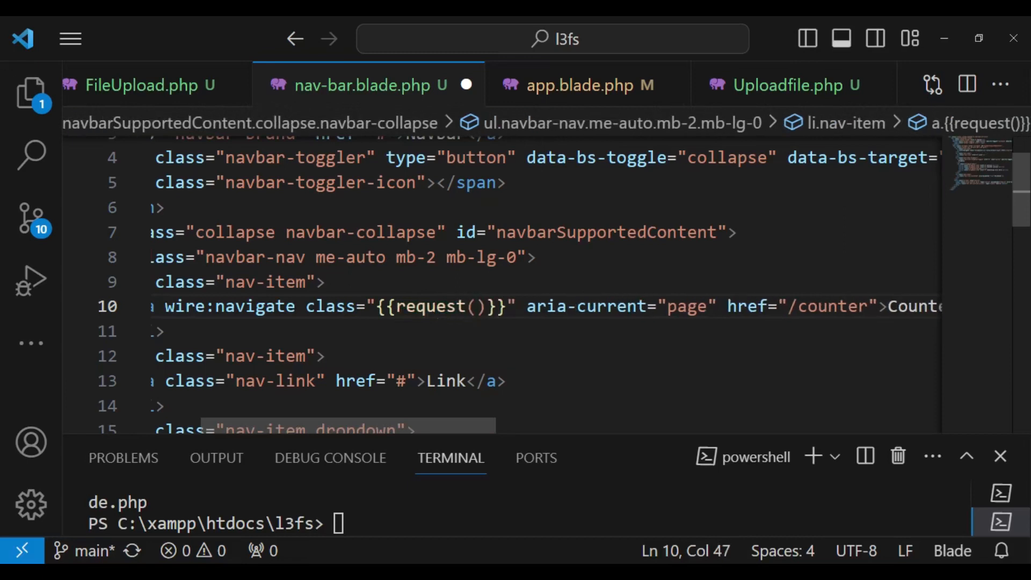
pyautogui.write('-')
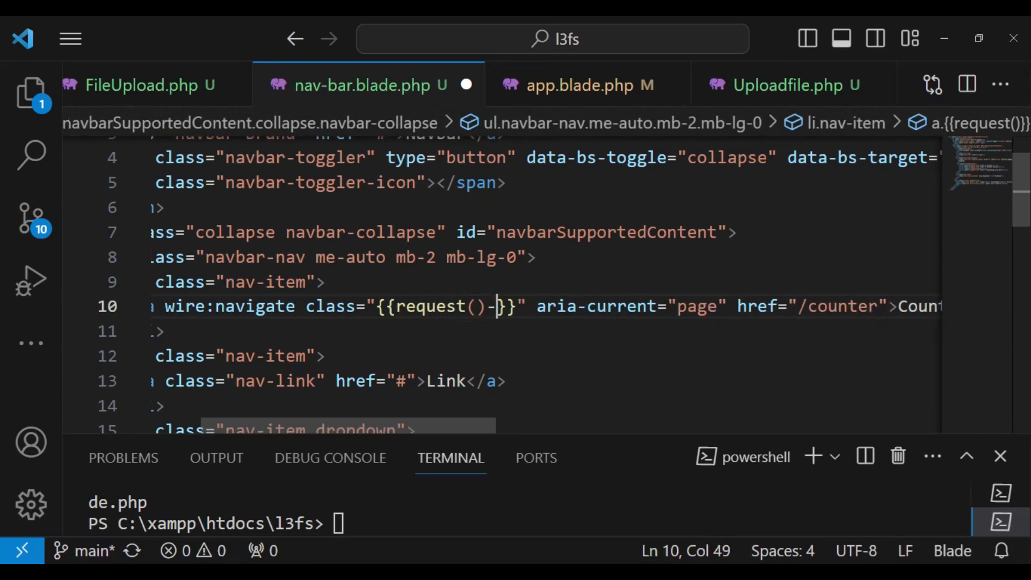
pyautogui.write('>')
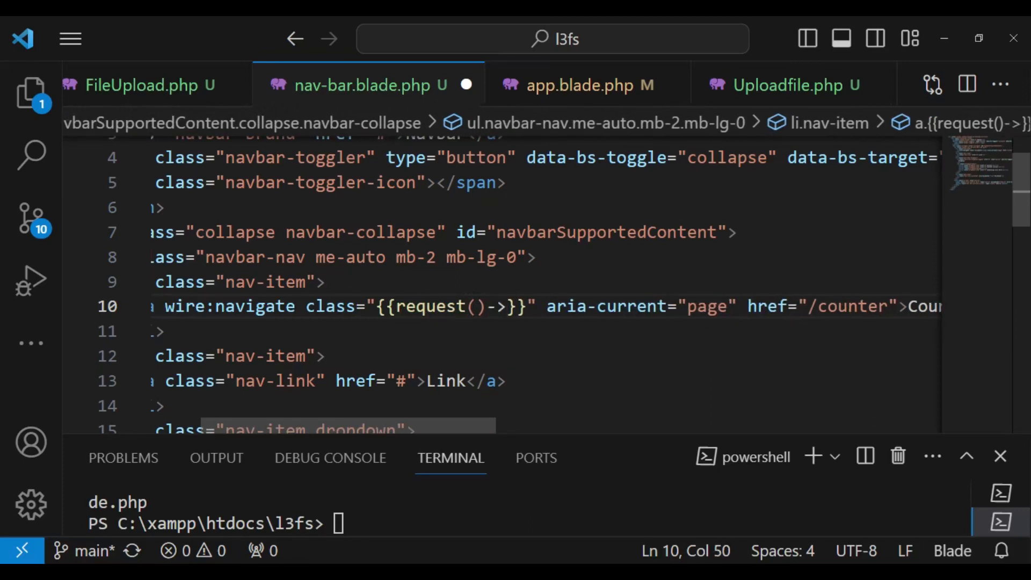
pyautogui.write('is')
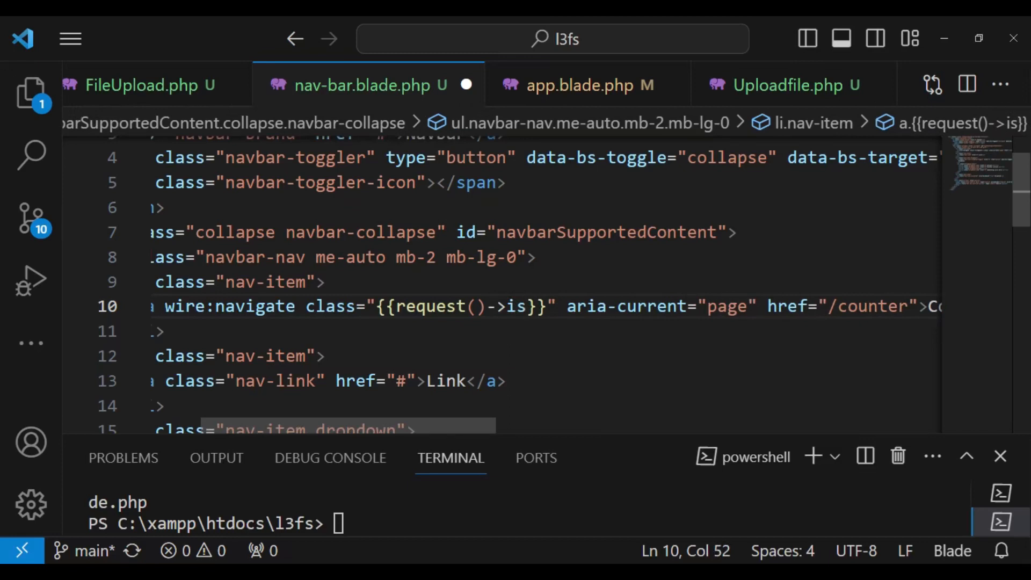
pyautogui.write("('')")
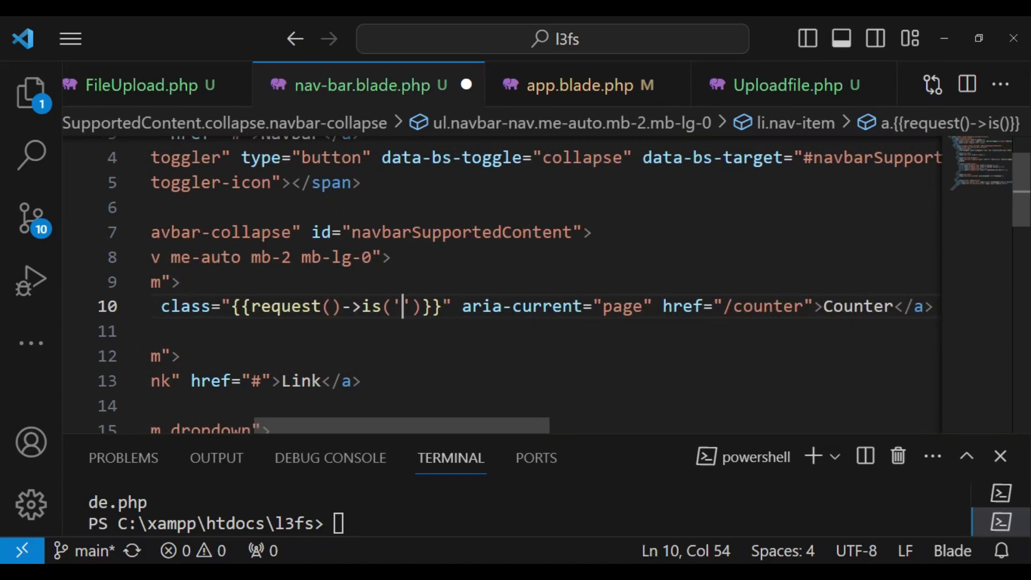
pyautogui.write('counte')
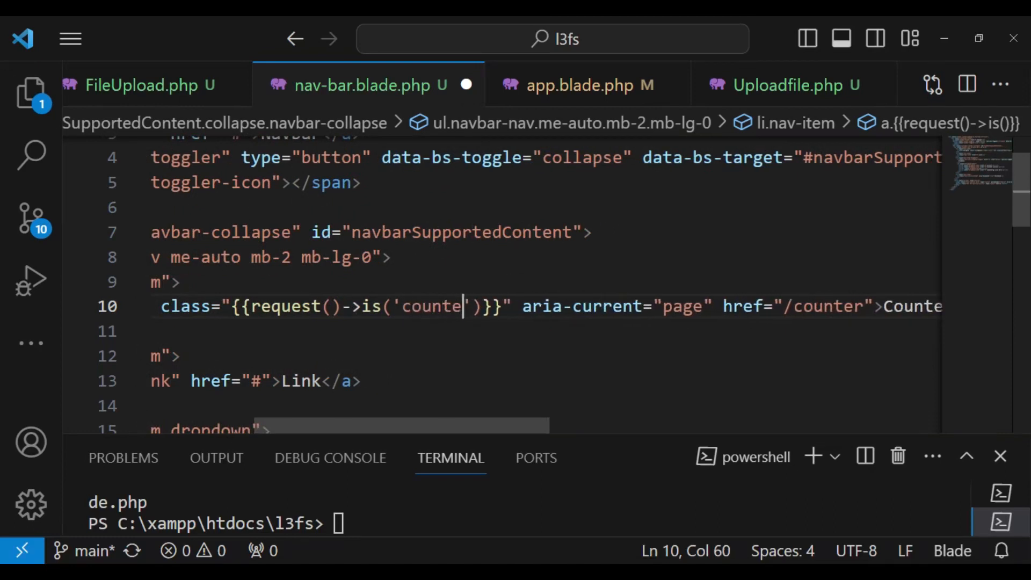
pyautogui.write('r')
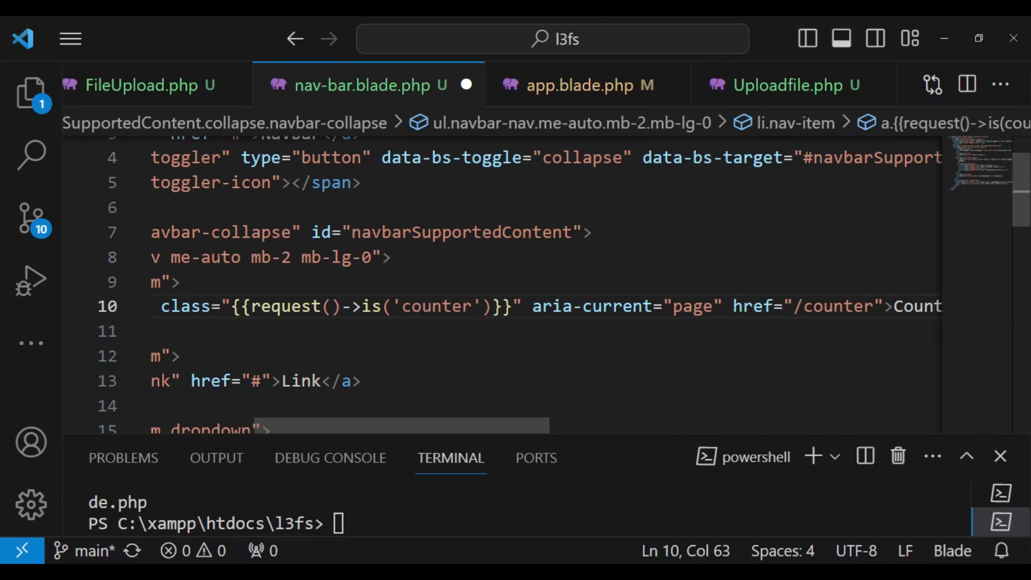
# Complete the ternary to yield 'nav-link active' on the counter route and 'nav-link' otherwise.
pyautogui.write('?')
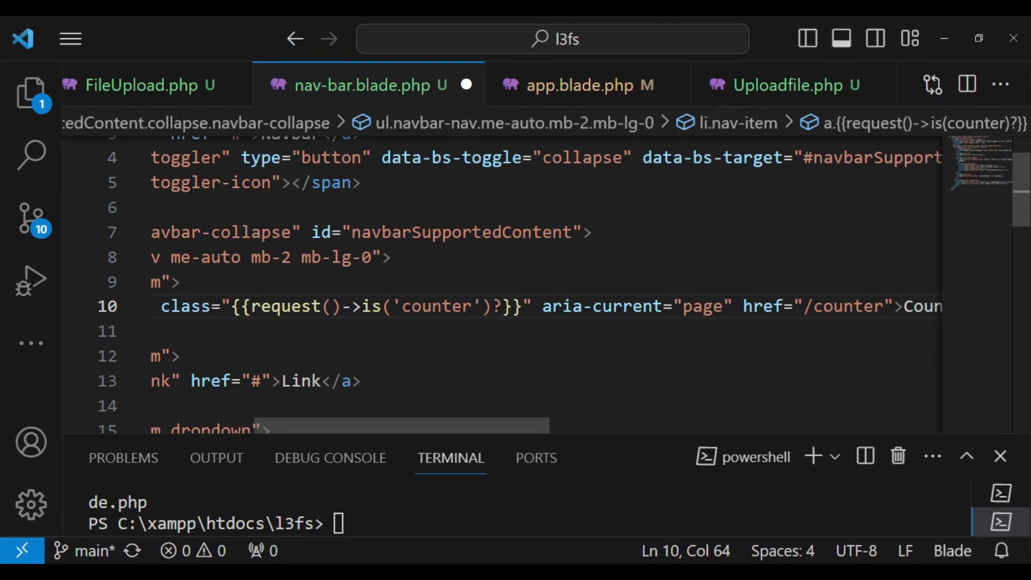
pyautogui.write("''")
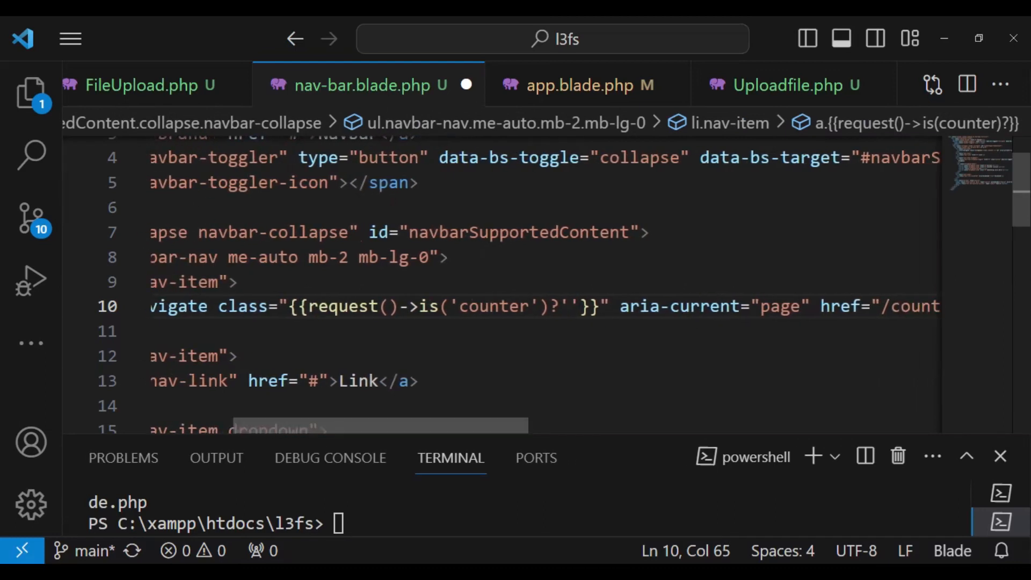
pyautogui.write('nav-')
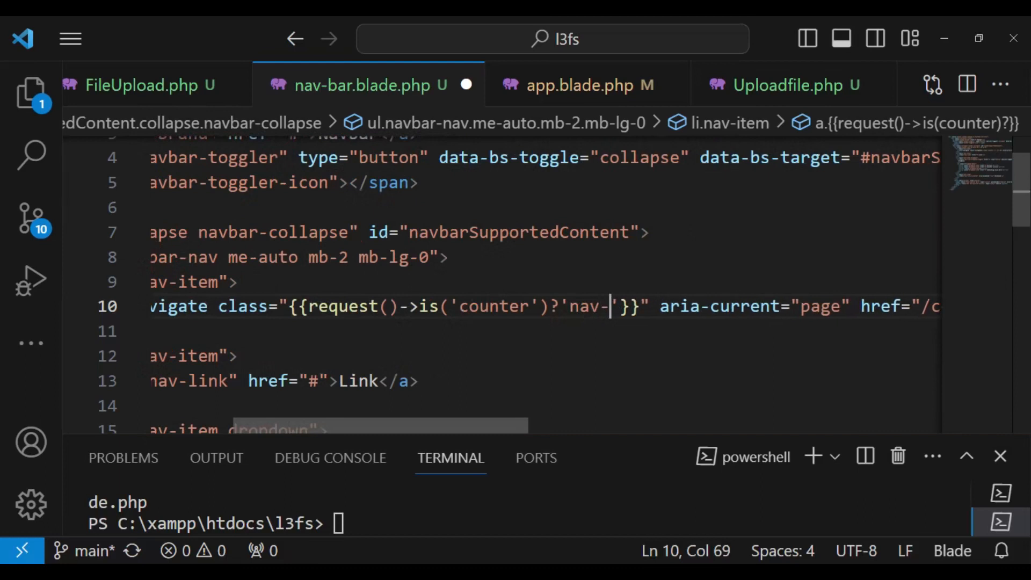
pyautogui.write('link')
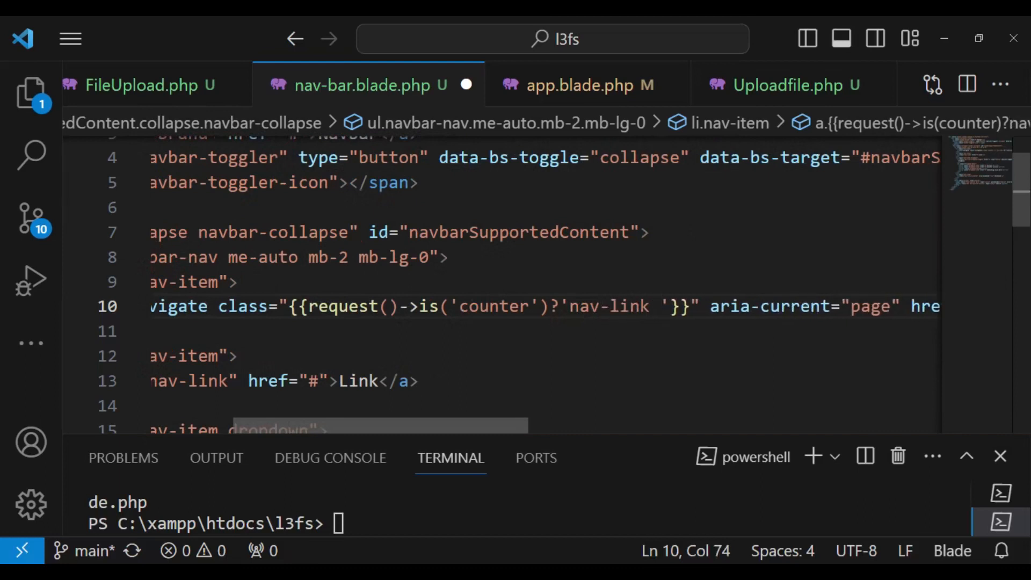
pyautogui.write('active')
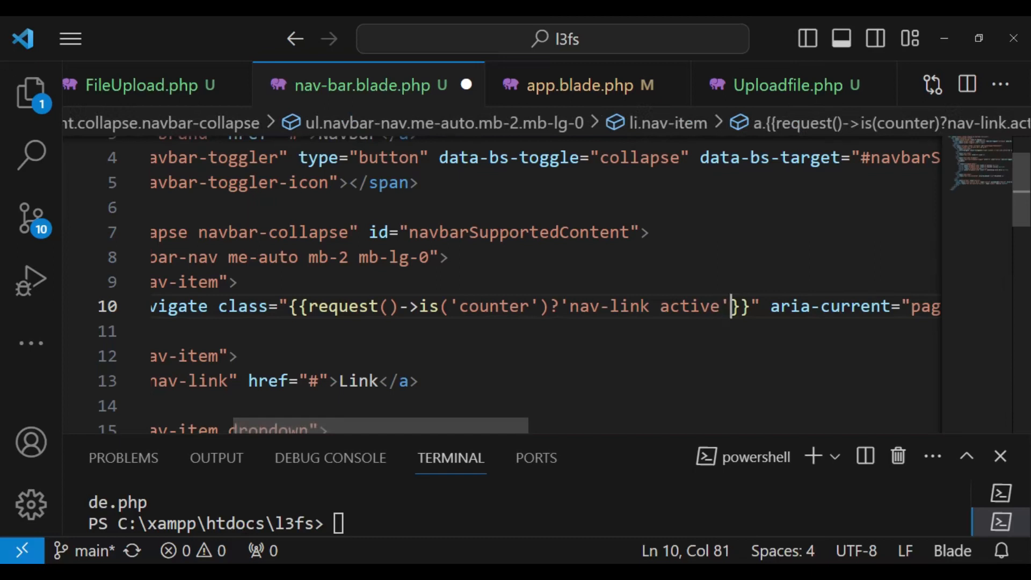
pyautogui.write(":'")
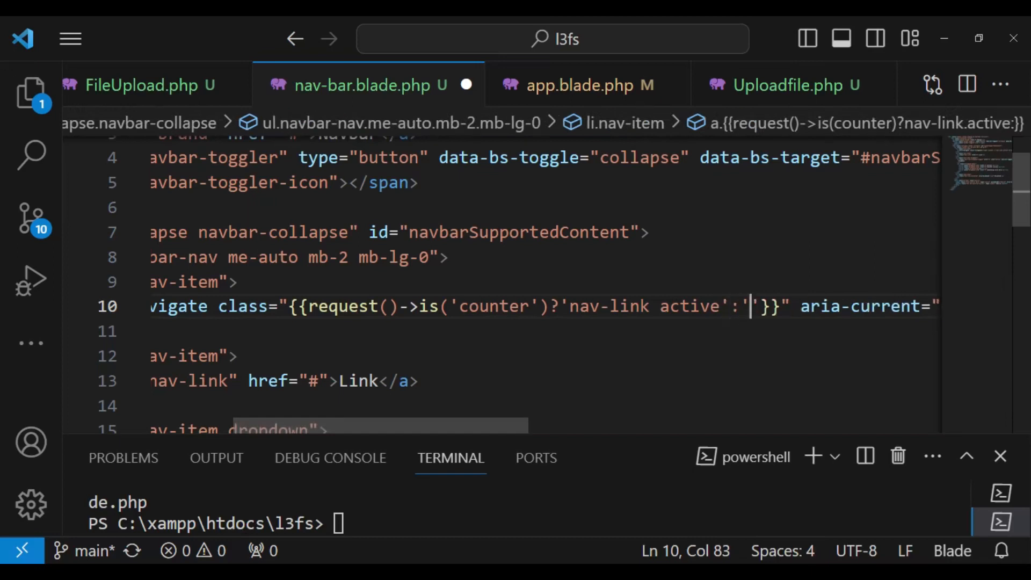
pyautogui.write('nav')
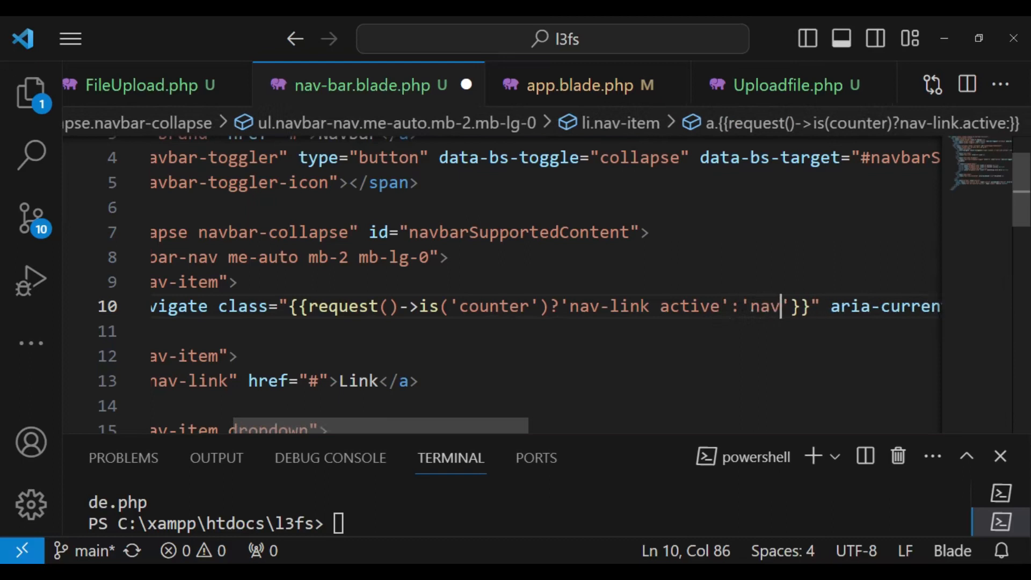
pyautogui.write('-')
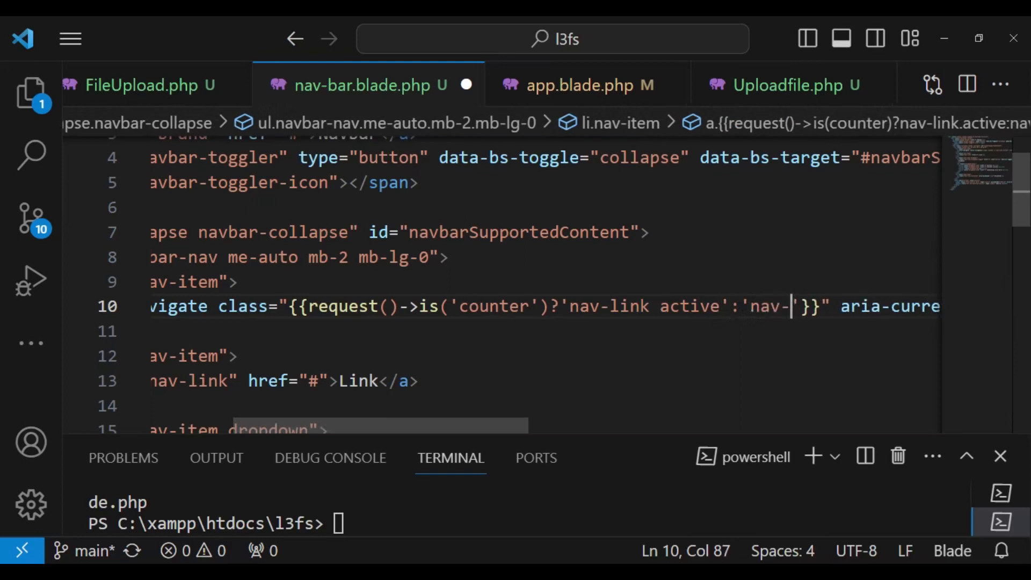
pyautogui.write('ink')
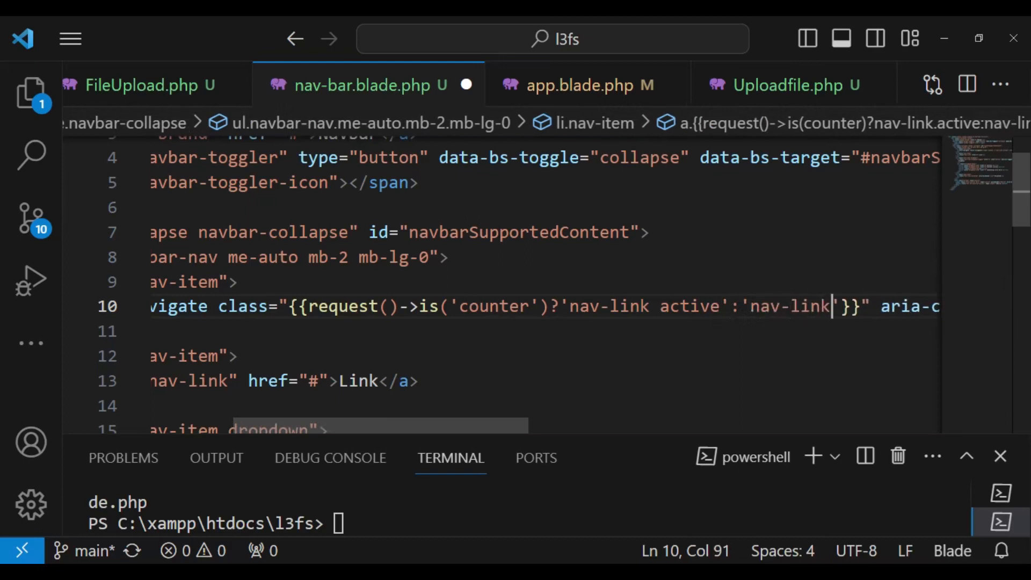
# Scroll right to view the second navbar link's copied wire:navigate and class attributes.
pyautogui.hscroll(3)
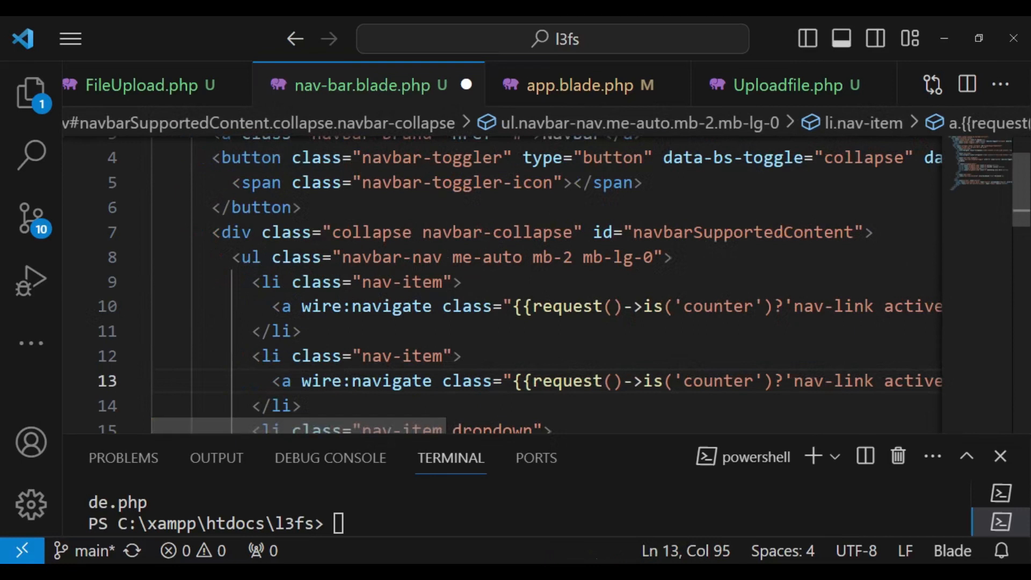
# Change the second link's condition from is('counter') to is('dropdown').
pyautogui.hscroll(3)
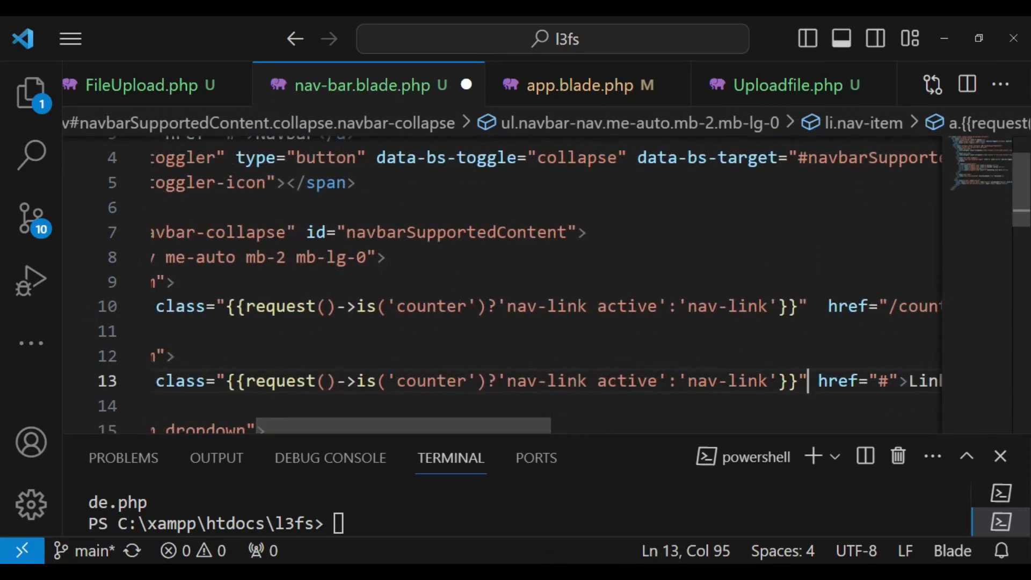
pyautogui.press('Backspace')
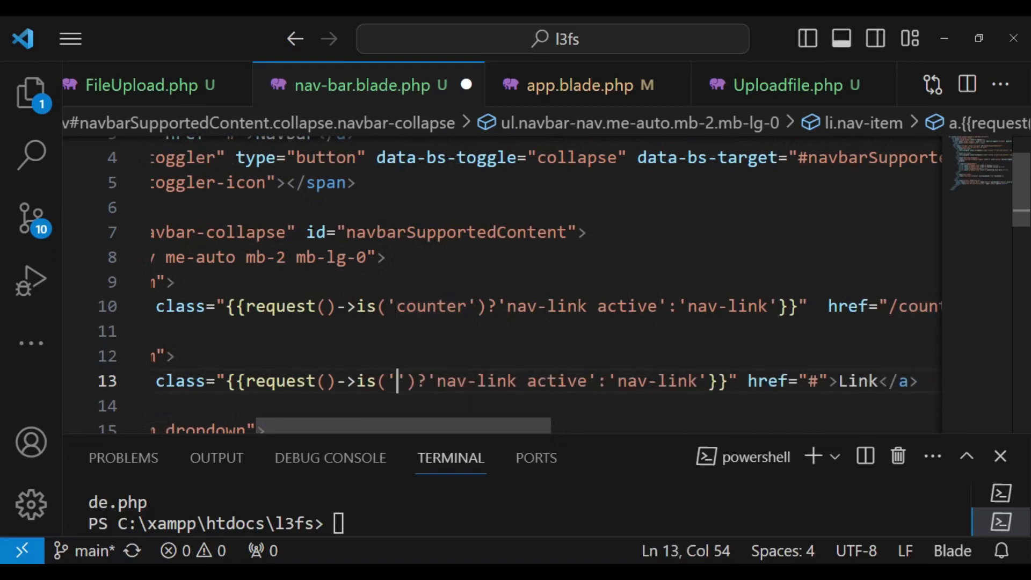
pyautogui.write('/')
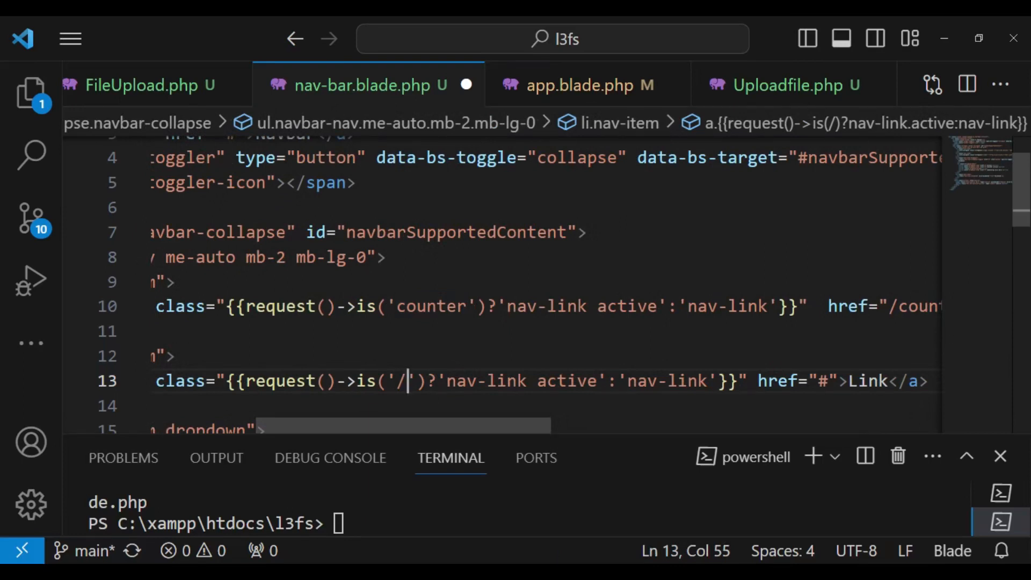
pyautogui.write('dr')
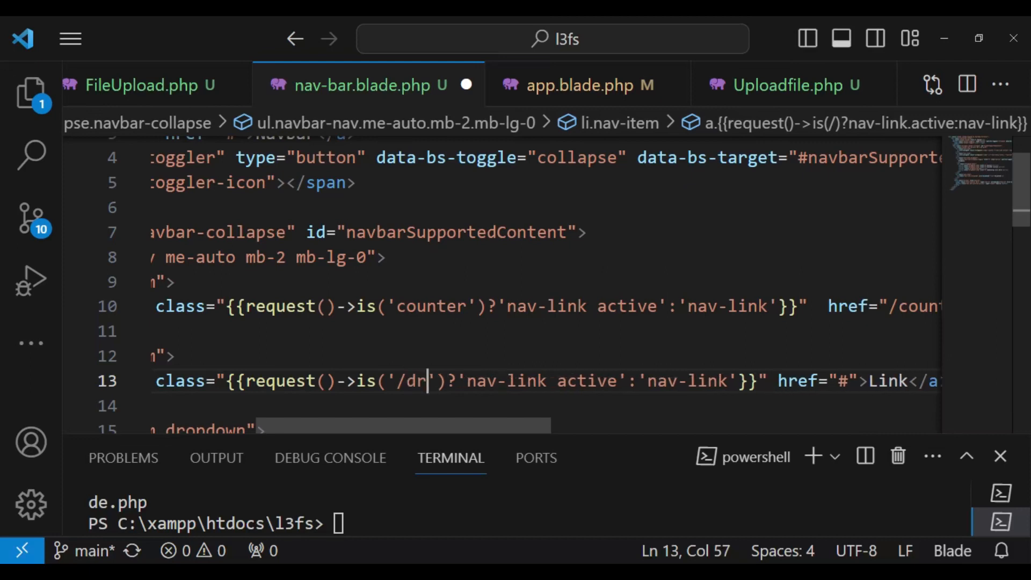
pyautogui.press('Backspace')
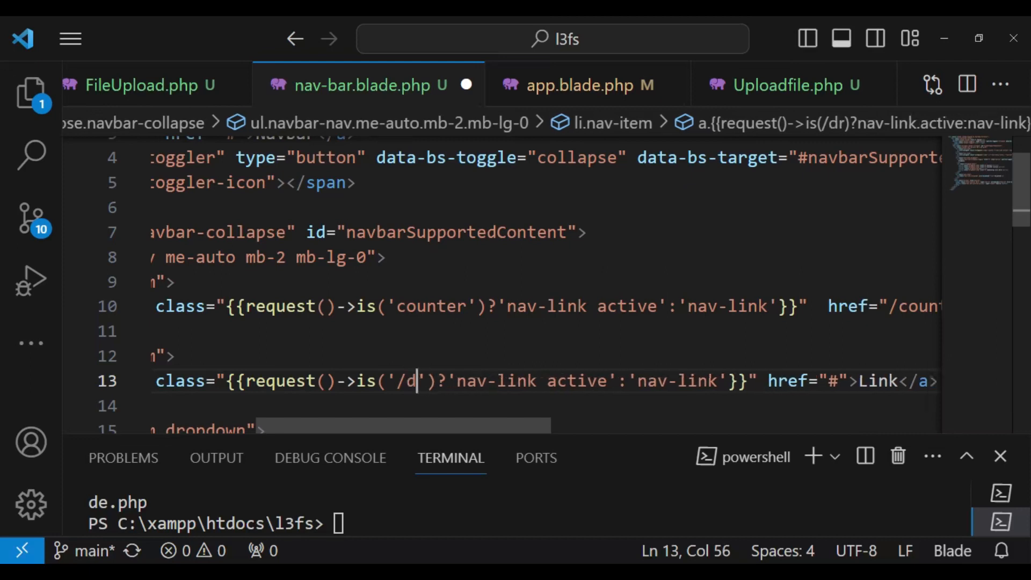
pyautogui.write('ro')
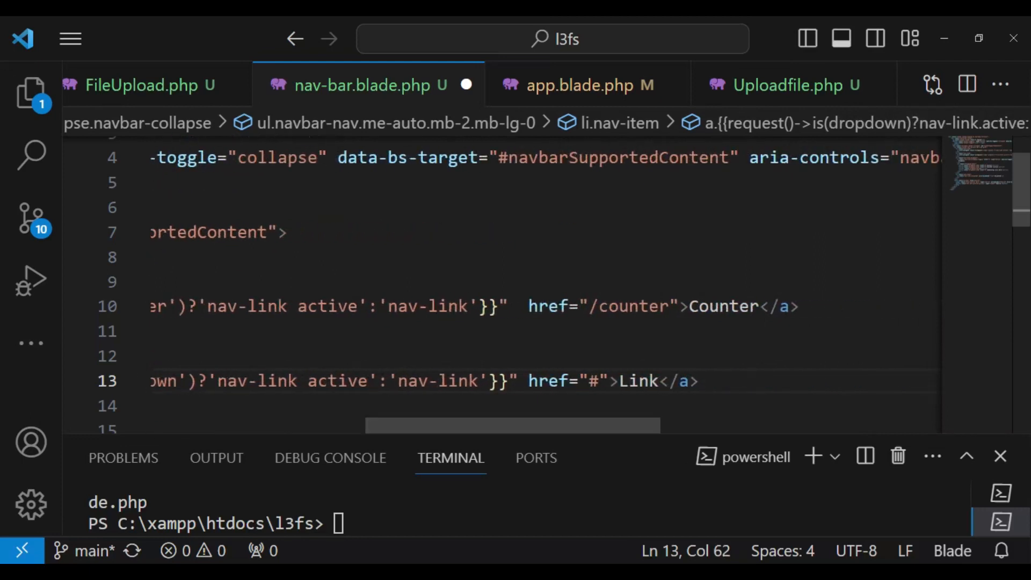
# Point the second link's href to /dropdown and label it Dropdown.
pyautogui.write('/')
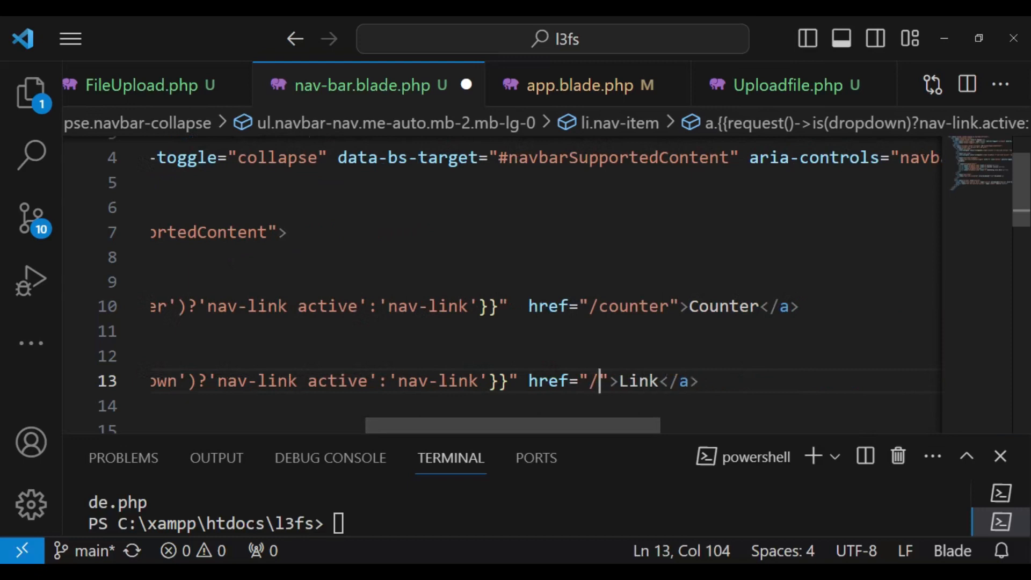
pyautogui.write('drop')
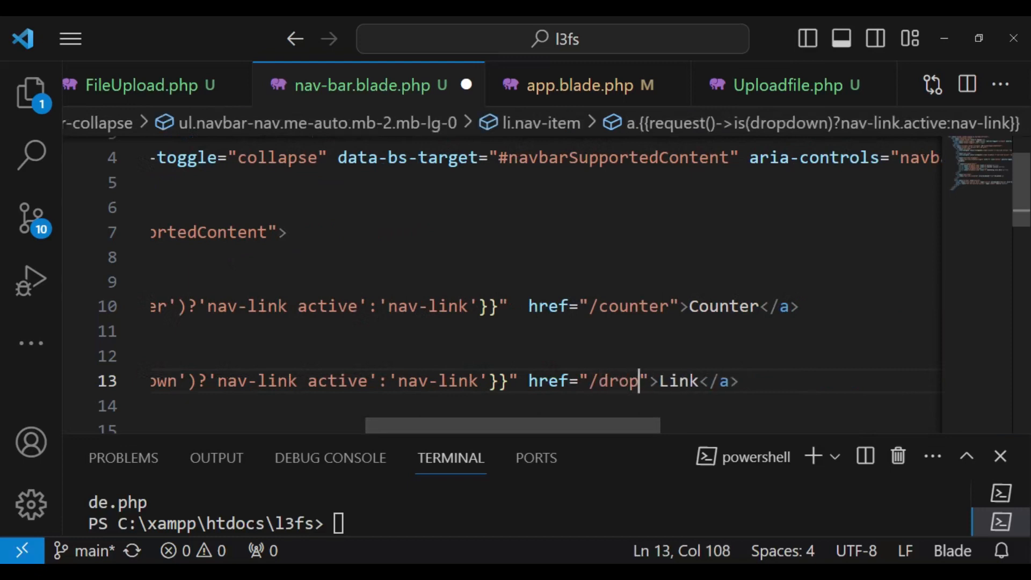
pyautogui.write('down')
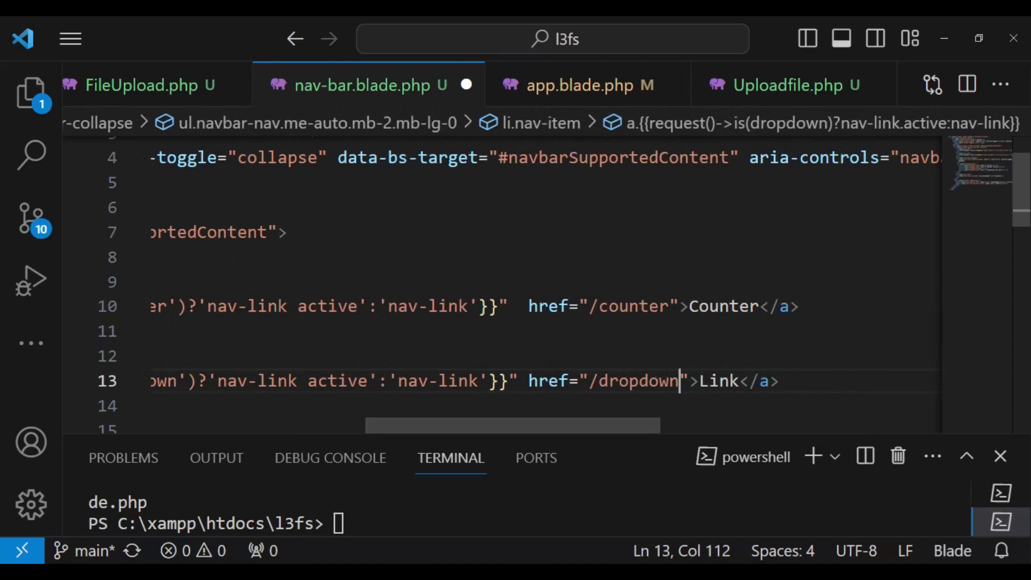
pyautogui.write('D')
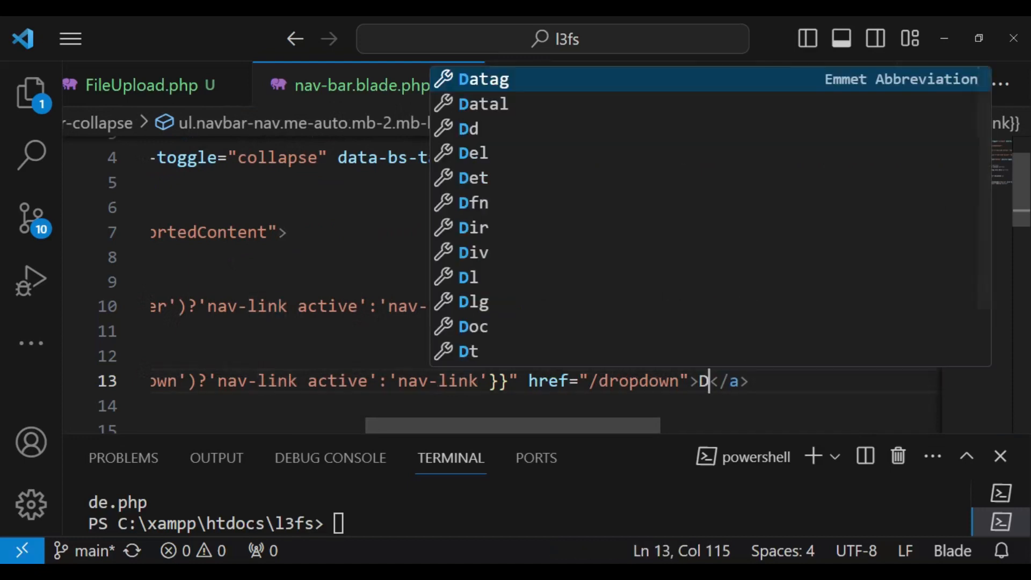
pyautogui.write('ropd')
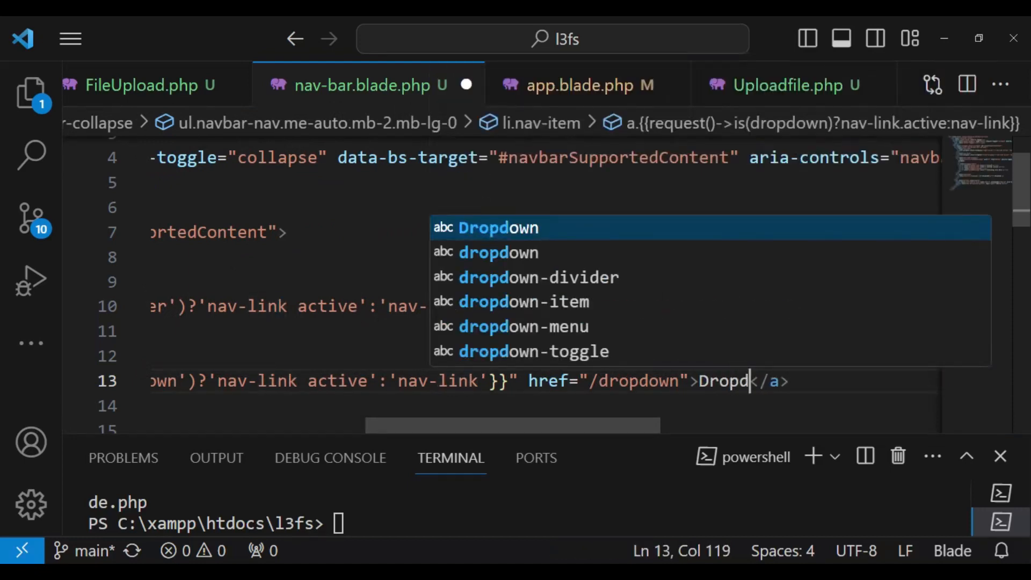
pyautogui.write('own')
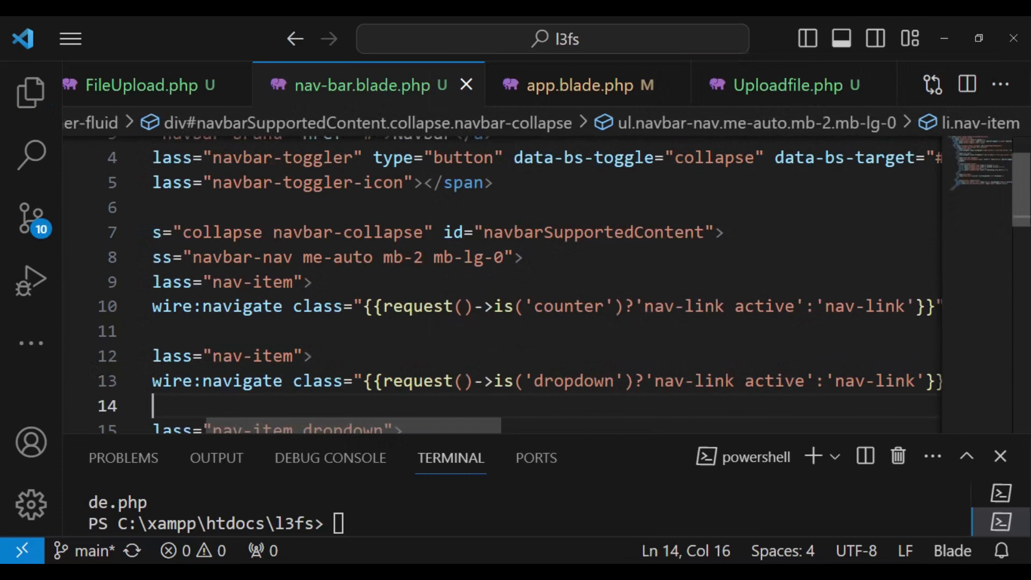
# Scroll to the Disabled link and select its existing attributes to replace with wire:navigate.
pyautogui.scroll(-3)
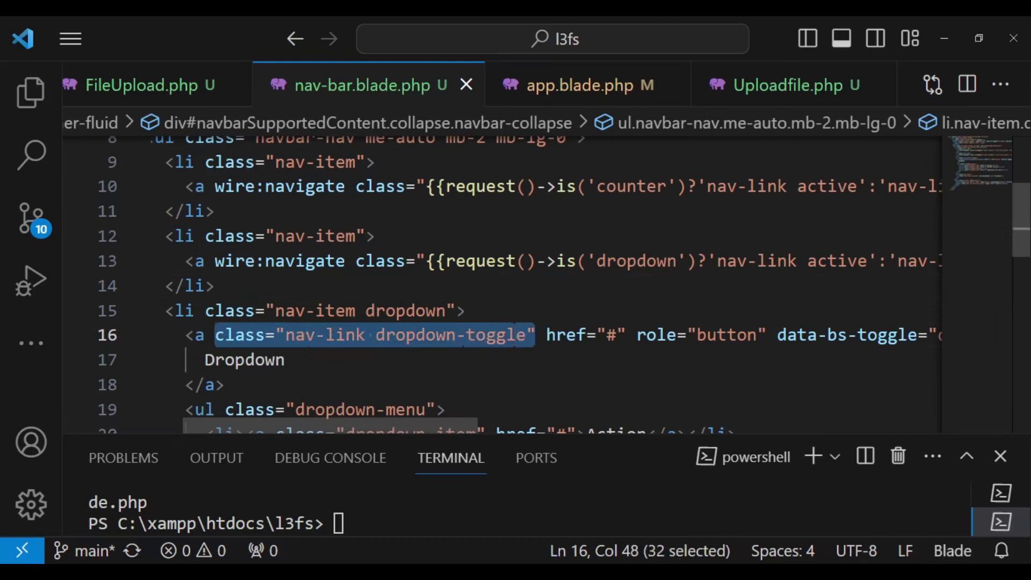
pyautogui.scroll(-3)
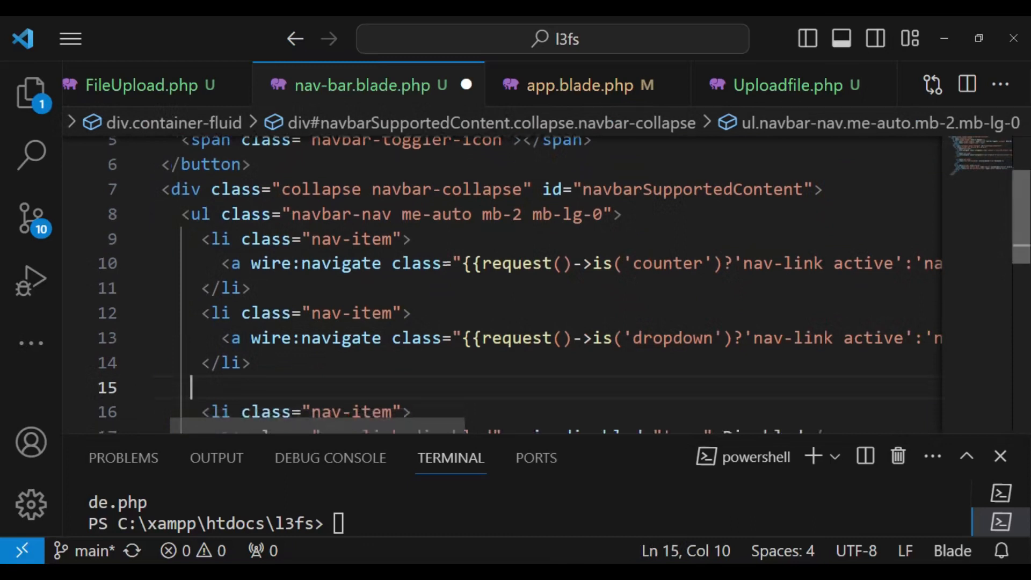
pyautogui.scroll(-3)
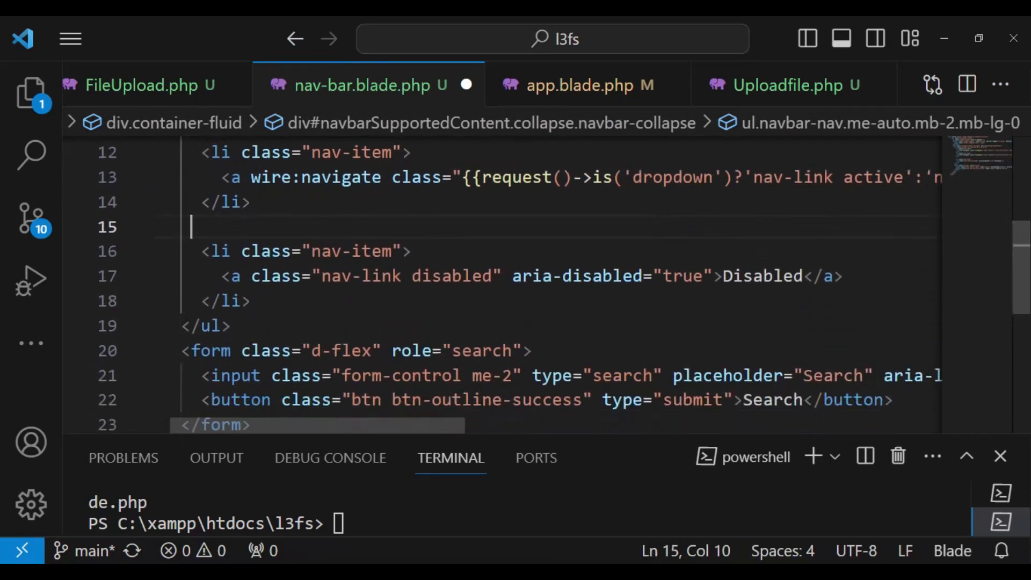
pyautogui.moveTo(250, 276); pyautogui.dragTo(462, 276)
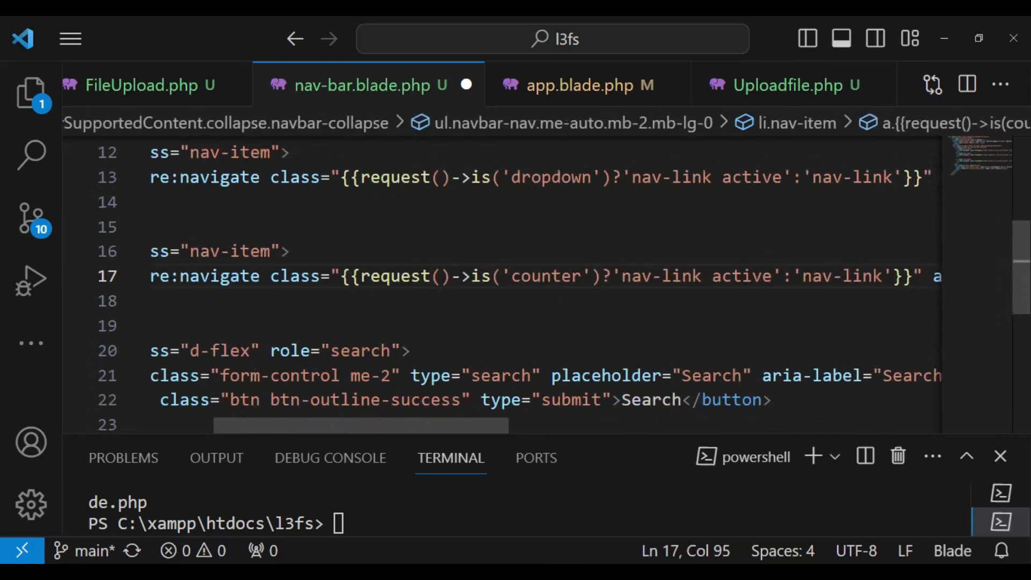
# Drop aria-disabled from the third link and set its href to /register.
pyautogui.hscroll(3)
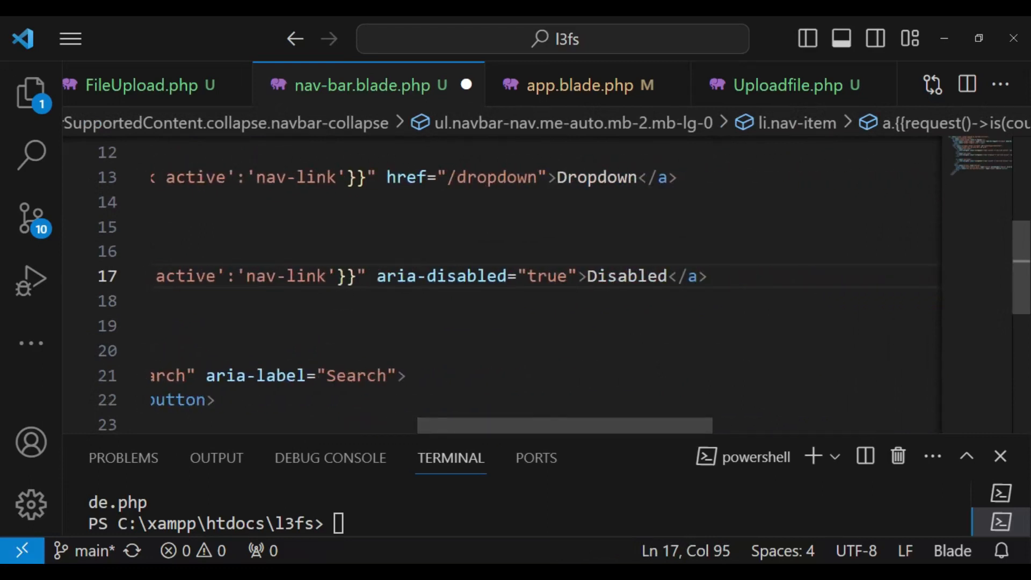
pyautogui.moveTo(377, 276); pyautogui.dragTo(573, 276)
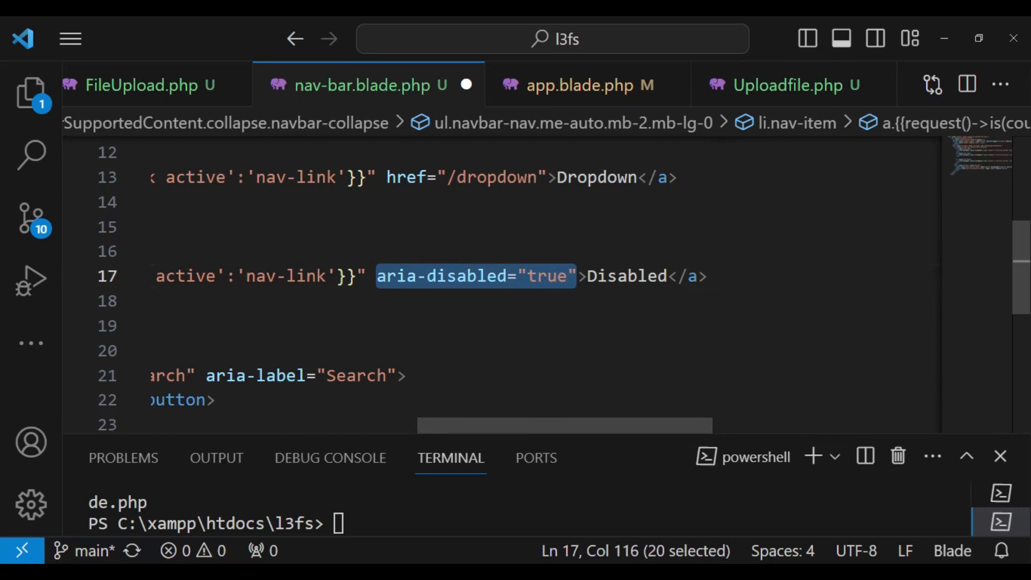
pyautogui.press('Delete')
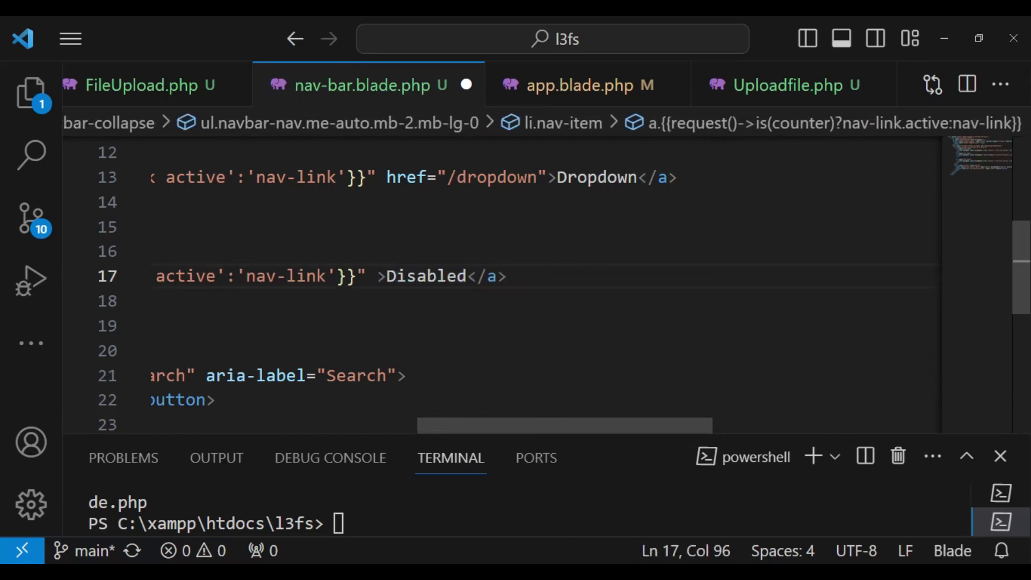
pyautogui.write('href=""')
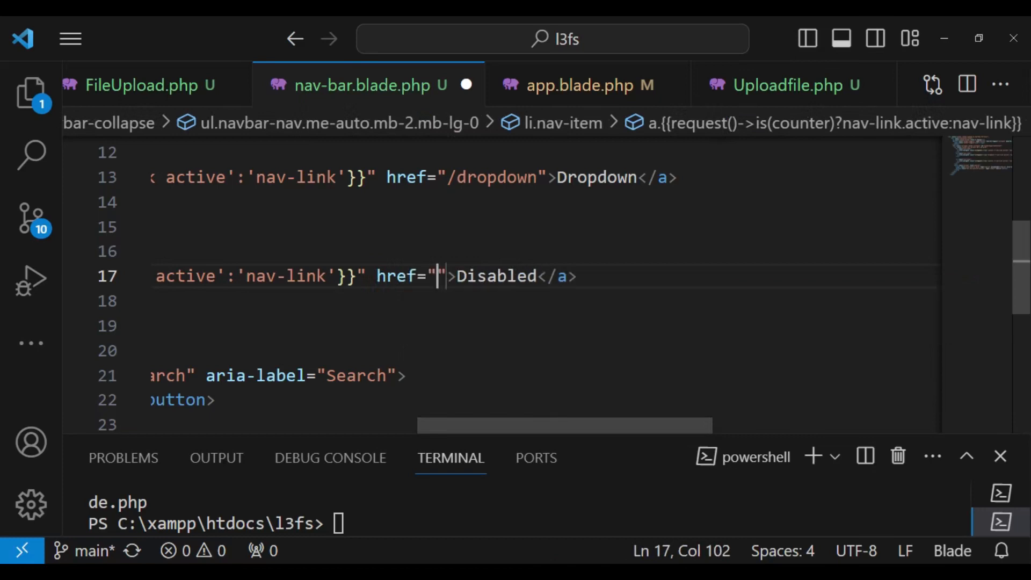
pyautogui.write('/')
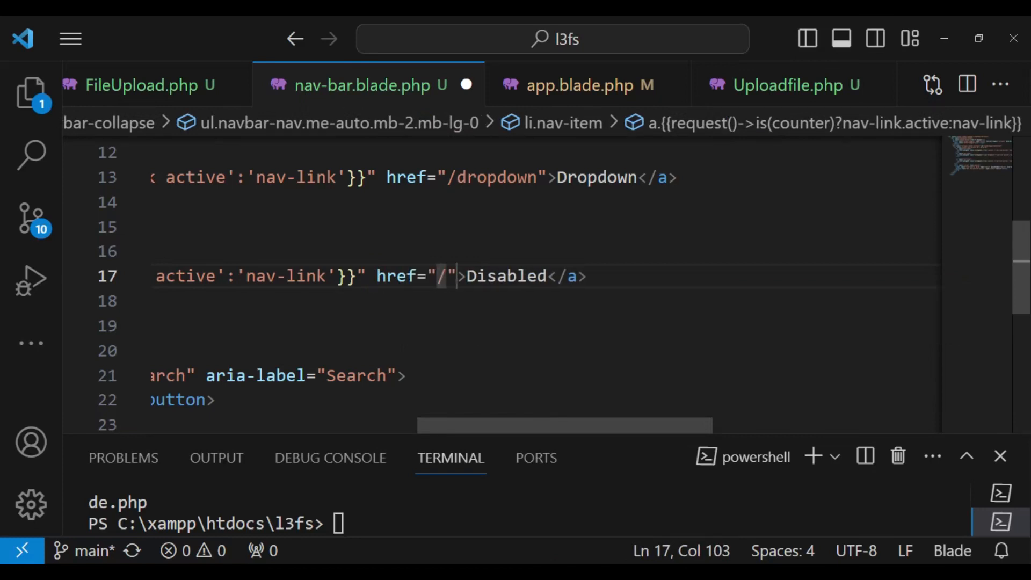
pyautogui.write('register')
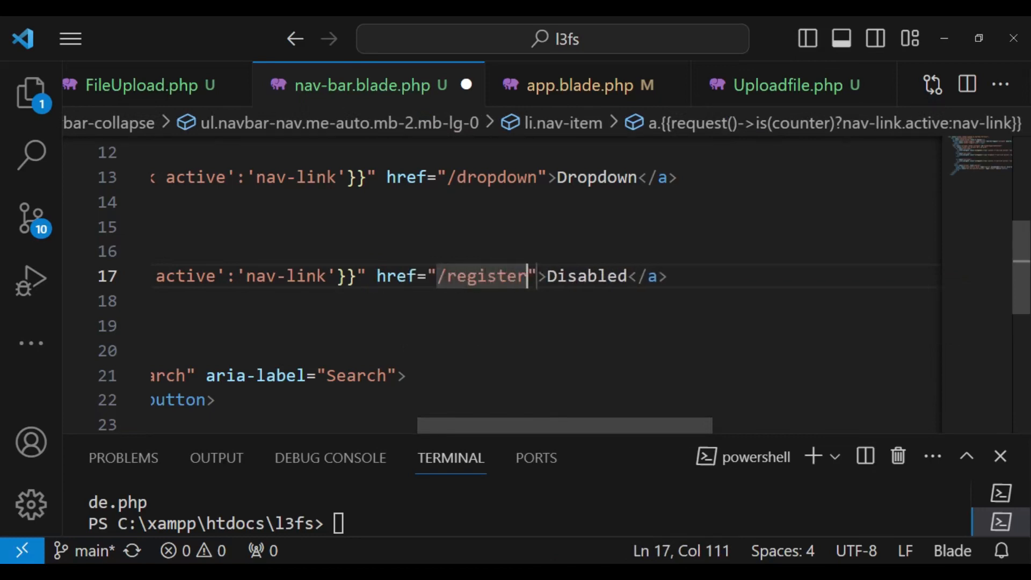
# Relabel the link text from Disabled to Register.
pyautogui.doubleClick(585, 276)
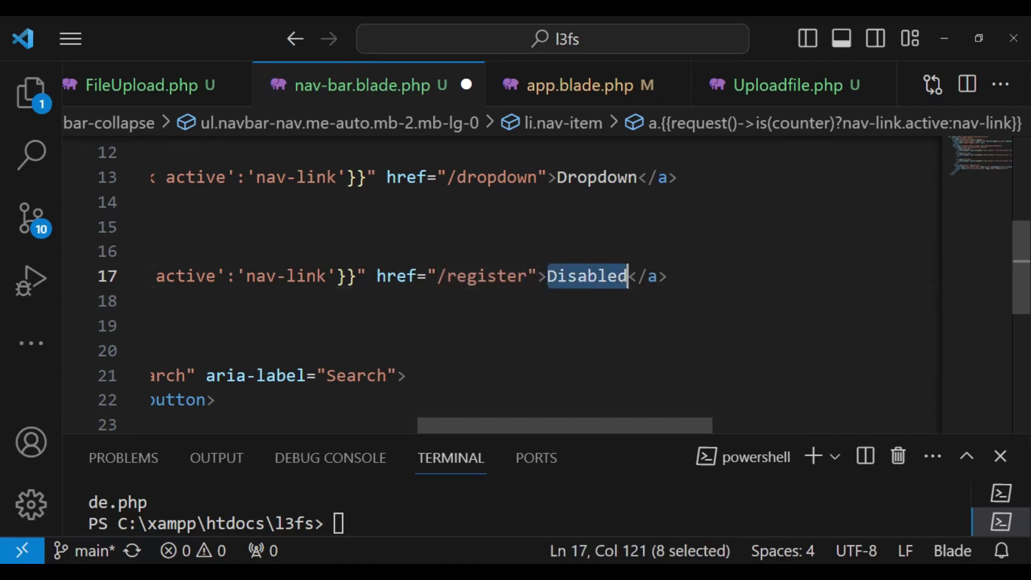
pyautogui.write('Re')
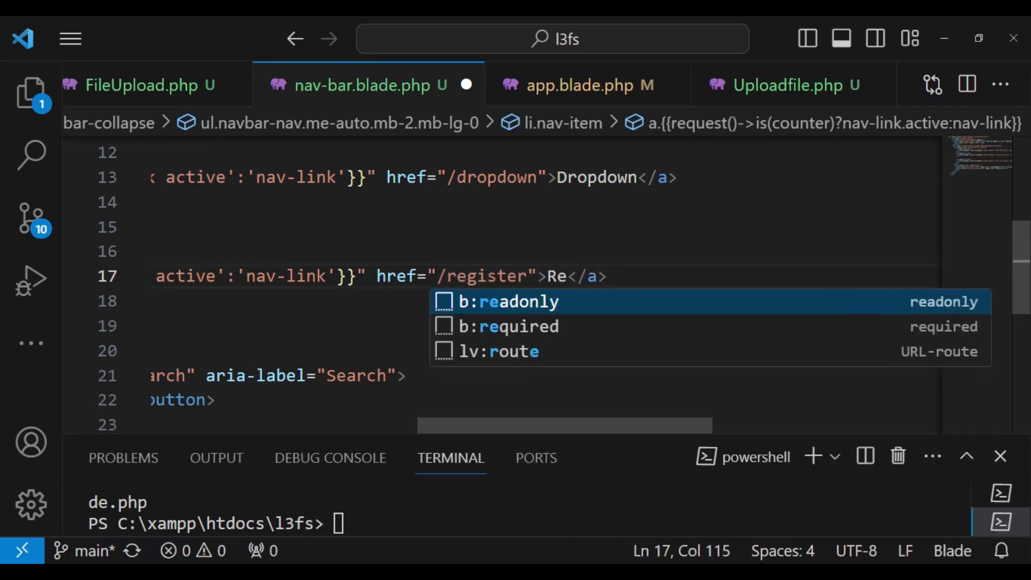
pyautogui.write('gister')
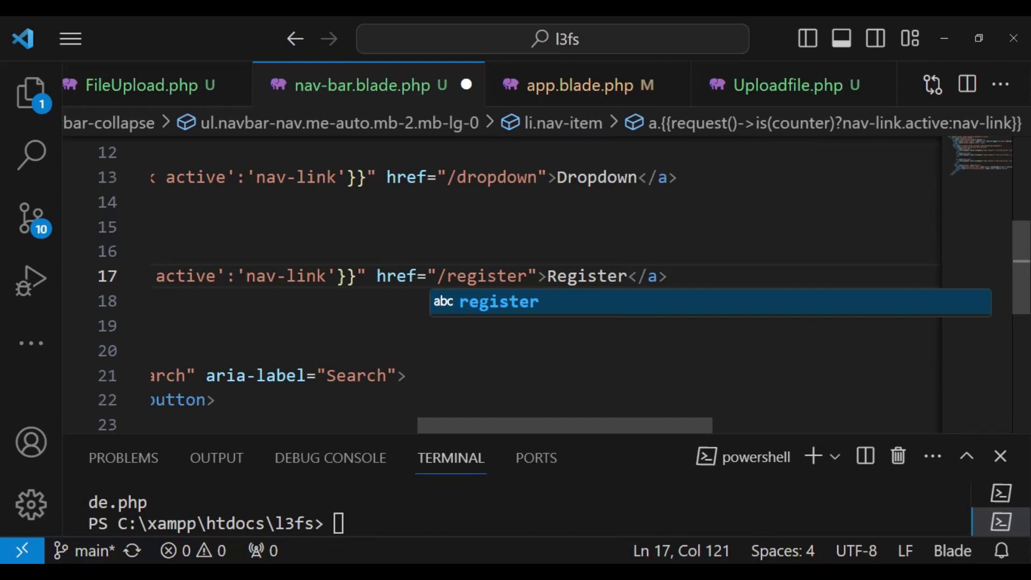
pyautogui.moveTo(465, 85)
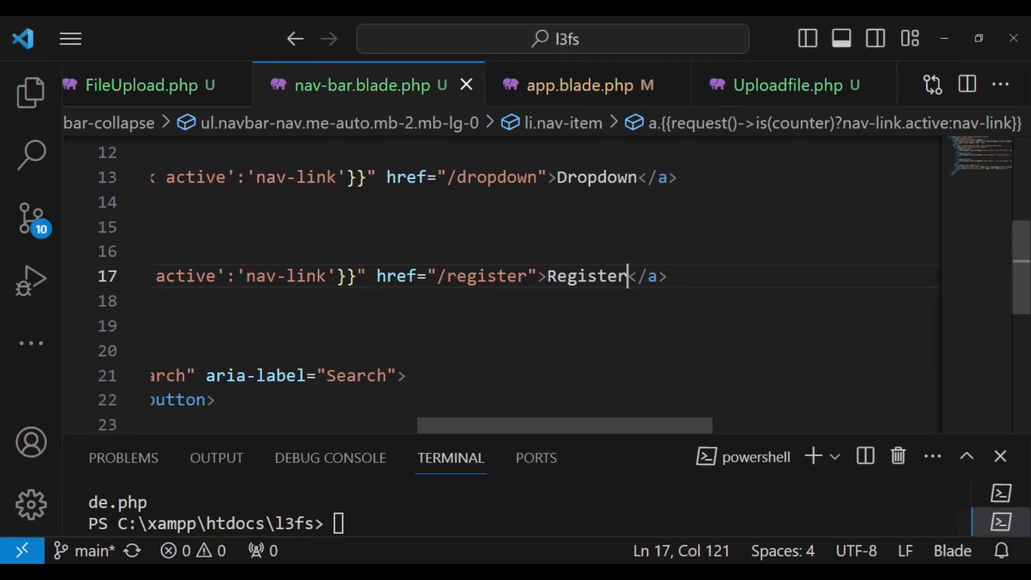
# Change the active check to request()->is('register') for the Register link.
pyautogui.hscroll(-3)
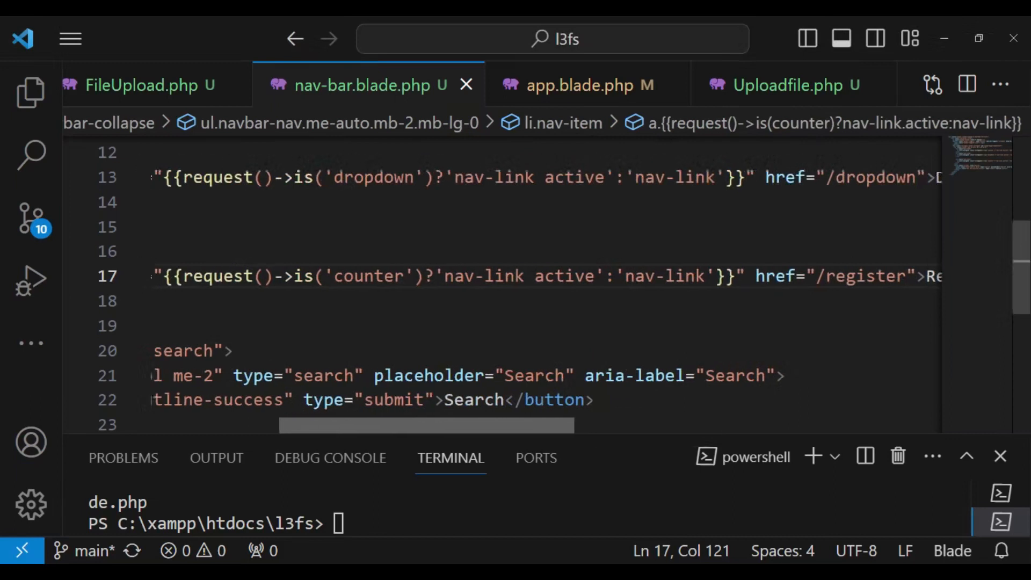
pyautogui.doubleClick(393, 276)
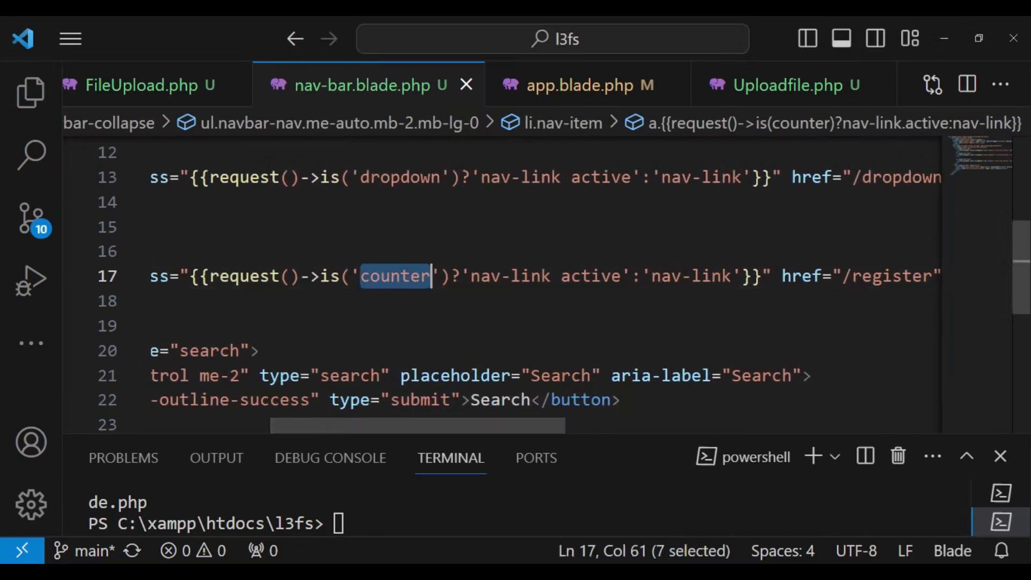
pyautogui.write('regist')
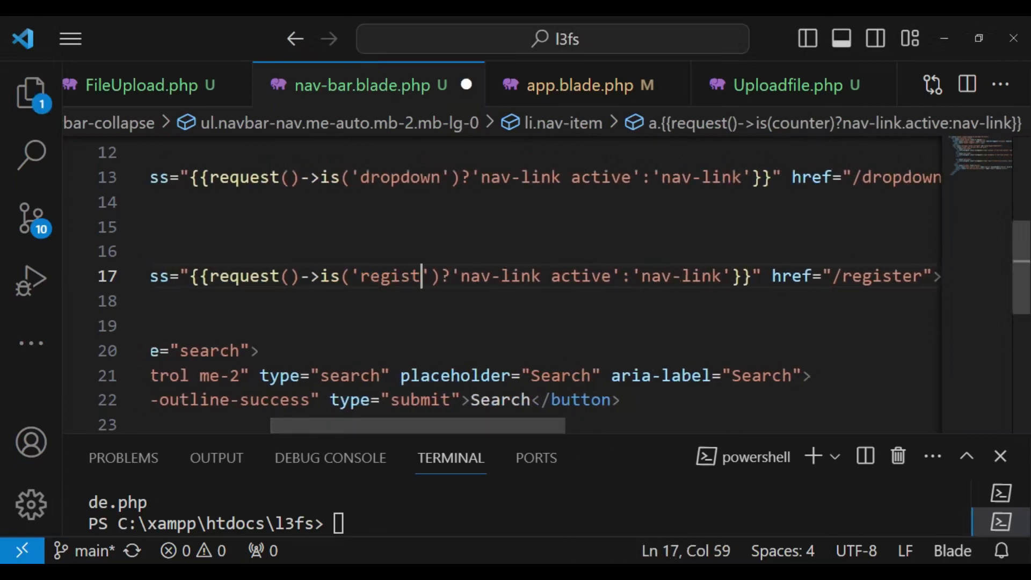
pyautogui.write('er')
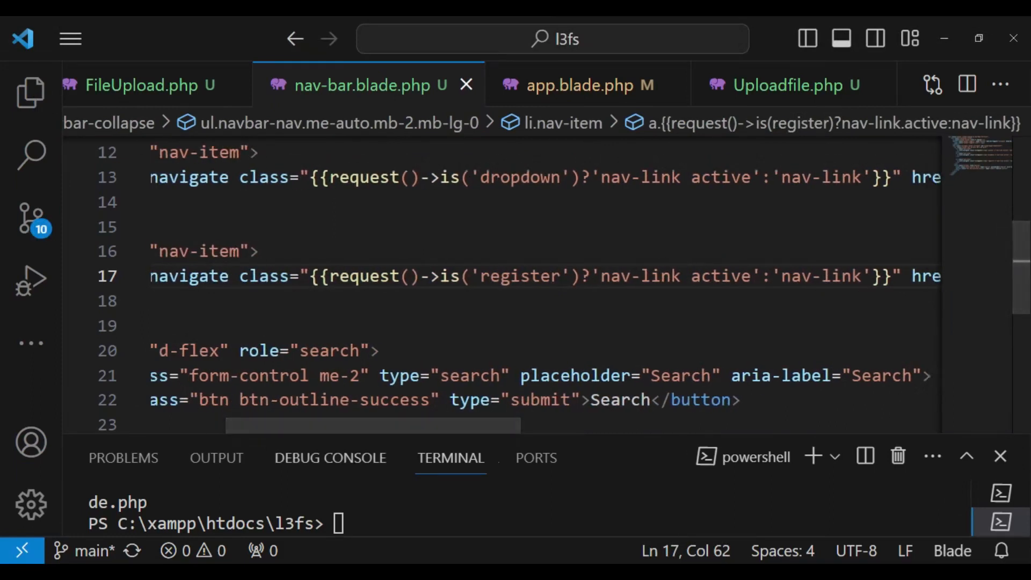
pyautogui.hscroll(3)
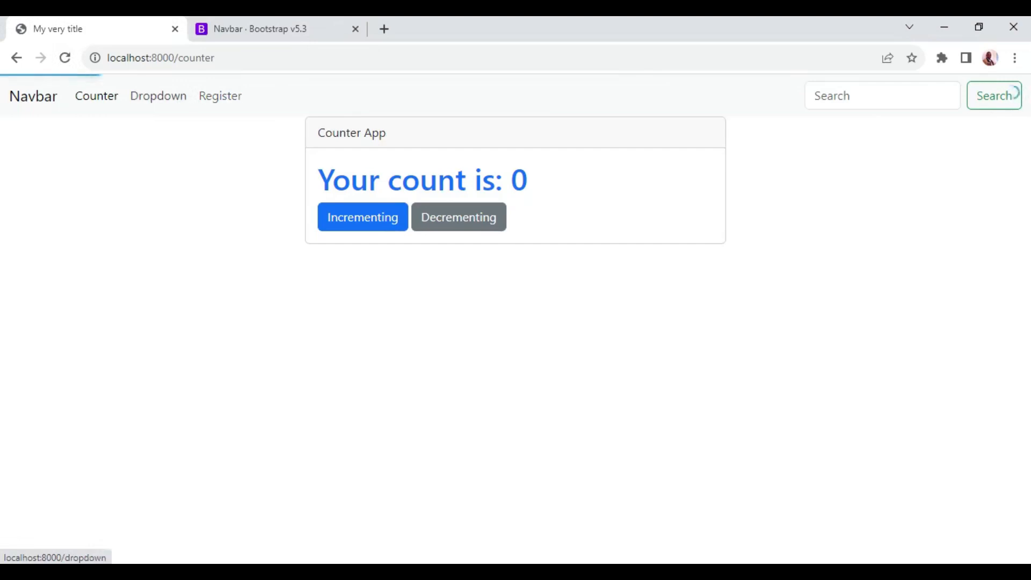
# Navigate to the Dropdown page and then the Register page via the navbar.
pyautogui.click(158, 96)
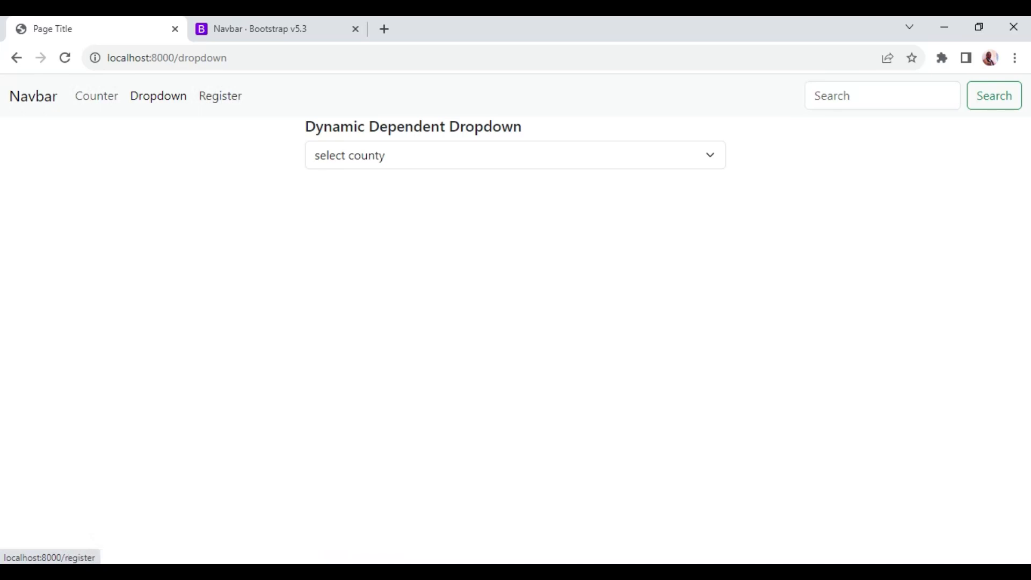
pyautogui.click(219, 96)
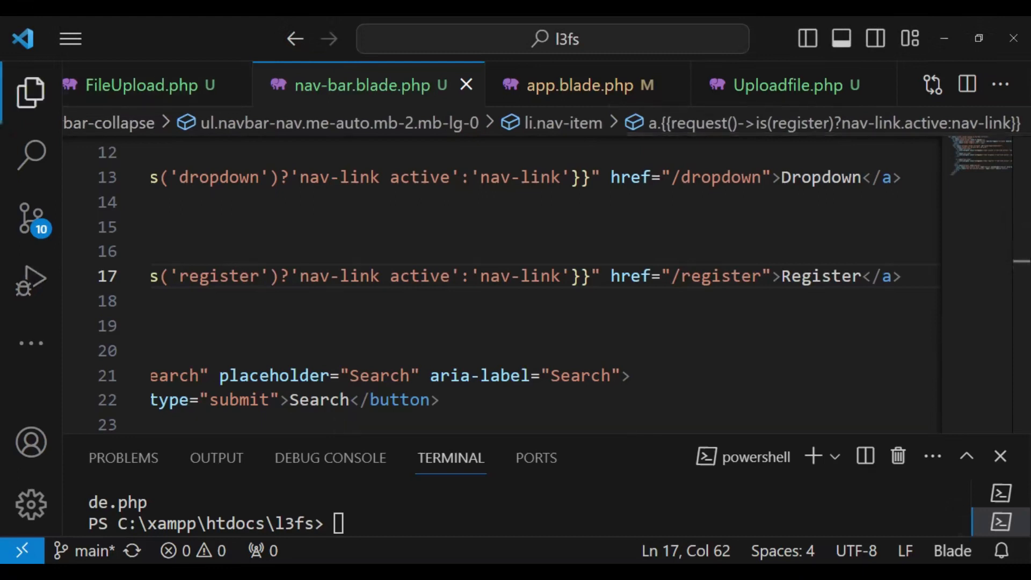
# Open FileUpload.php from app/Livewire and review its redirect to fileupload with navigate true.
pyautogui.click(29, 92)
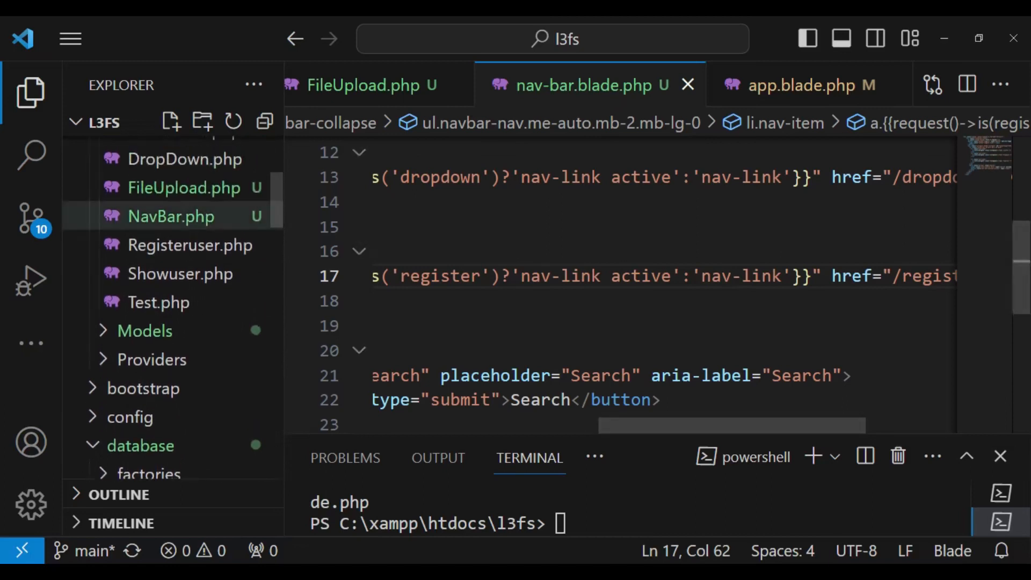
pyautogui.moveTo(189, 244)
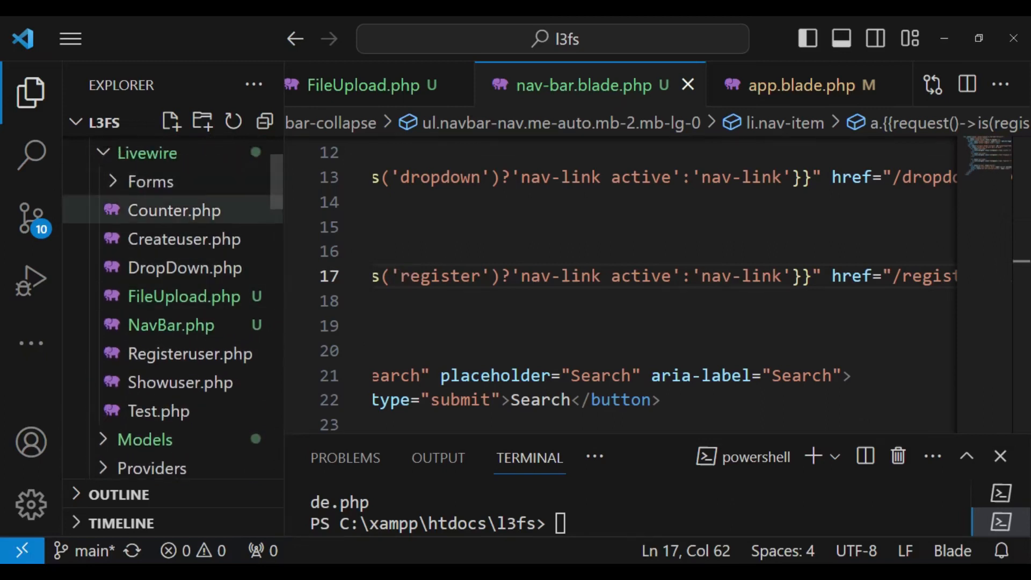
pyautogui.click(171, 325)
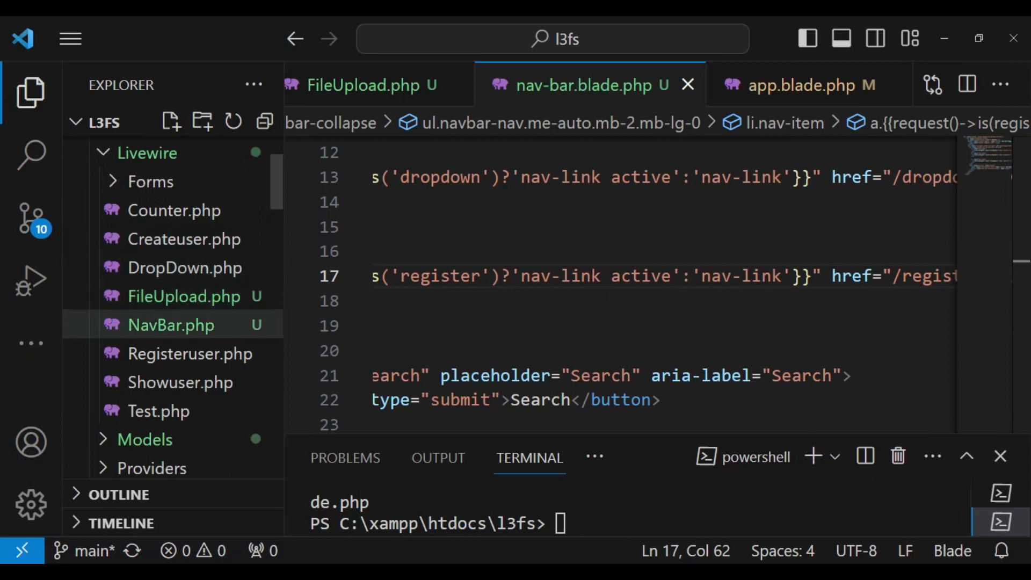
pyautogui.click(184, 297)
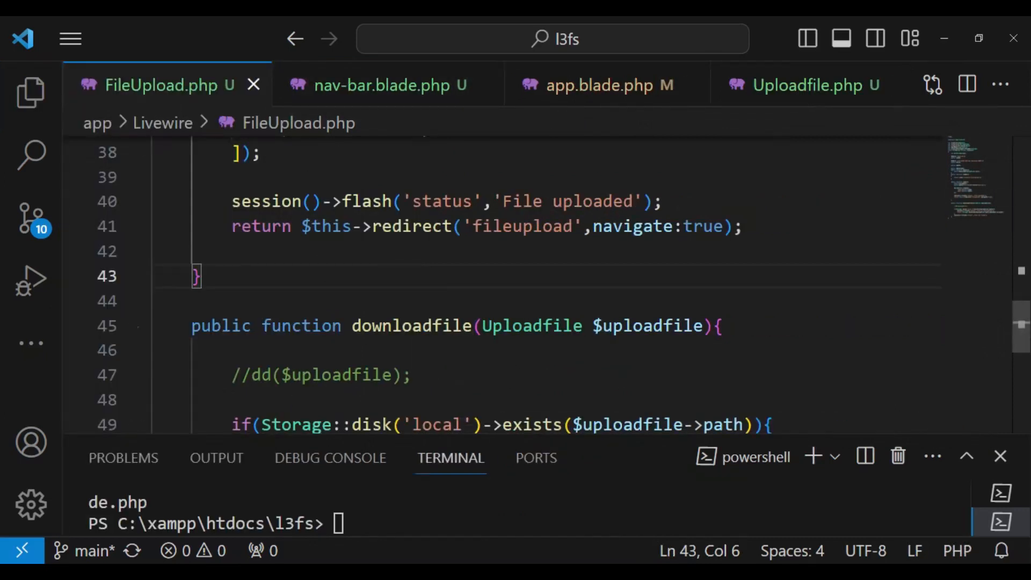
pyautogui.scroll(-3)
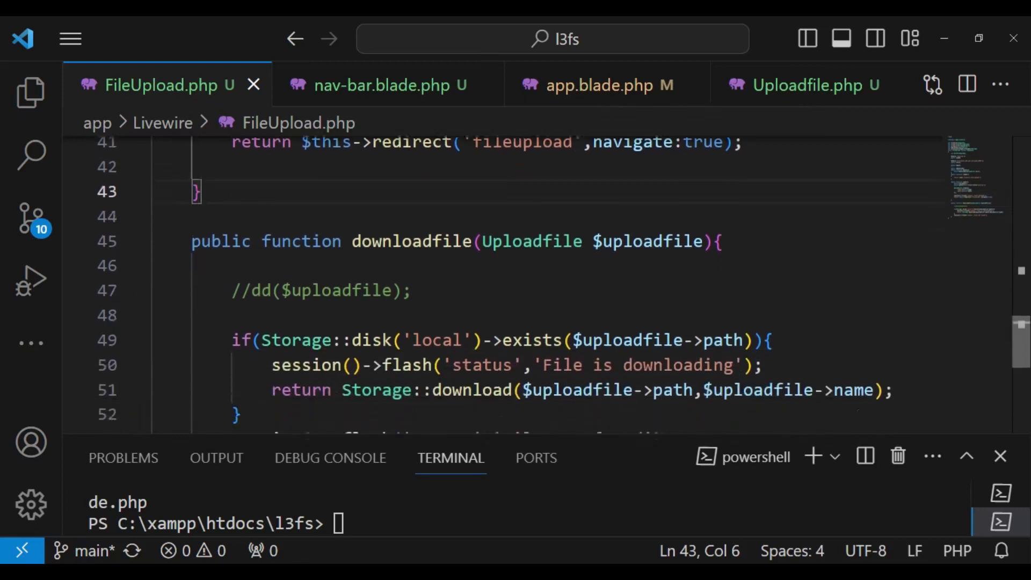
pyautogui.scroll(-3)
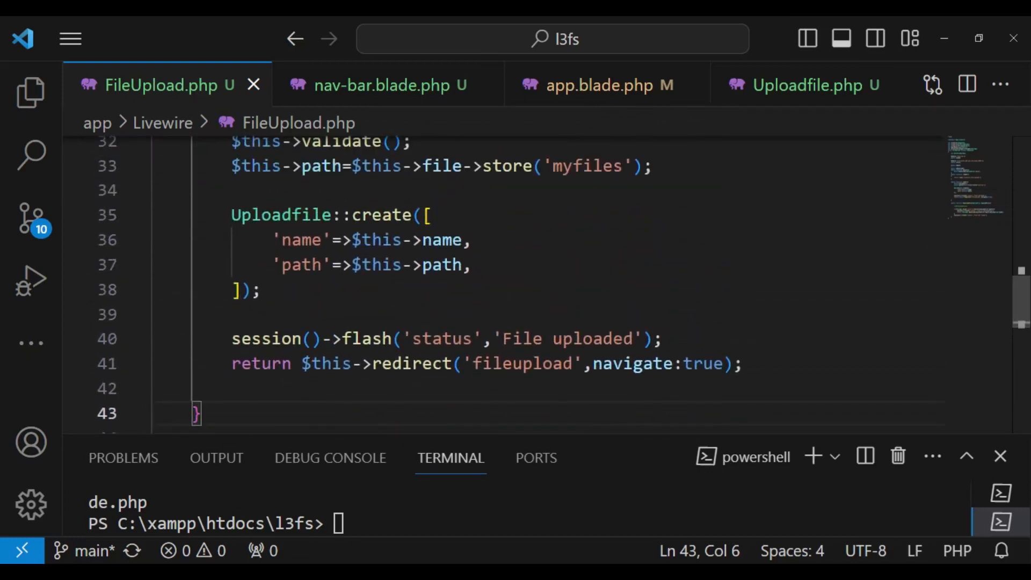
pyautogui.moveTo(232, 364); pyautogui.dragTo(572, 364)
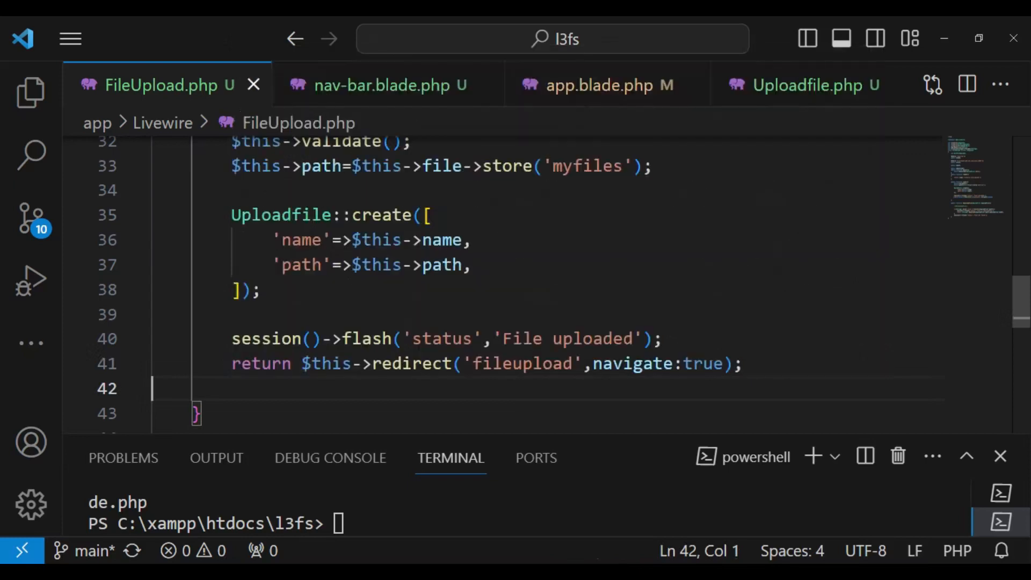
pyautogui.moveTo(327, 364)
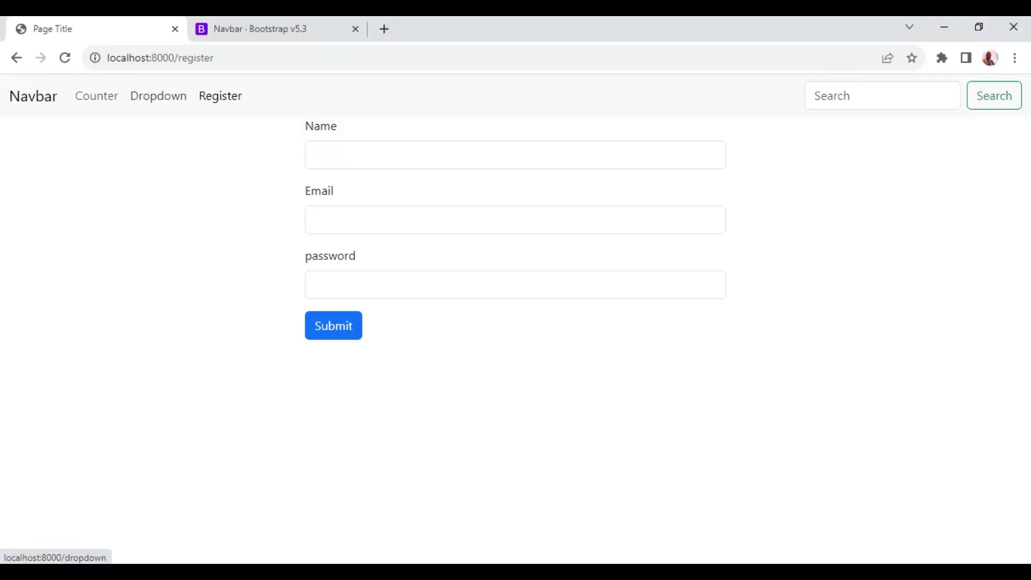
# Follow the Dropdown, Counter and Register navbar links in turn.
pyautogui.click(158, 96)
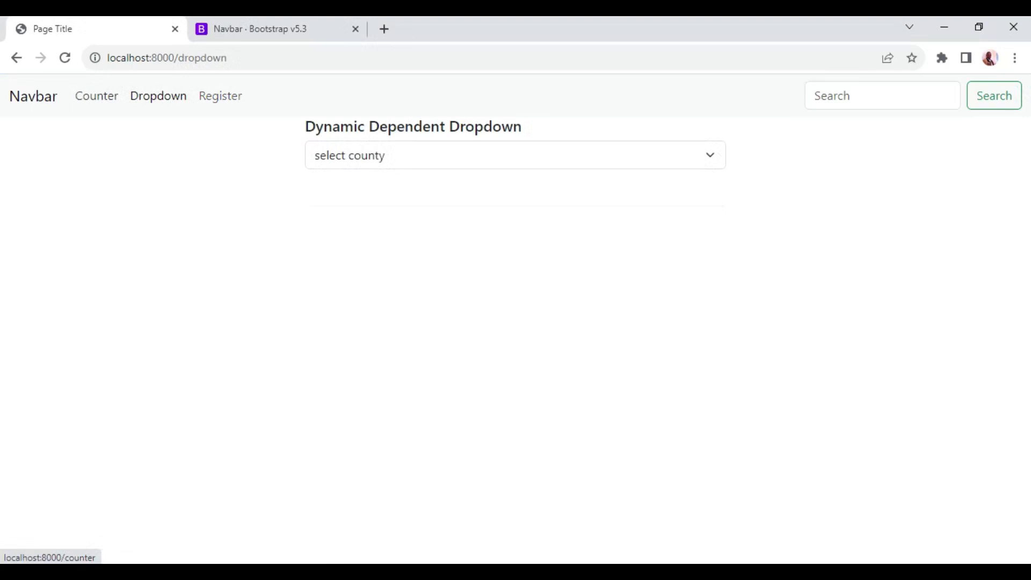
pyautogui.click(95, 95)
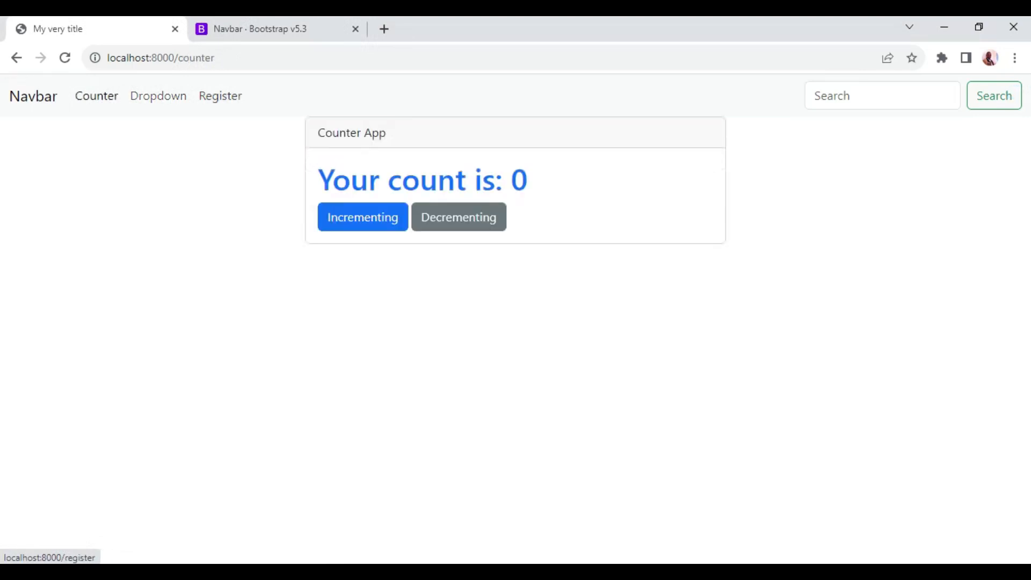
pyautogui.click(219, 96)
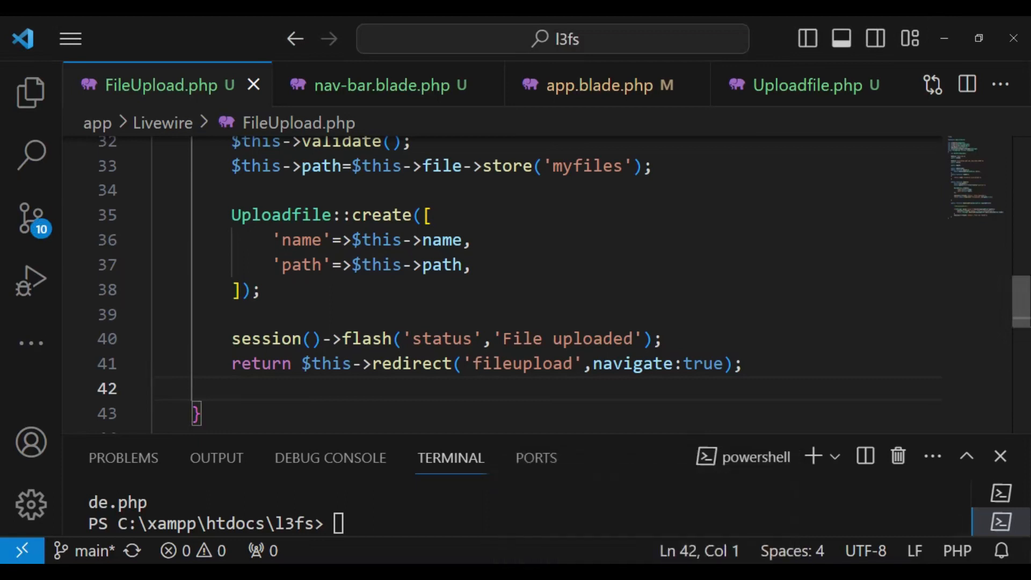
# Reopen nav-bar.blade.php and duplicate the Register nav item below itself.
pyautogui.click(30, 92)
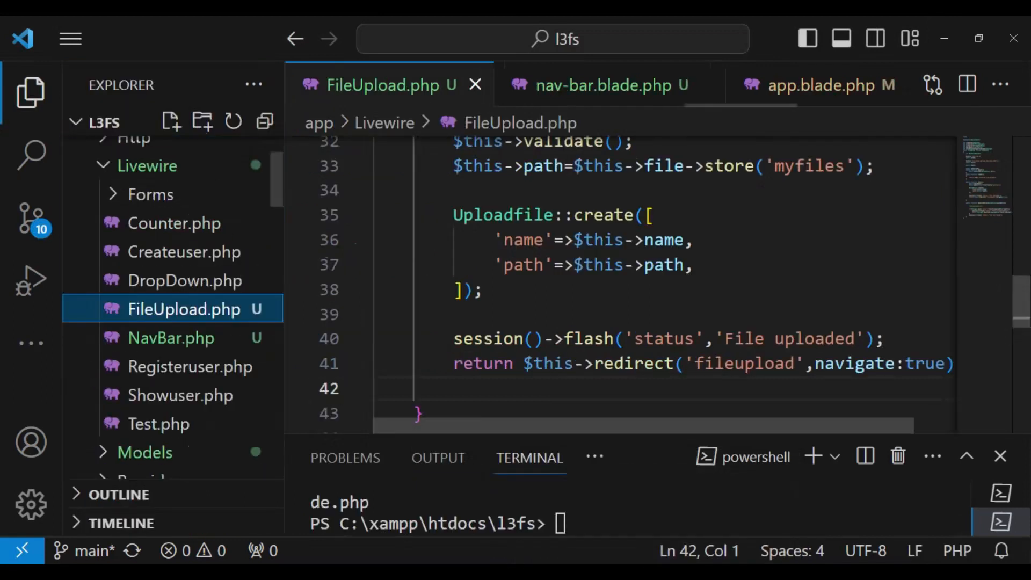
pyautogui.scroll(-3)
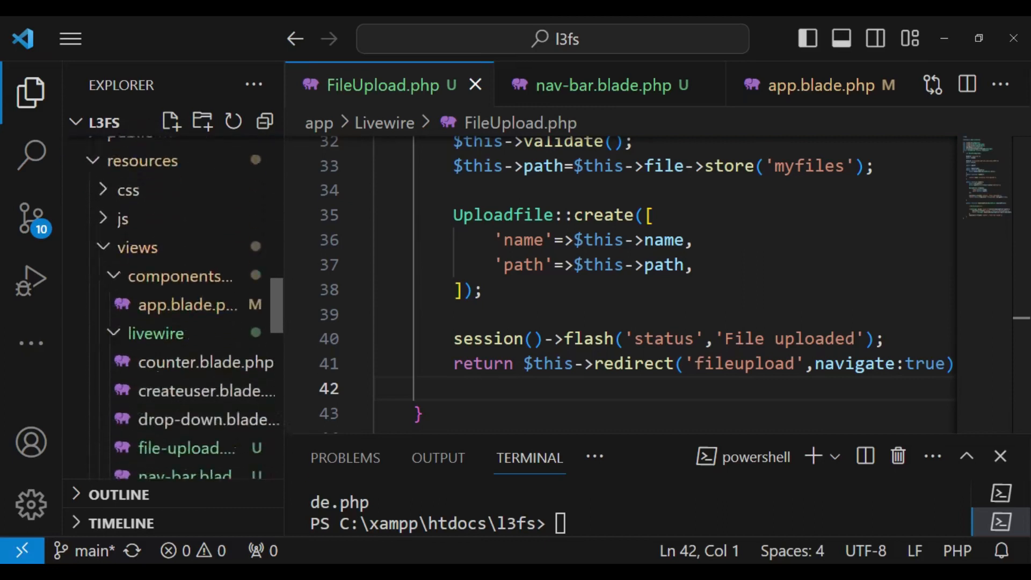
pyautogui.click(598, 85)
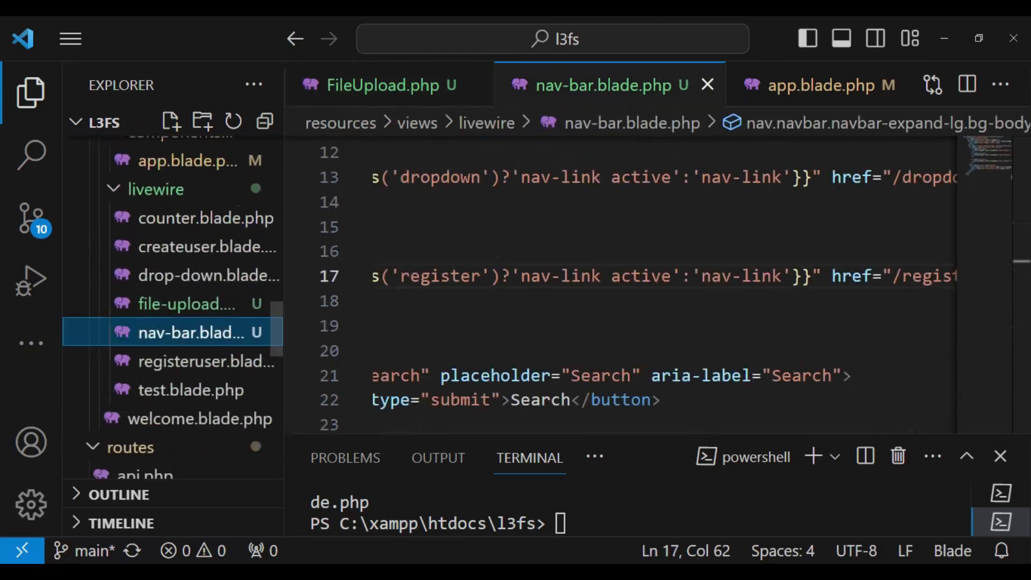
pyautogui.hscroll(-3)
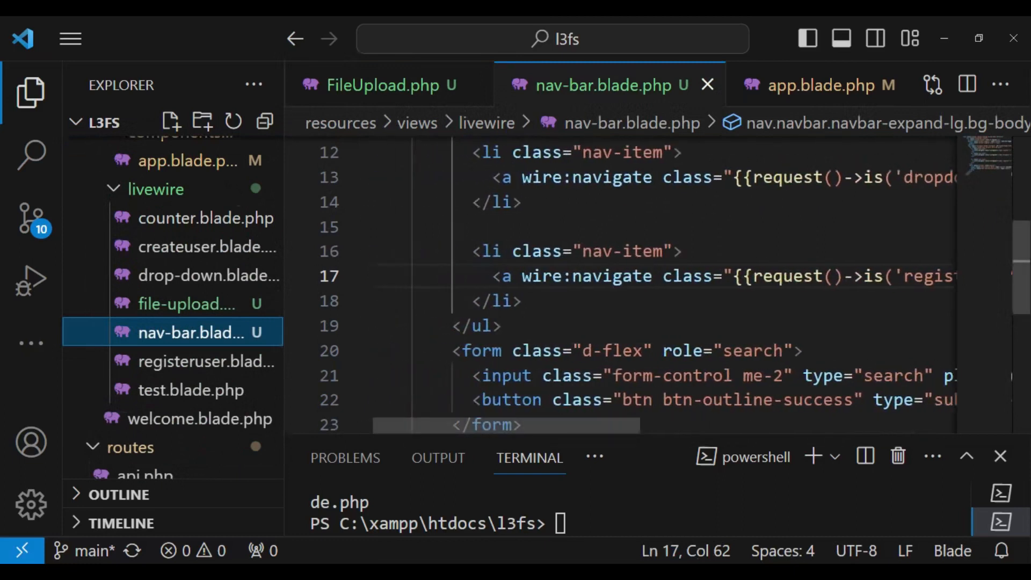
pyautogui.moveTo(476, 251); pyautogui.dragTo(520, 301)
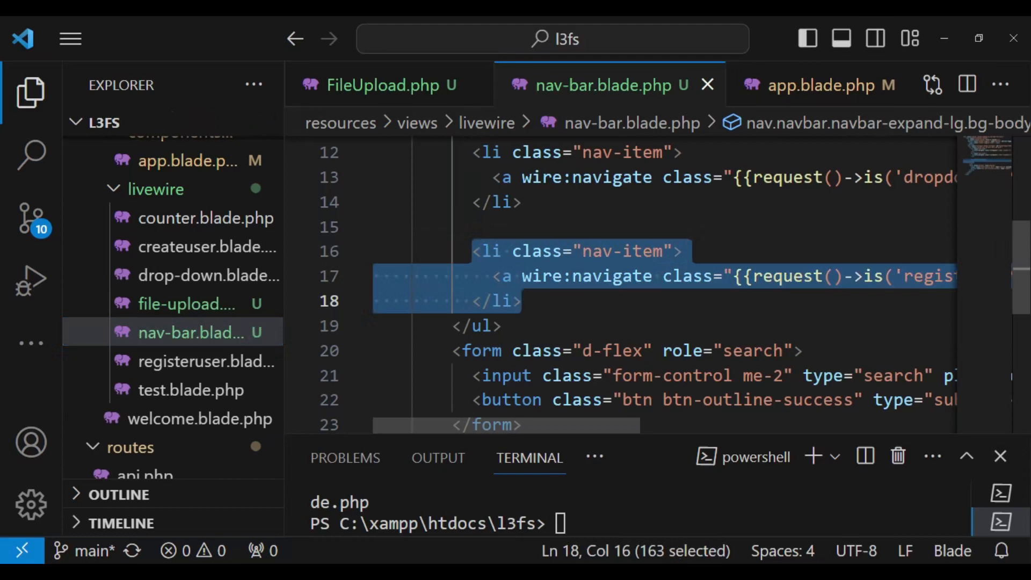
pyautogui.click(522, 300)
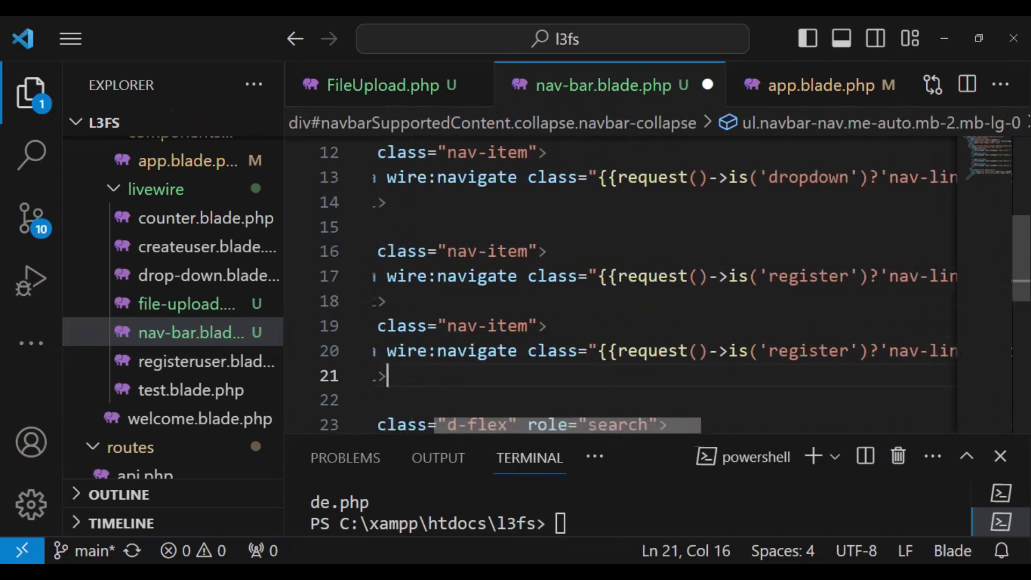
# Change the copy to check is('upload'), link to /upload and read Upload.
pyautogui.doubleClick(641, 350)
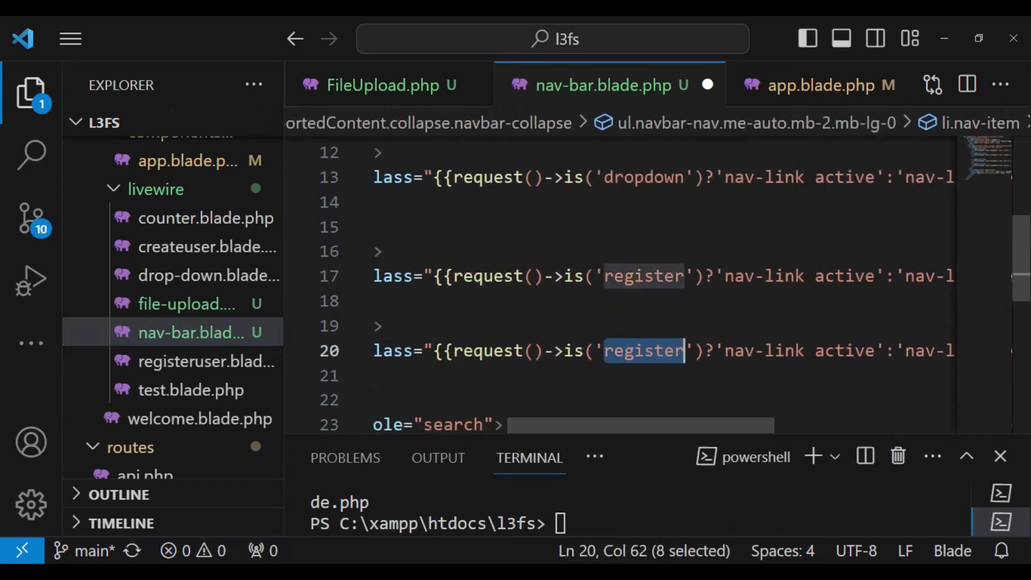
pyautogui.write('uplo')
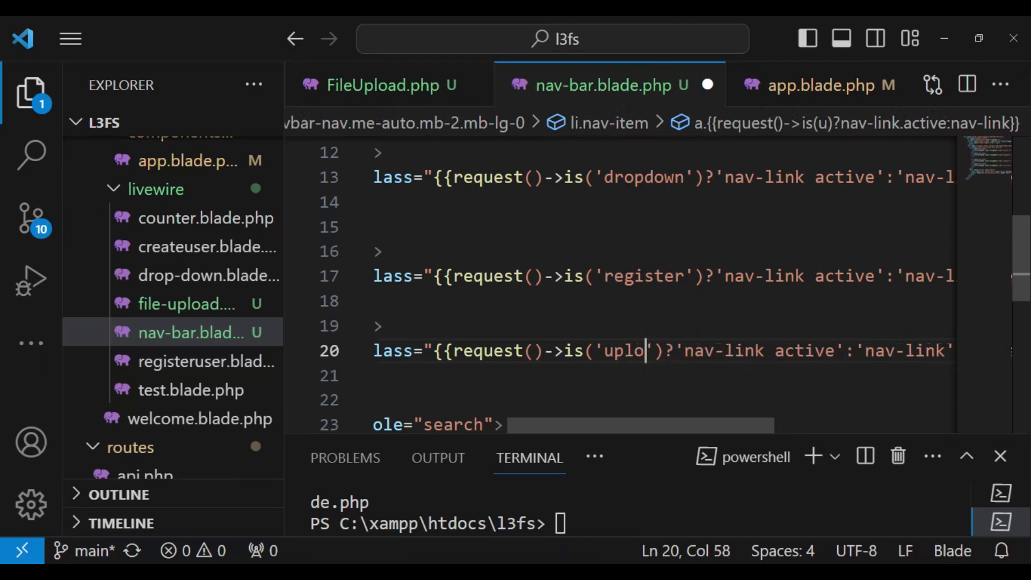
pyautogui.write('ad')
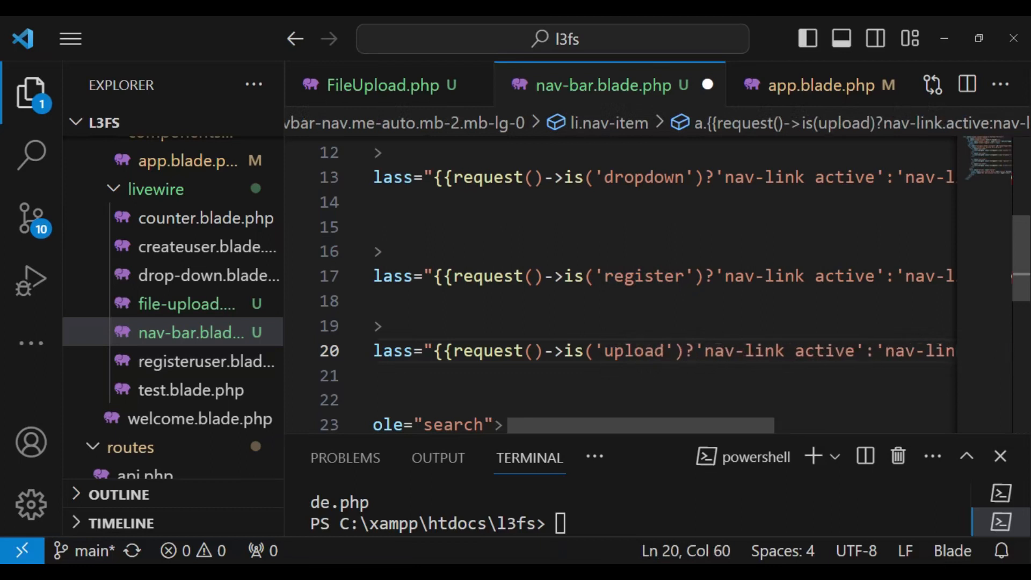
pyautogui.hscroll(3)
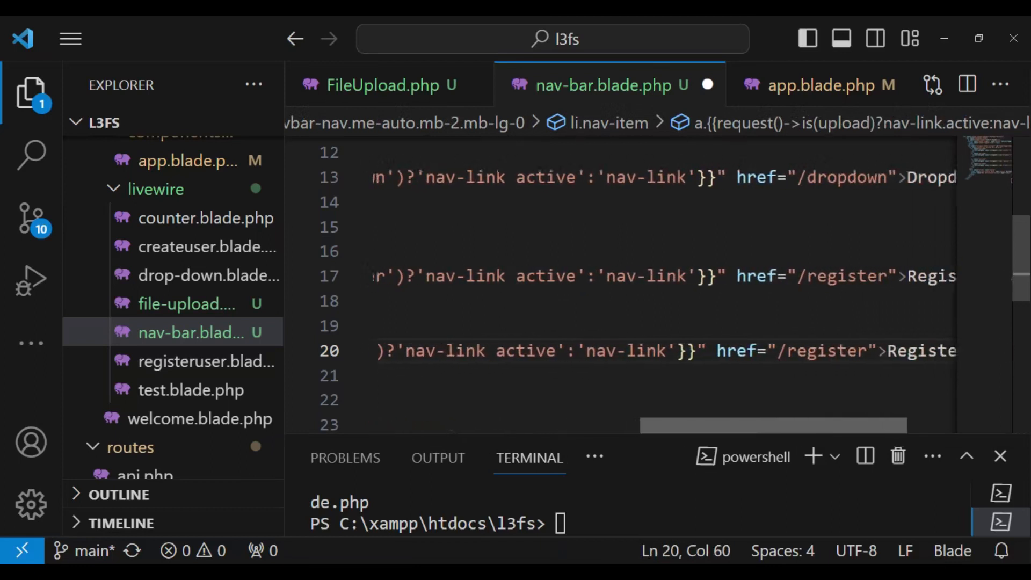
pyautogui.doubleClick(790, 350)
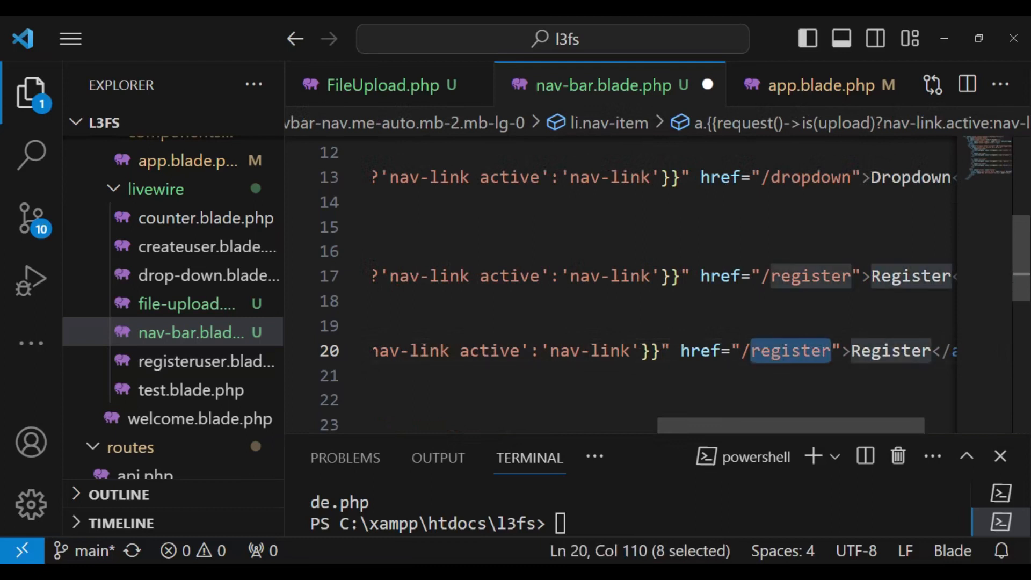
pyautogui.write('uploa')
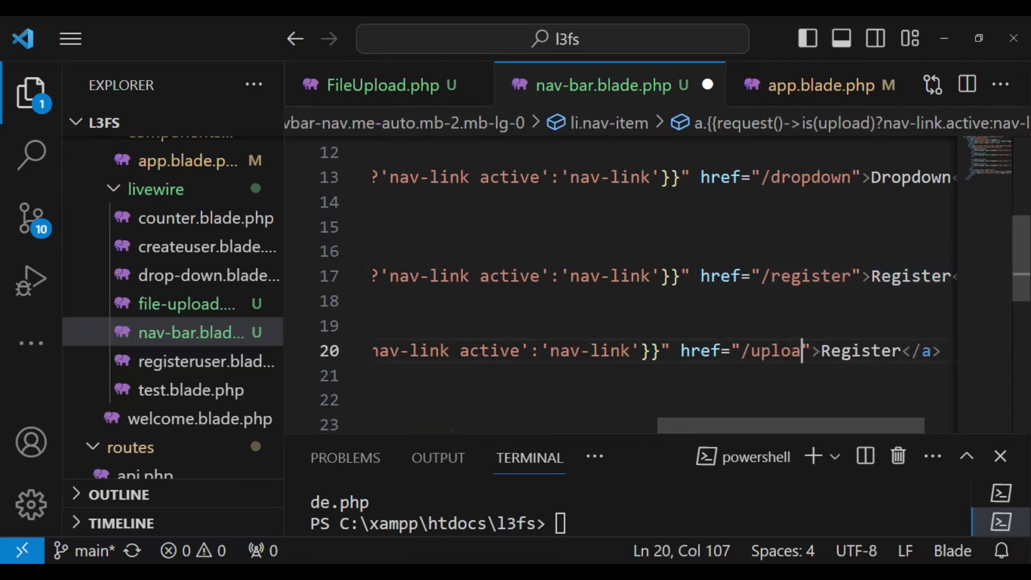
pyautogui.doubleClick(868, 350)
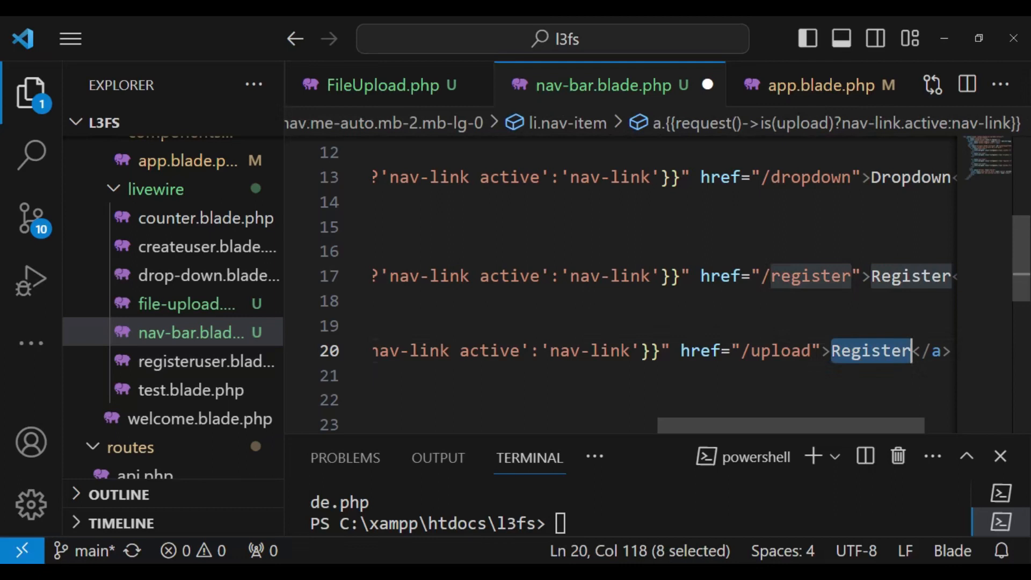
pyautogui.write('Up')
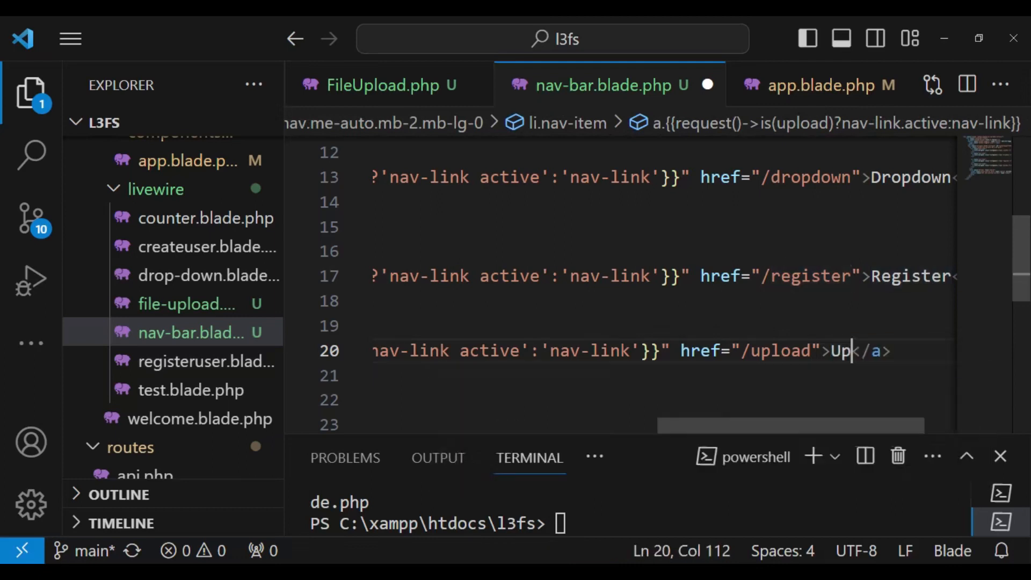
pyautogui.write('load')
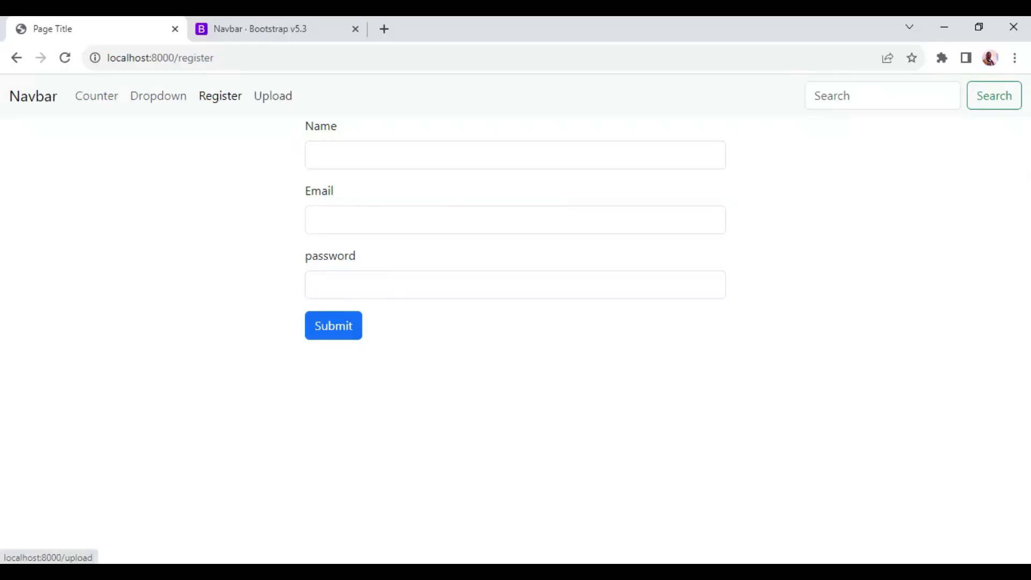
# Follow the new Upload link in the navbar.
pyautogui.click(271, 96)
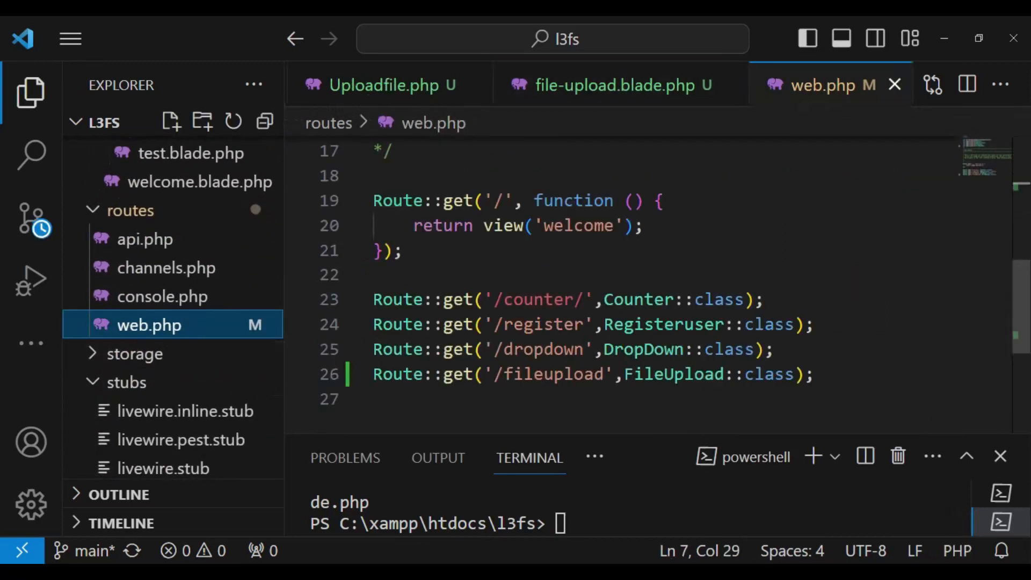
# After checking routes/web.php, change the Upload link's href to /fileupload in nav-bar.blade.php.
pyautogui.rightClick(552, 373)
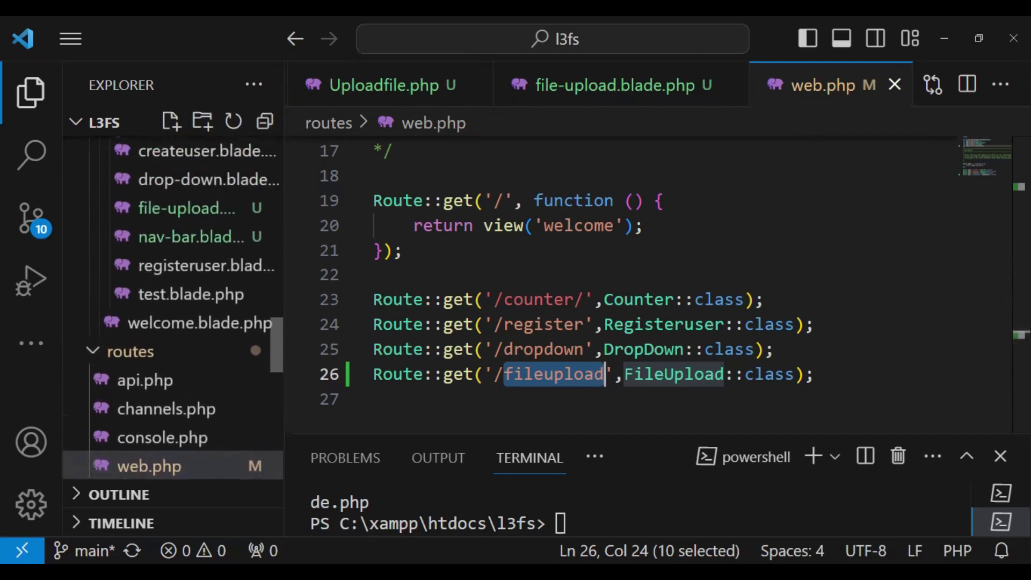
pyautogui.click(192, 288)
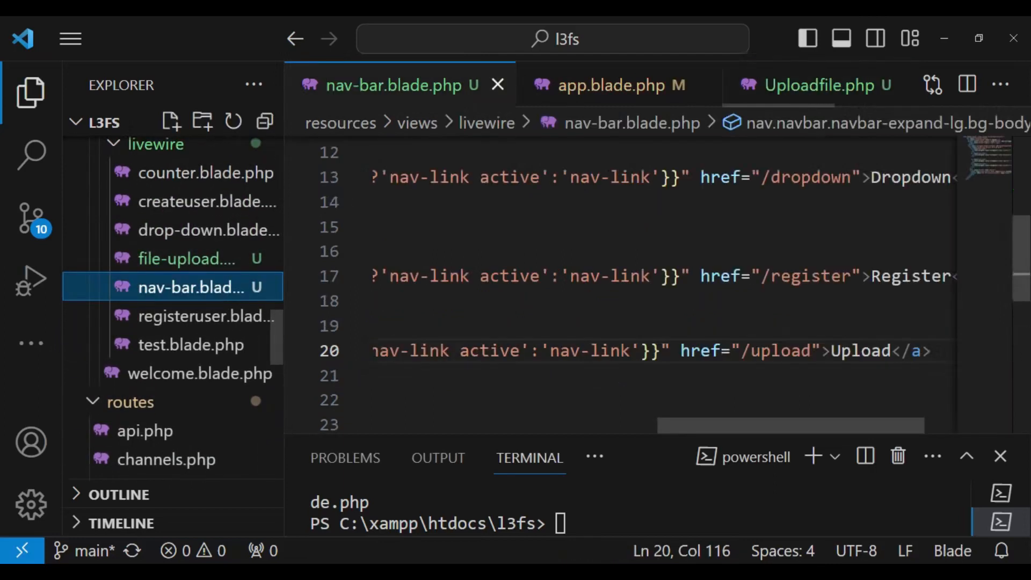
pyautogui.doubleClick(779, 350)
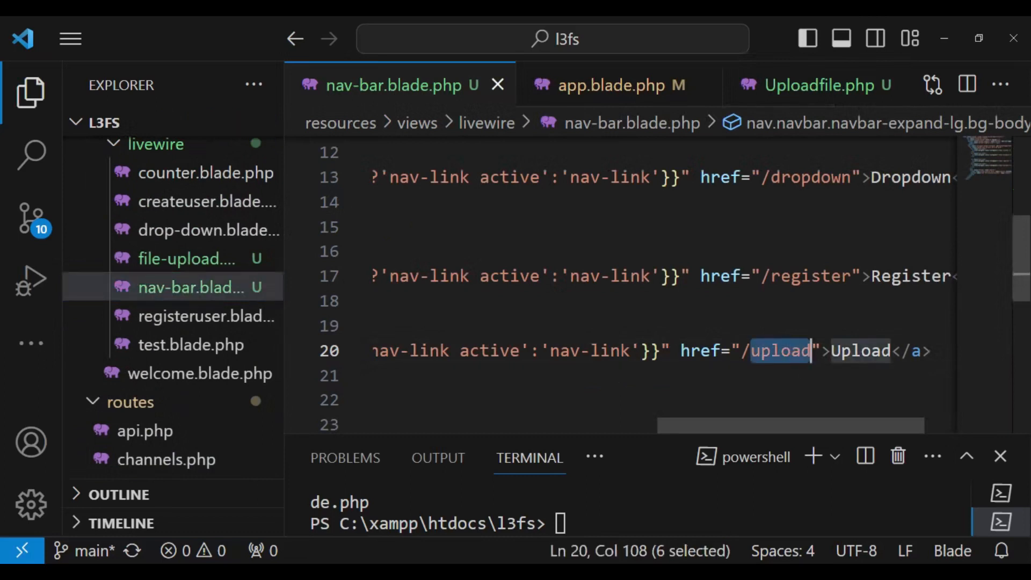
pyautogui.write('fileupload')
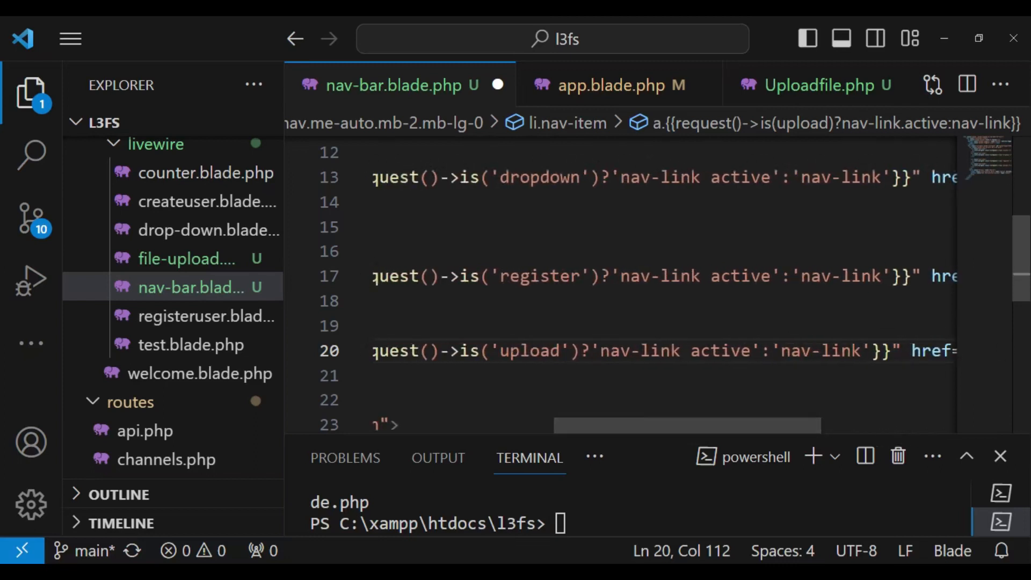
pyautogui.doubleClick(528, 350)
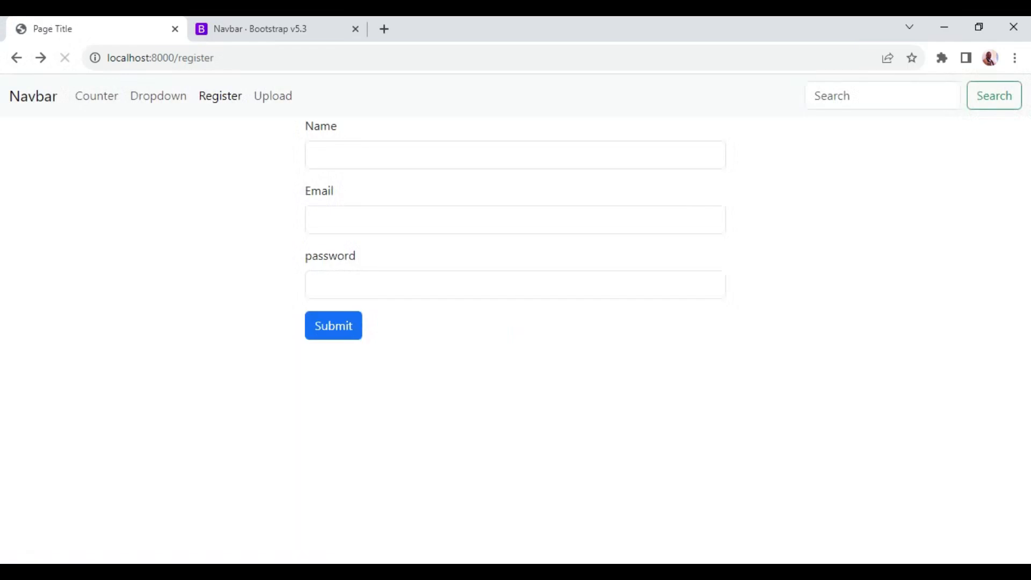
# Open the File Upload page, name the upload 'file 4' and start choosing its file.
pyautogui.click(272, 95)
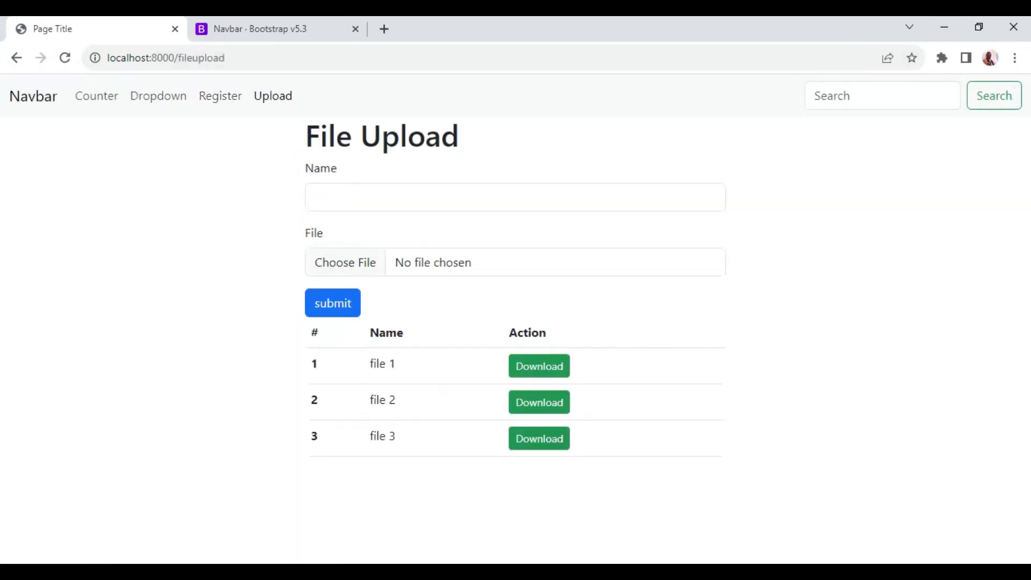
pyautogui.write('f')
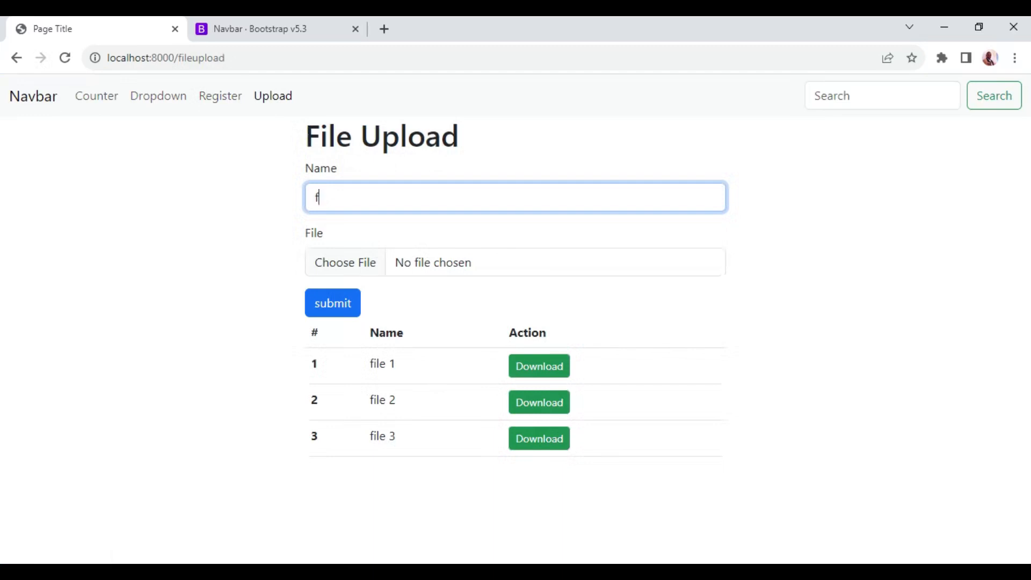
pyautogui.write('ile 4')
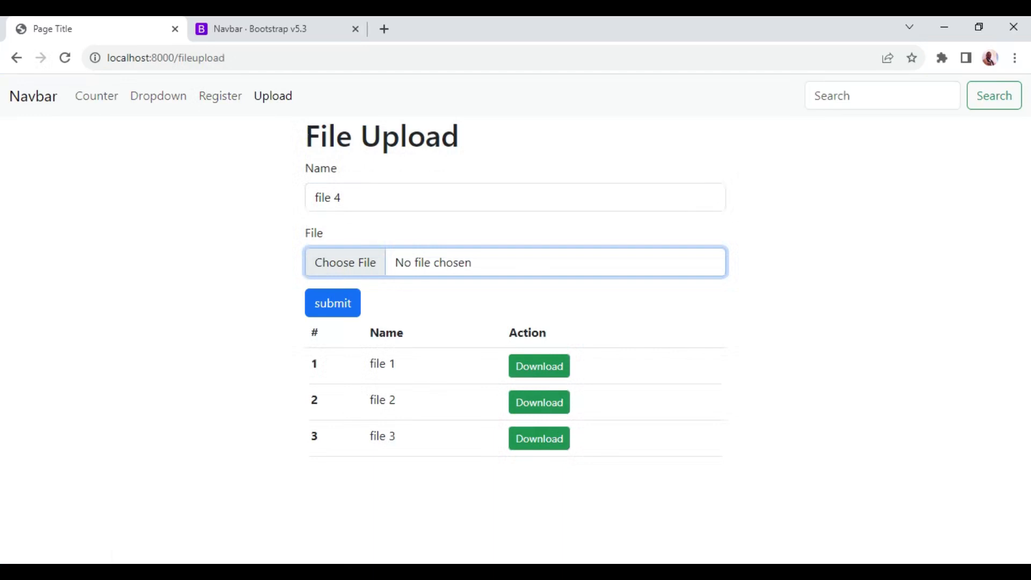
pyautogui.click(344, 262)
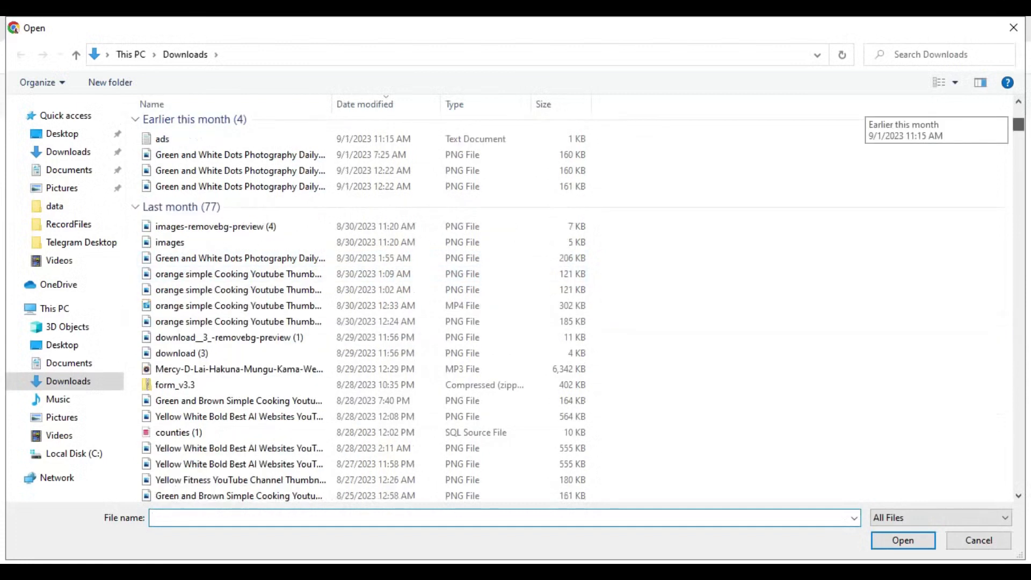
# Select CONTACTS FOR PSYCHOLOGISTS AND COUNSELORS.docx from Downloads as the file for file 4.
pyautogui.scroll(-3)
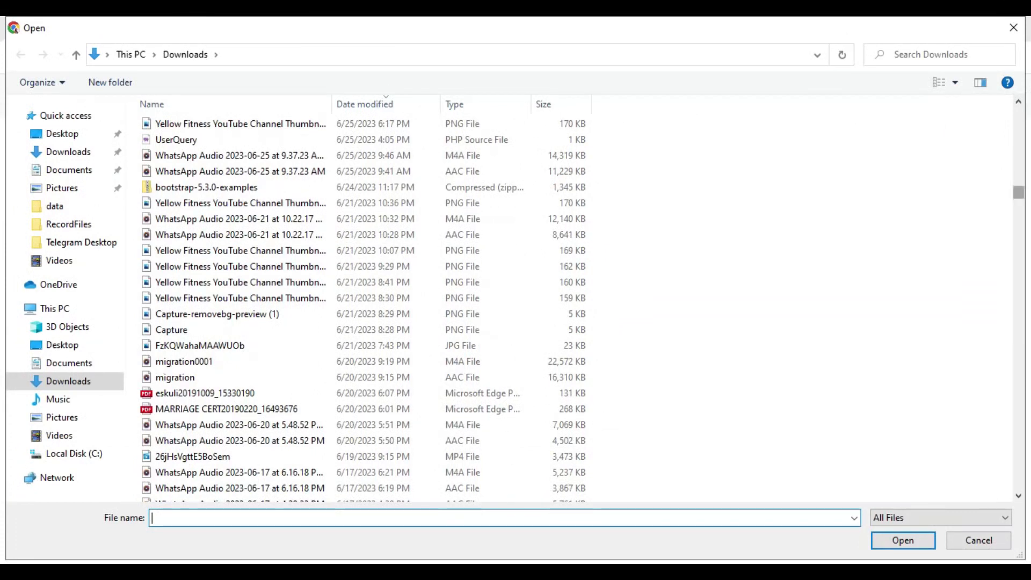
pyautogui.scroll(-3)
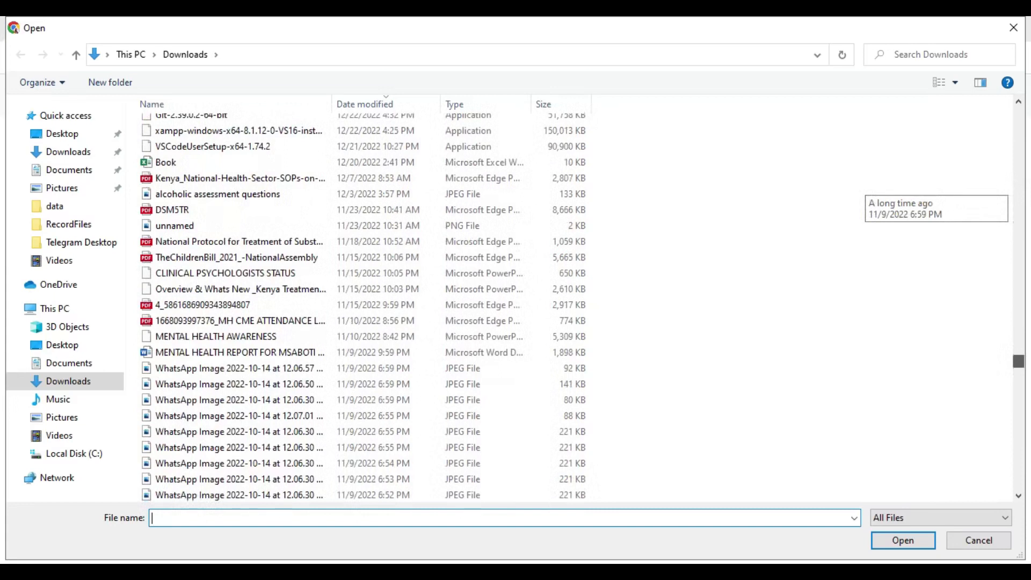
pyautogui.scroll(-3)
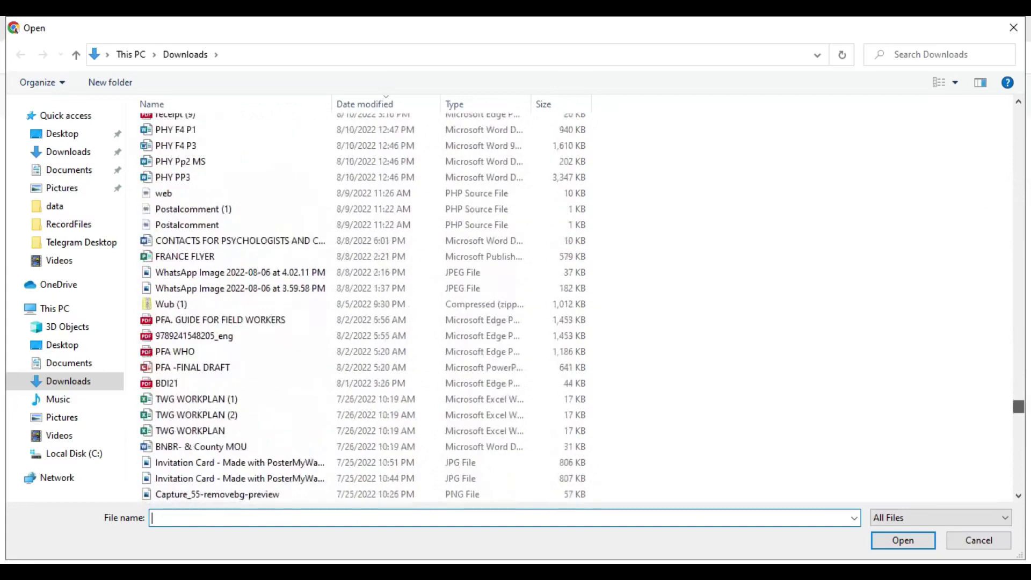
pyautogui.click(238, 239)
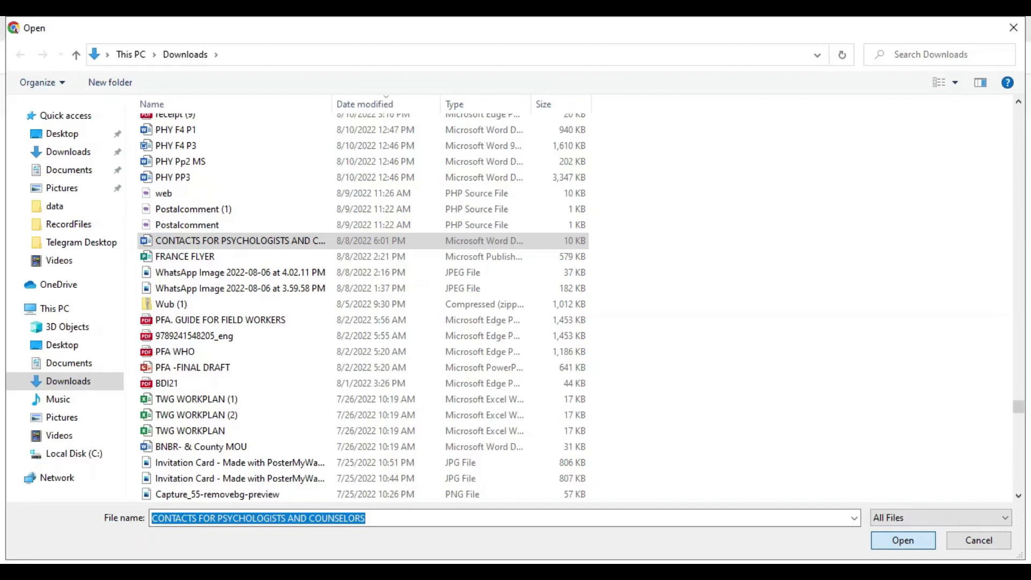
pyautogui.click(901, 540)
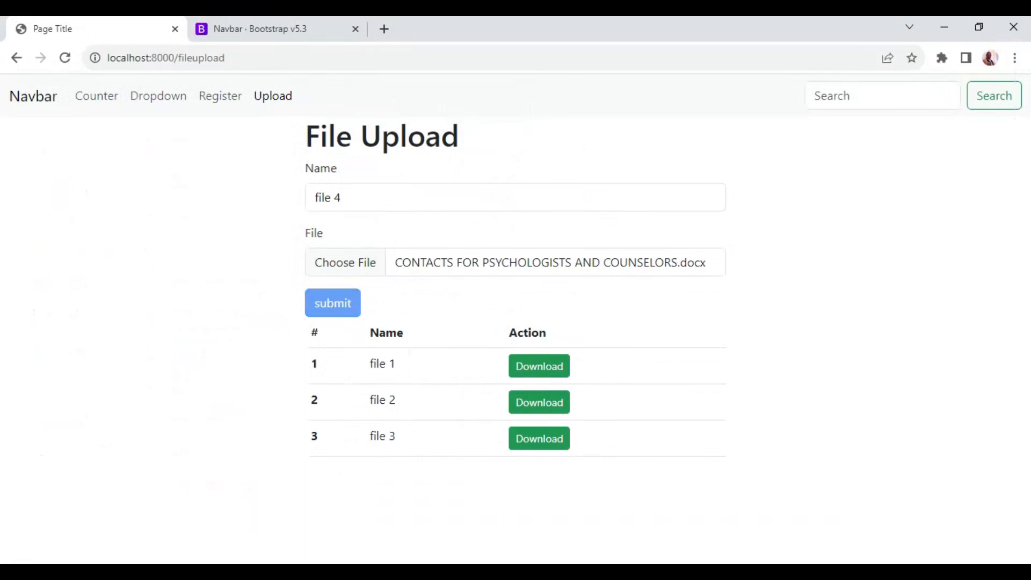
# Submit the form so file 4 appears as the fourth row with a File uploaded confirmation.
pyautogui.click(332, 303)
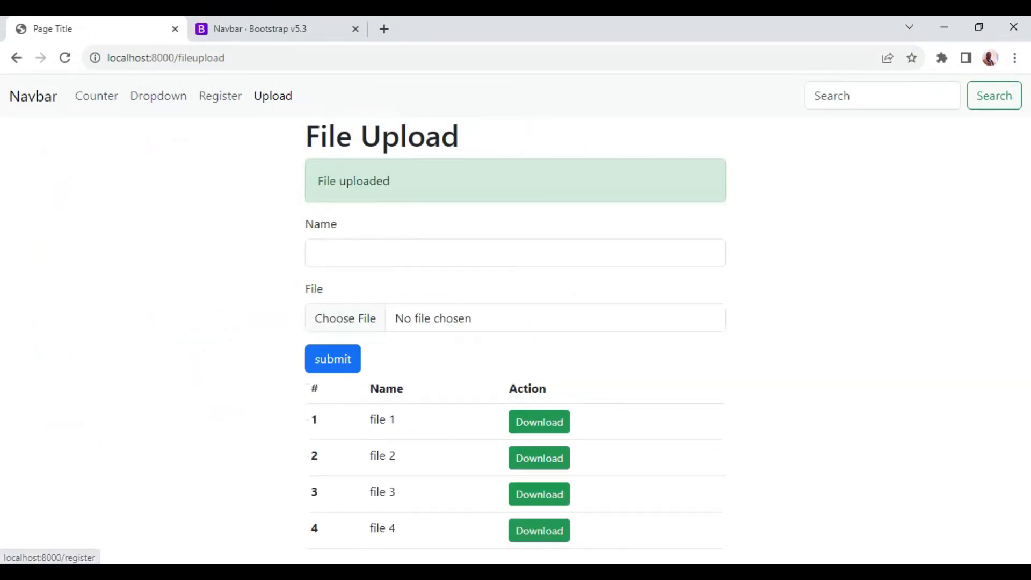